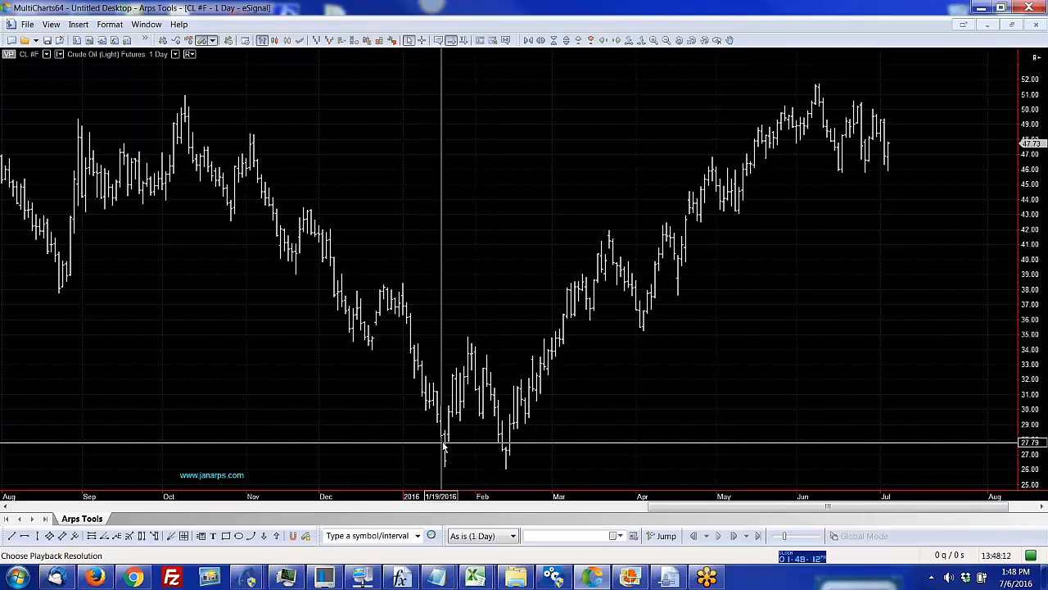
mouse_move(494, 237)
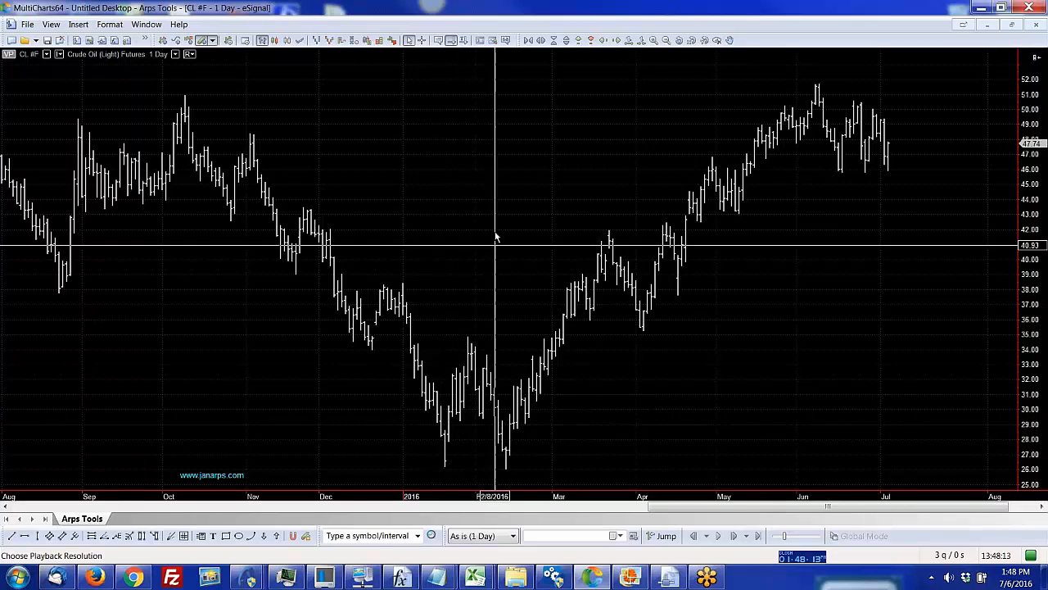
Step: Choose ARPS FREE UNIVERSAL SWING TOOL from the Add-Ons list of the Insert Study dialog
right_click(495, 238)
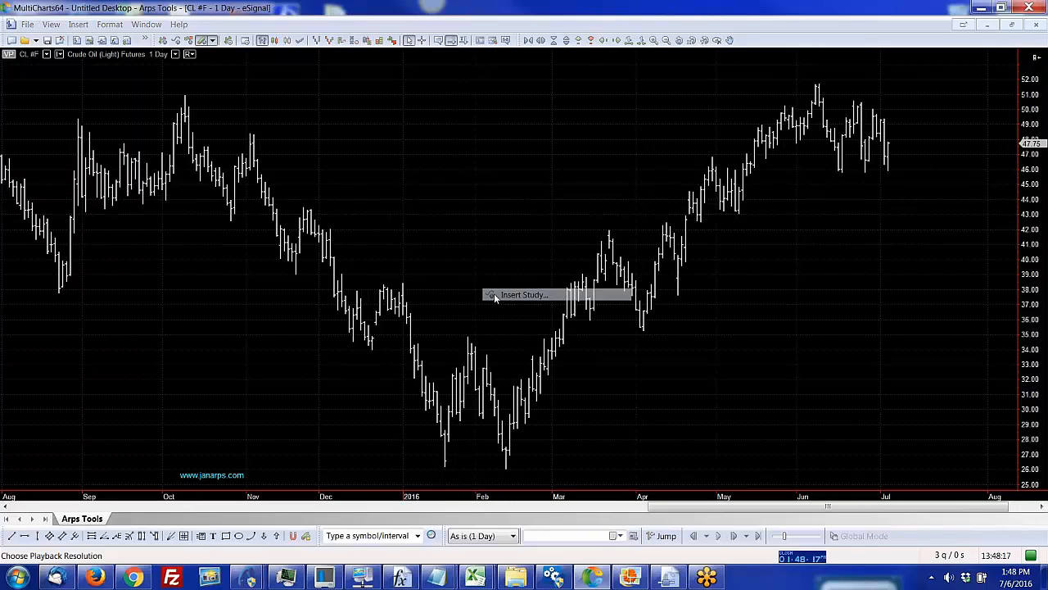
click(525, 295)
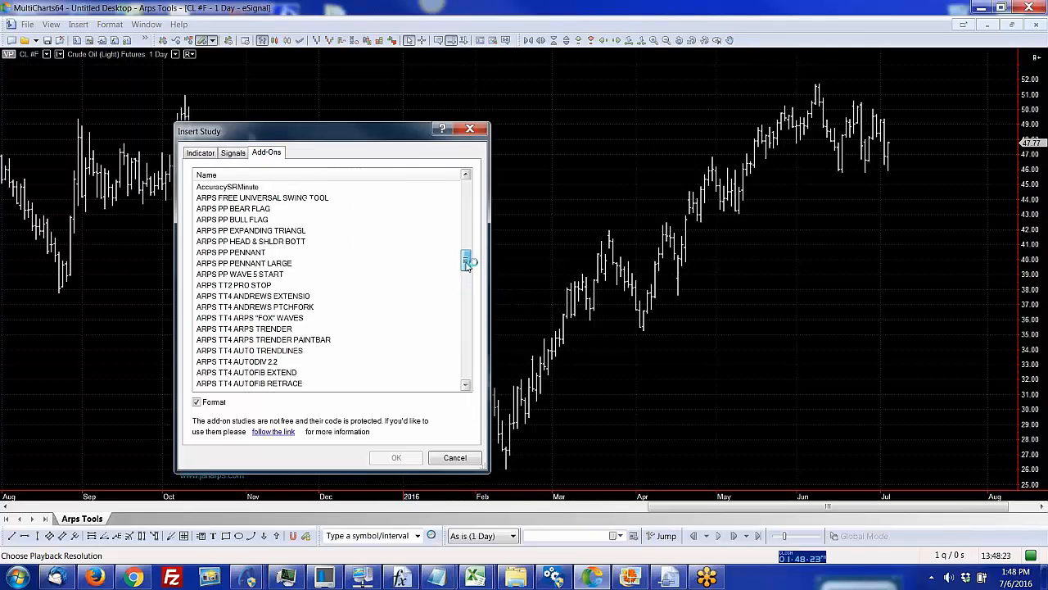
scroll(down, 3)
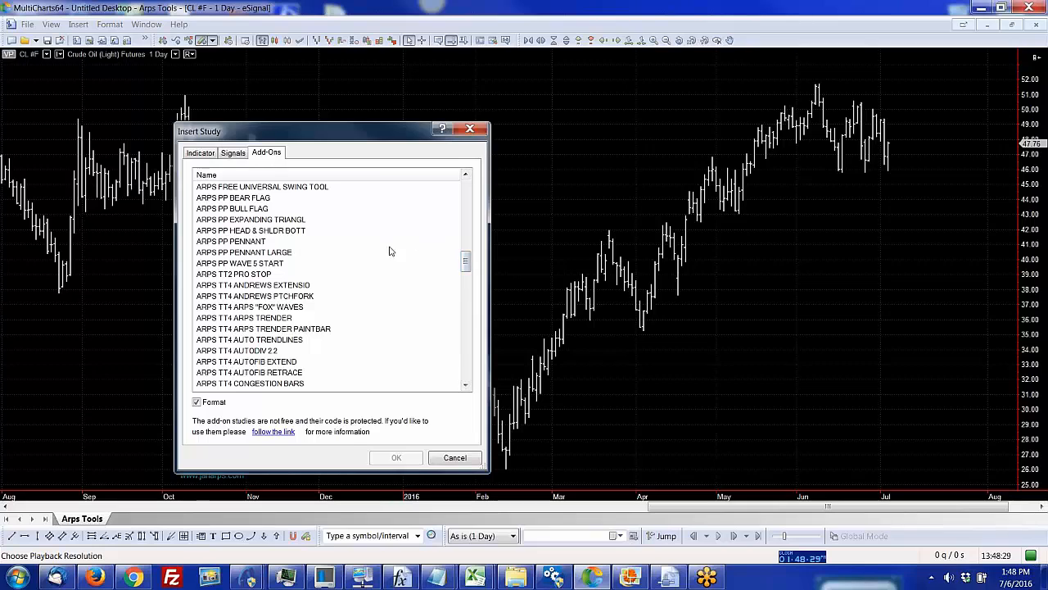
mouse_move(262, 226)
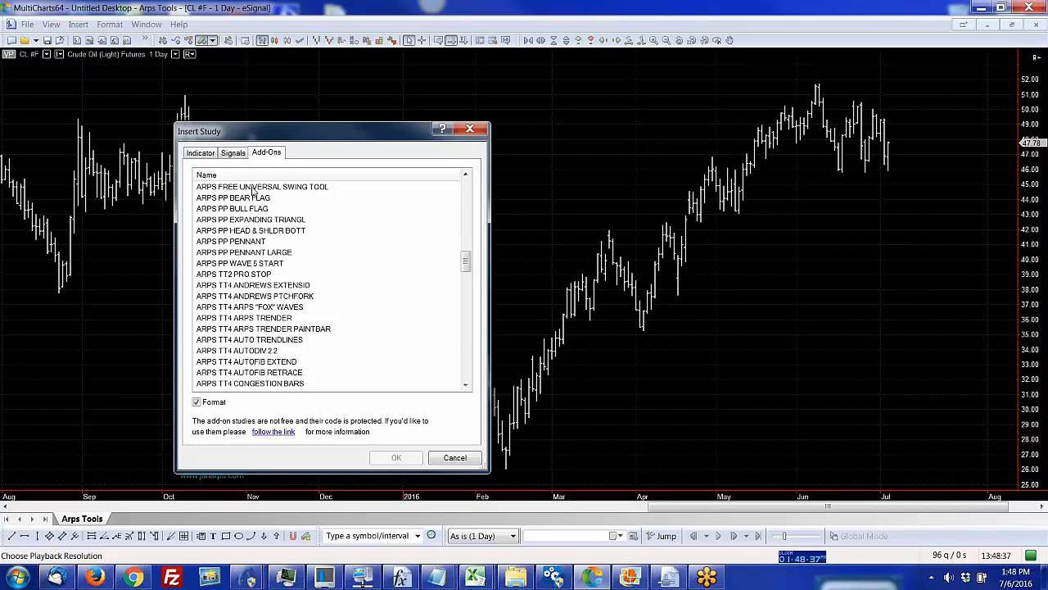
click(262, 187)
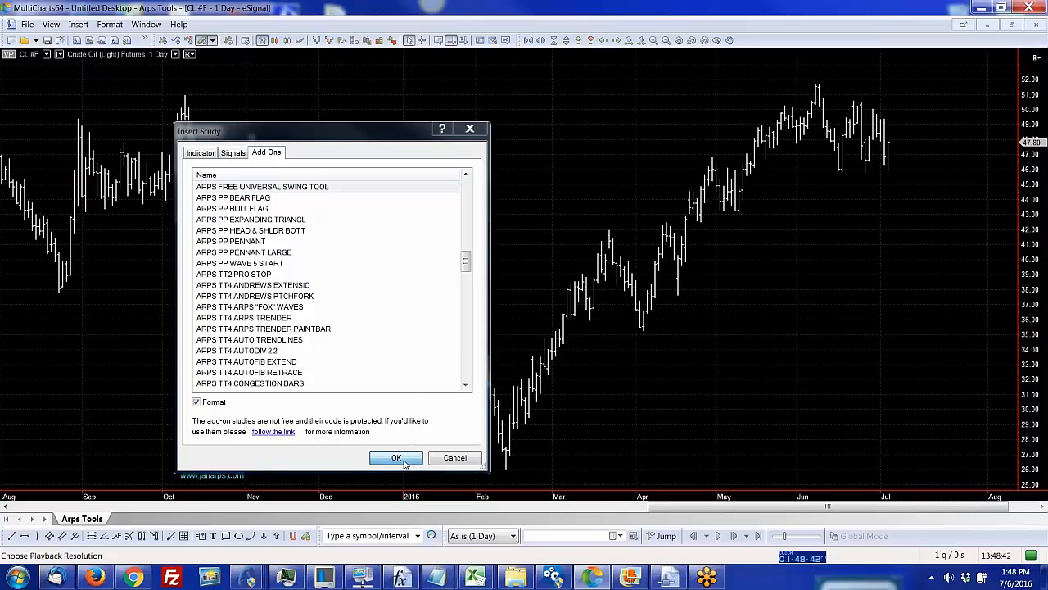
Step: Apply the Arps Free Universal Swing Tool to the crude oil chart with default settings
click(397, 457)
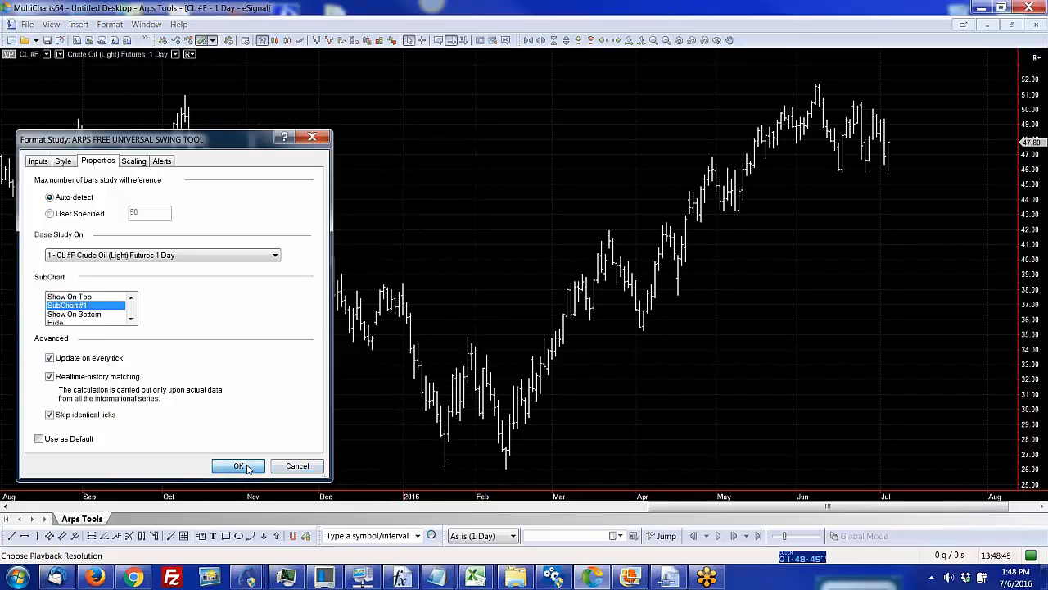
click(239, 465)
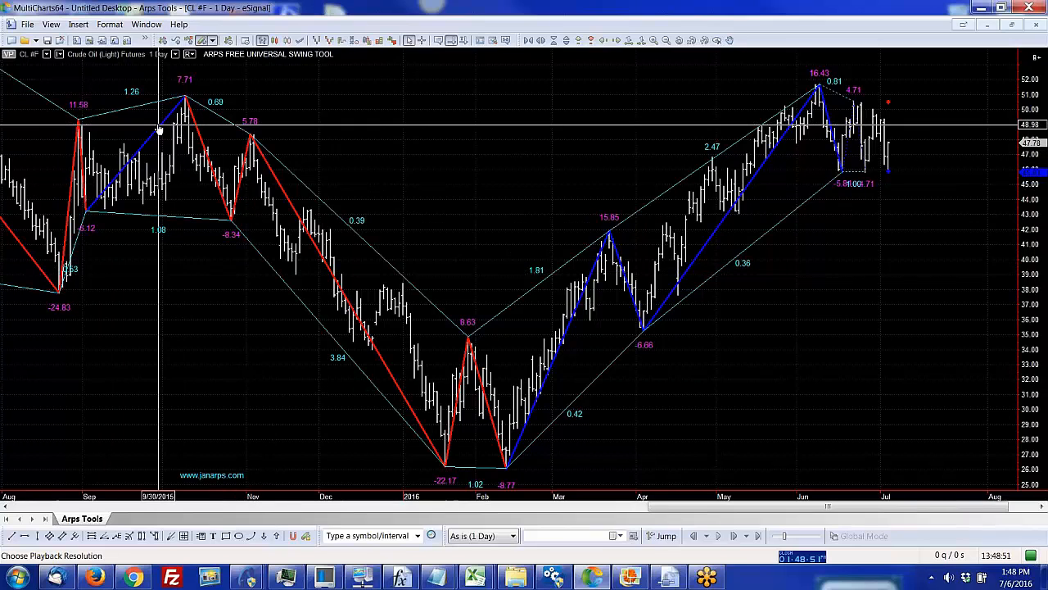
mouse_move(170, 131)
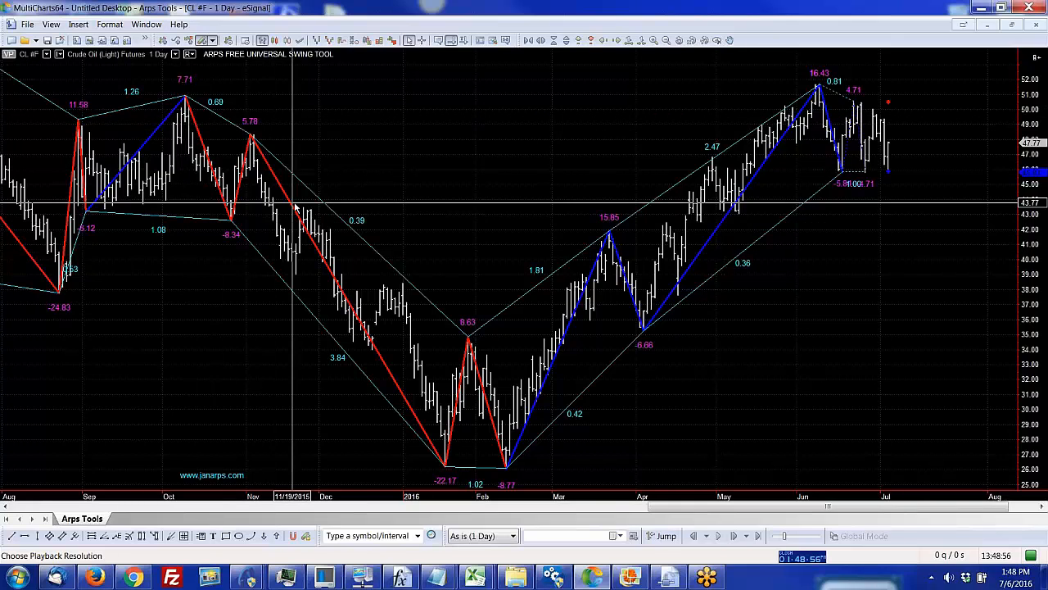
mouse_move(462, 429)
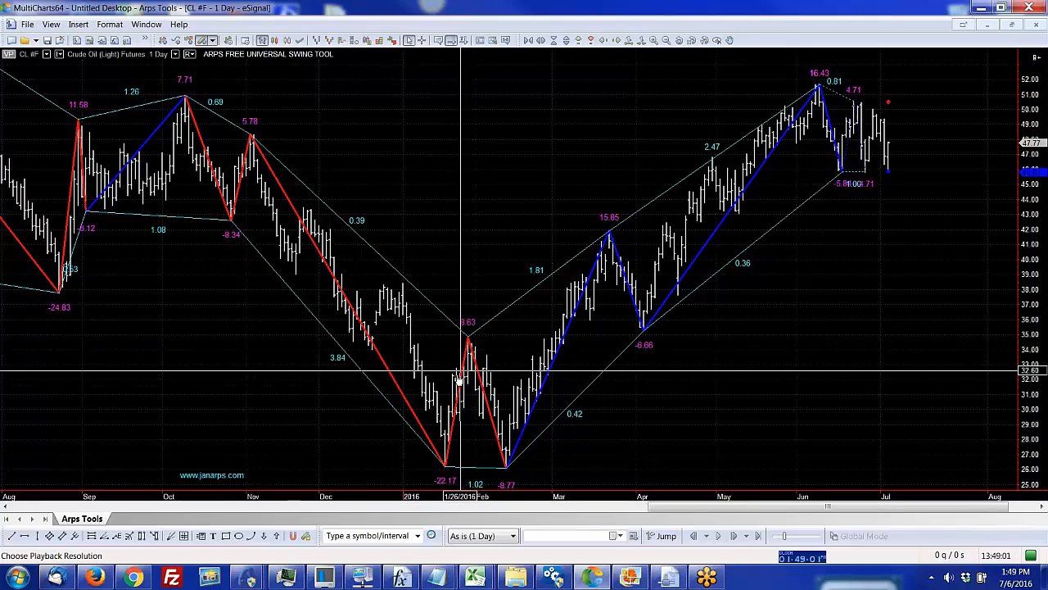
mouse_move(468, 331)
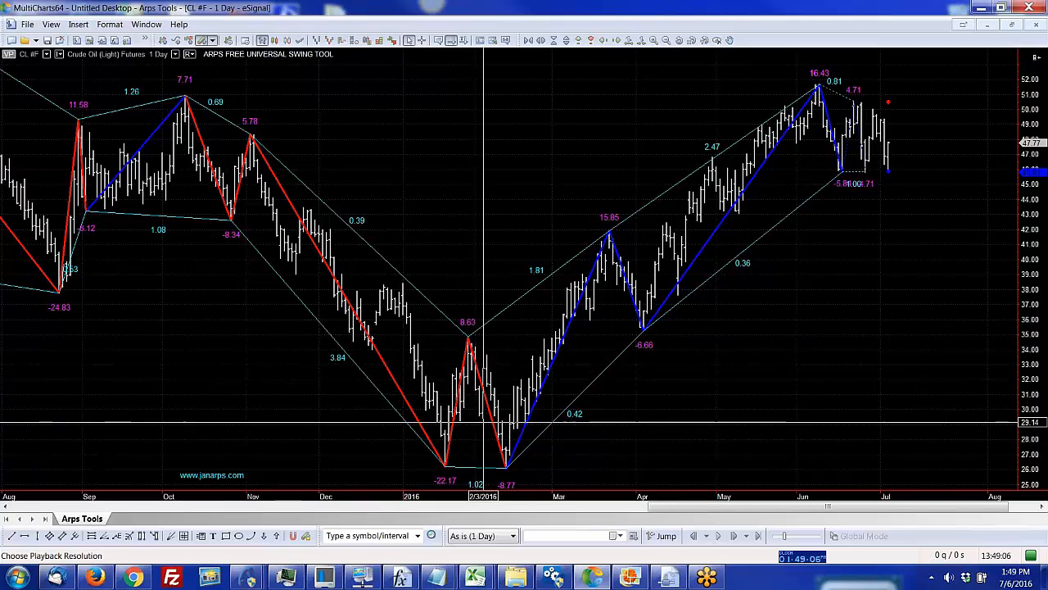
mouse_move(514, 475)
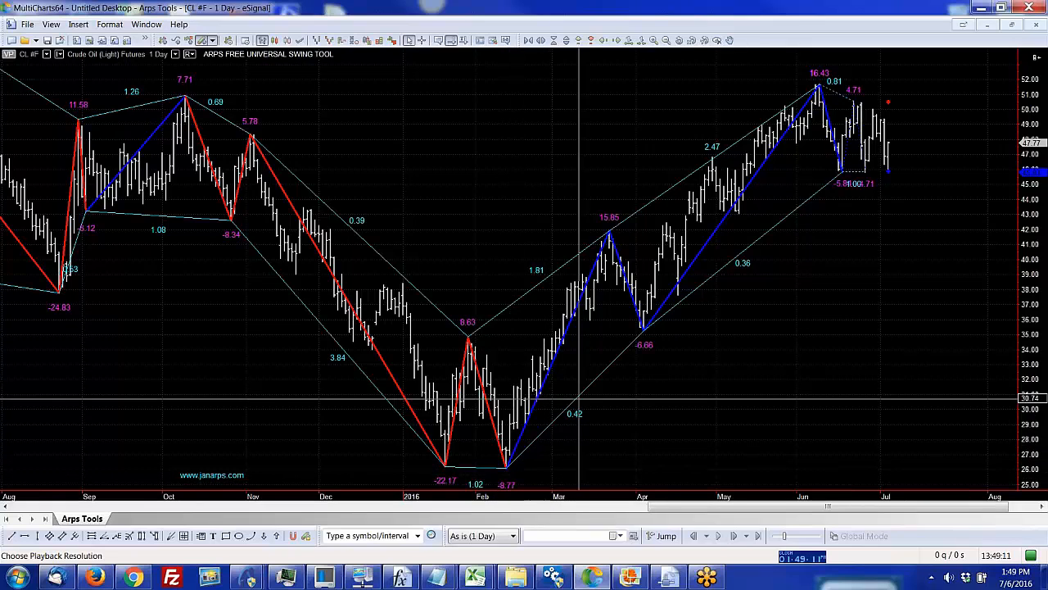
mouse_move(642, 328)
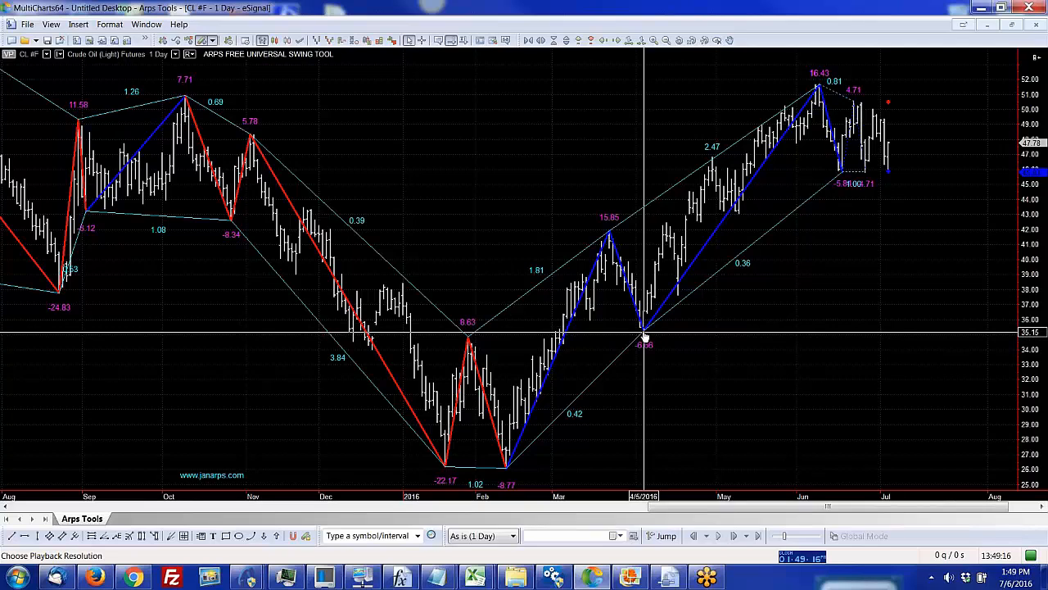
mouse_move(632, 292)
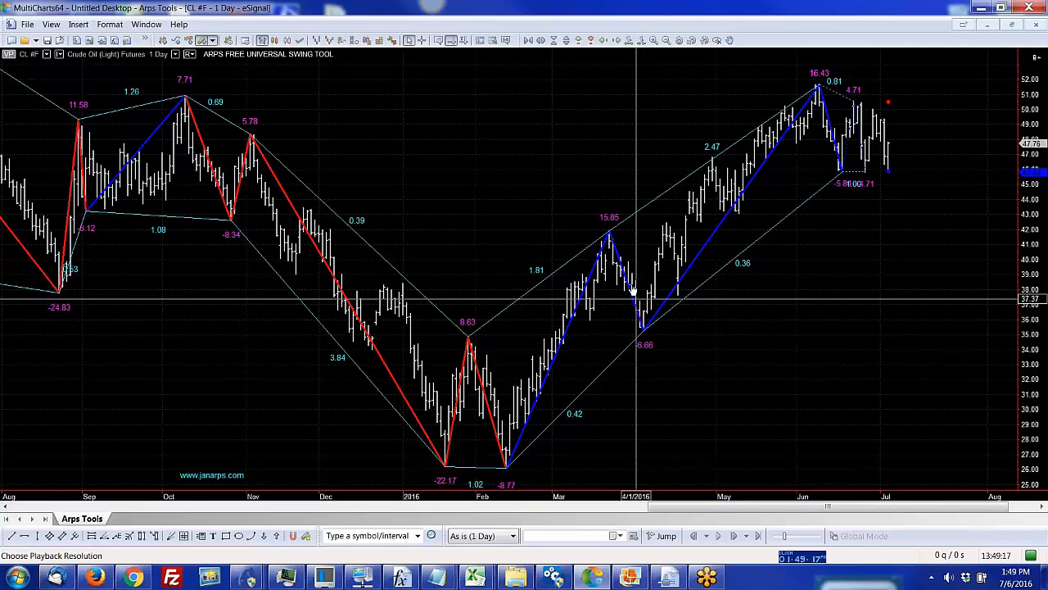
mouse_move(637, 317)
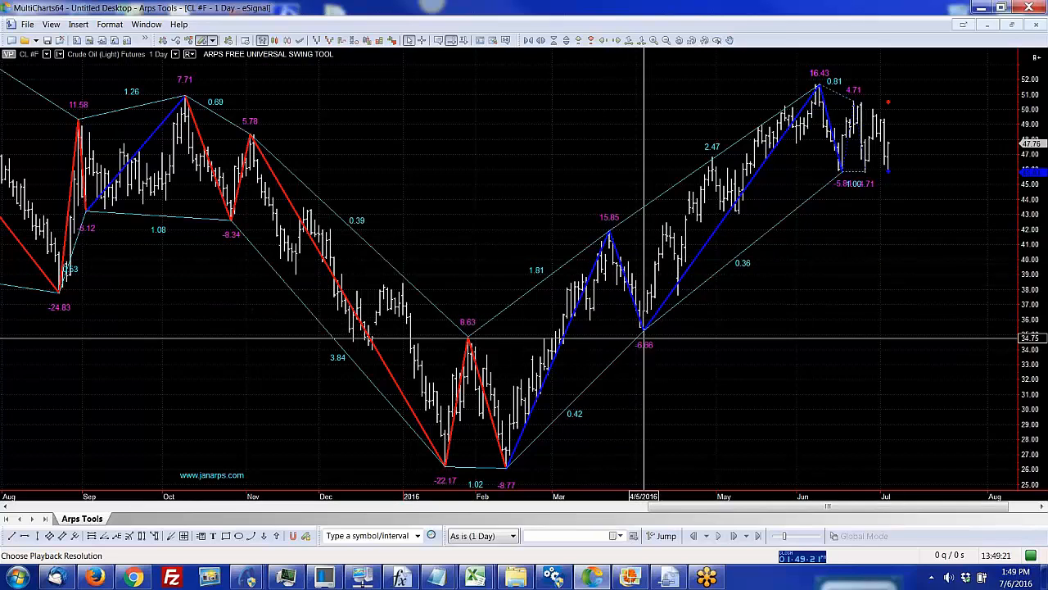
mouse_move(602, 239)
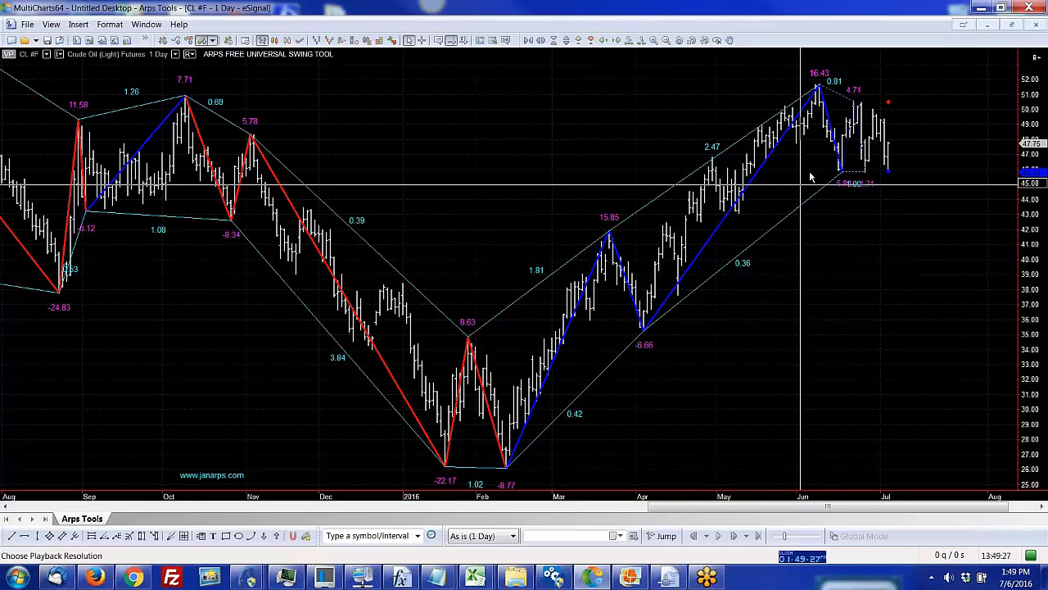
mouse_move(859, 178)
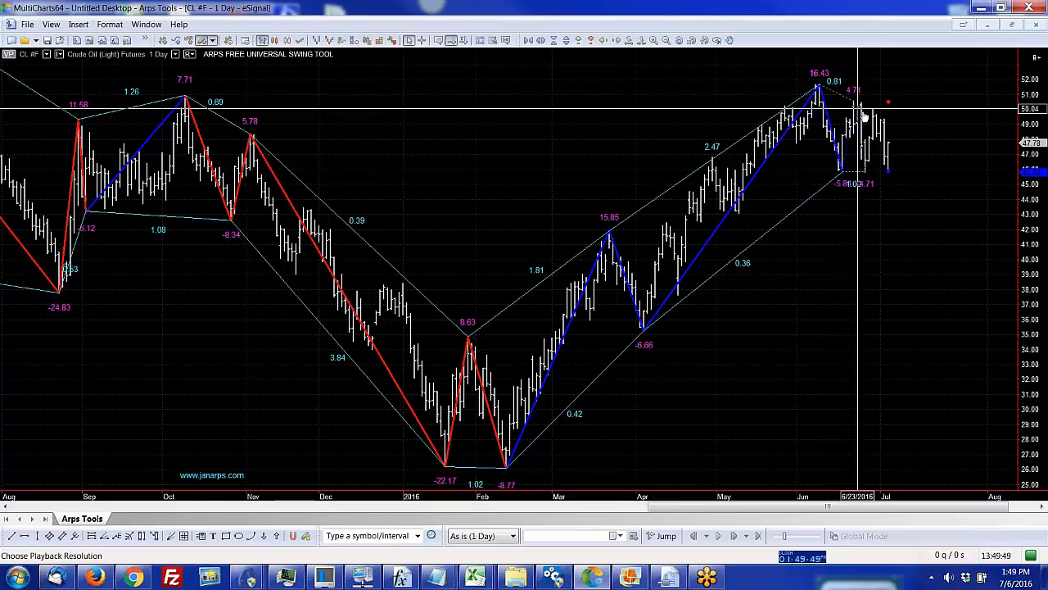
mouse_move(888, 177)
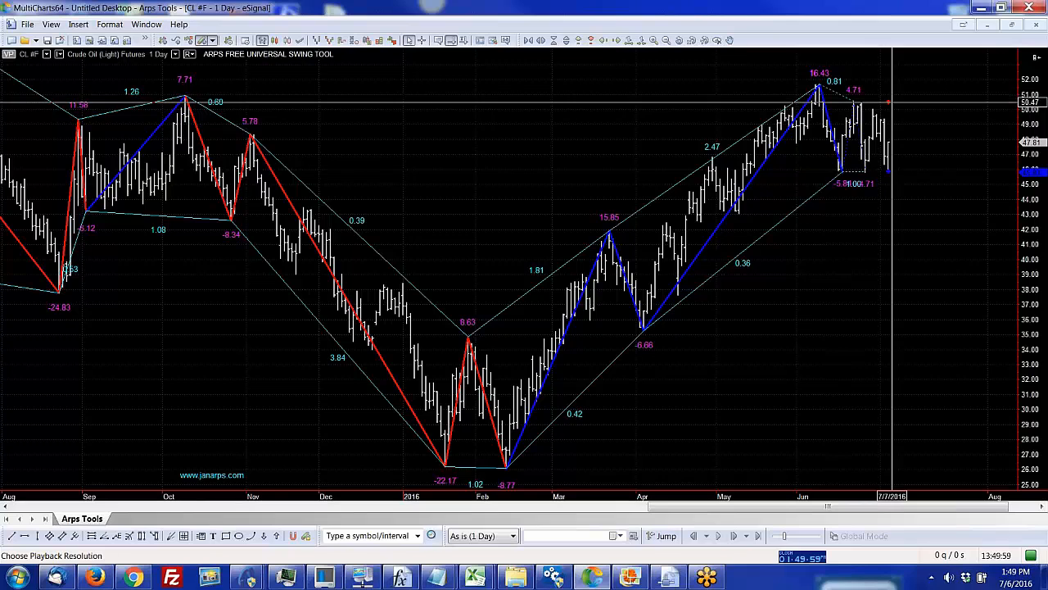
mouse_move(871, 223)
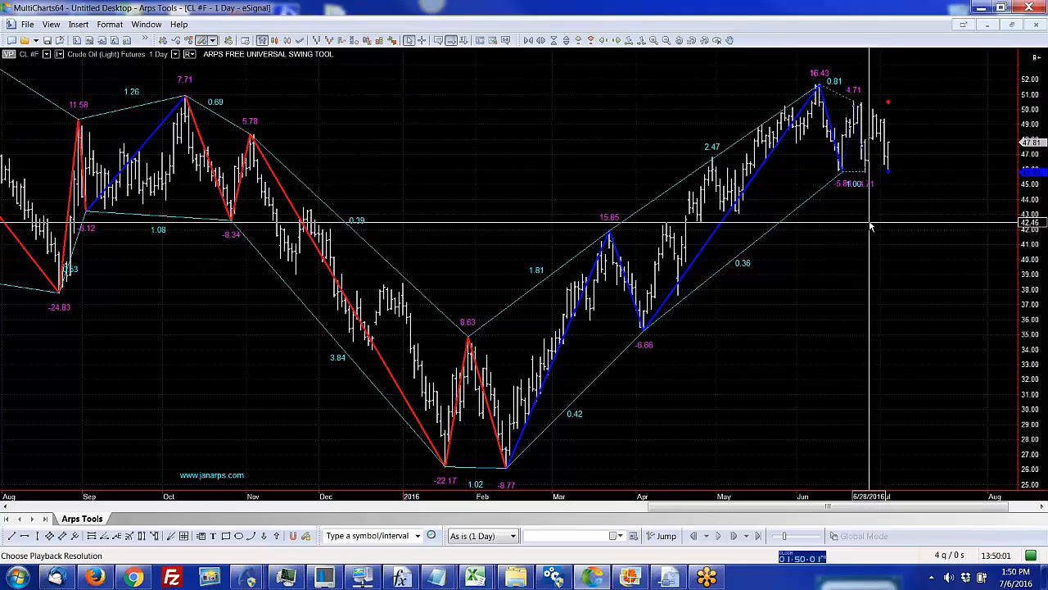
mouse_move(608, 178)
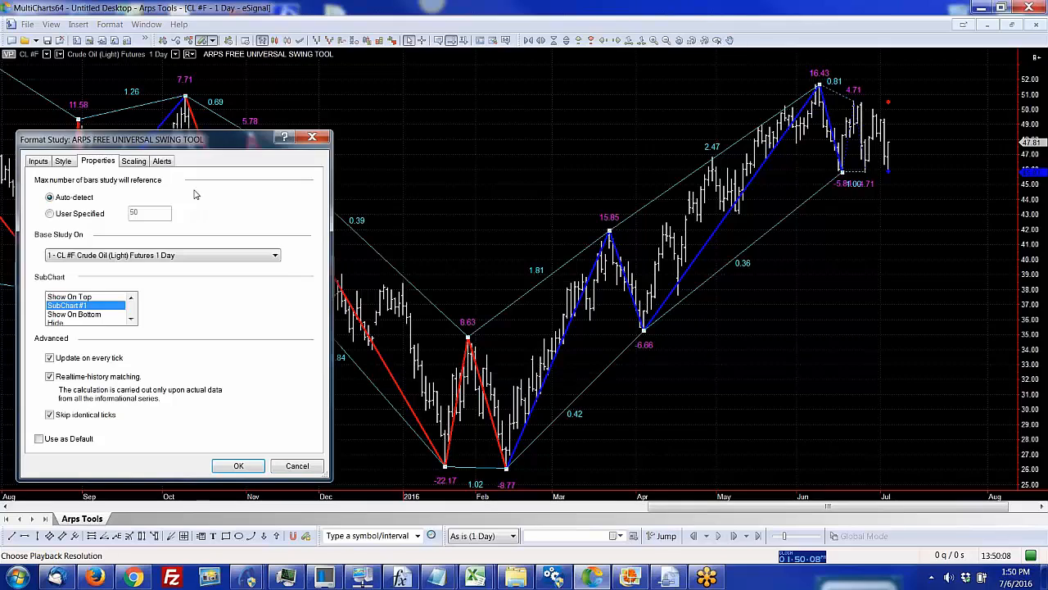
Step: Set the swing tool's Sensitivity input to 5 and apply it to the chart
click(37, 160)
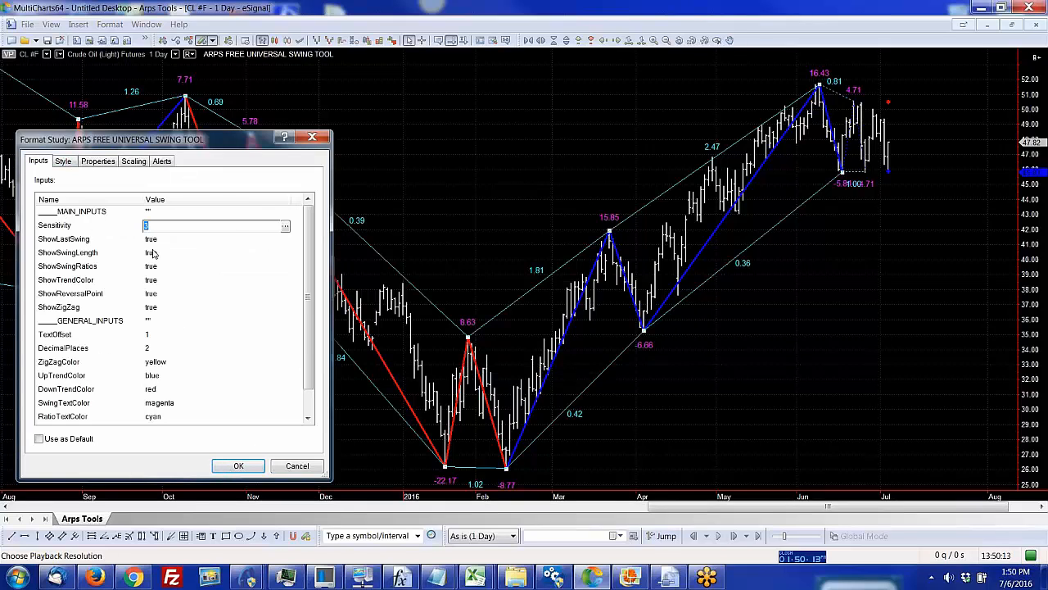
text(5)
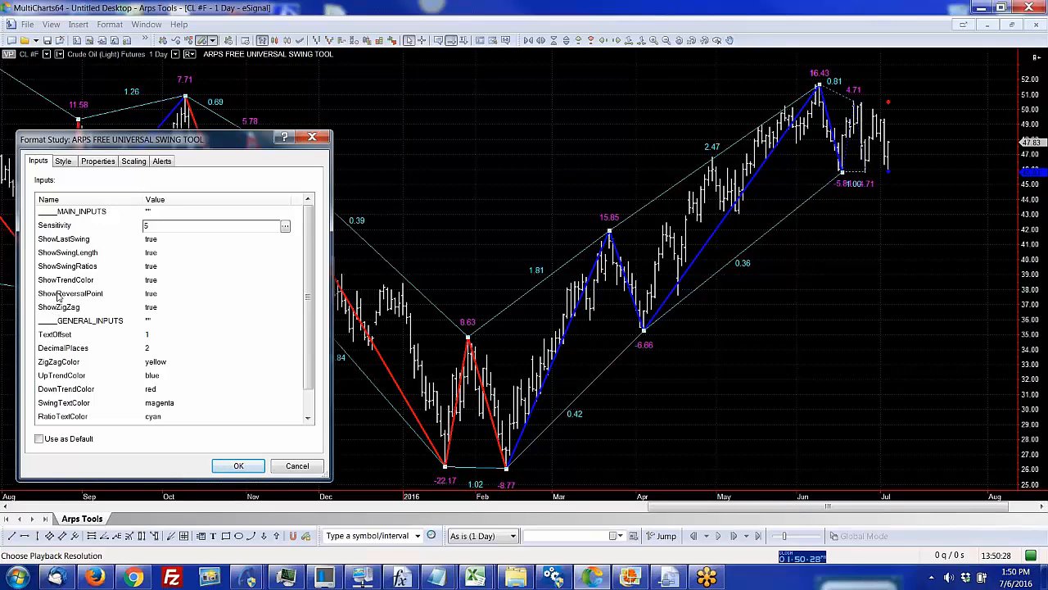
mouse_move(63, 259)
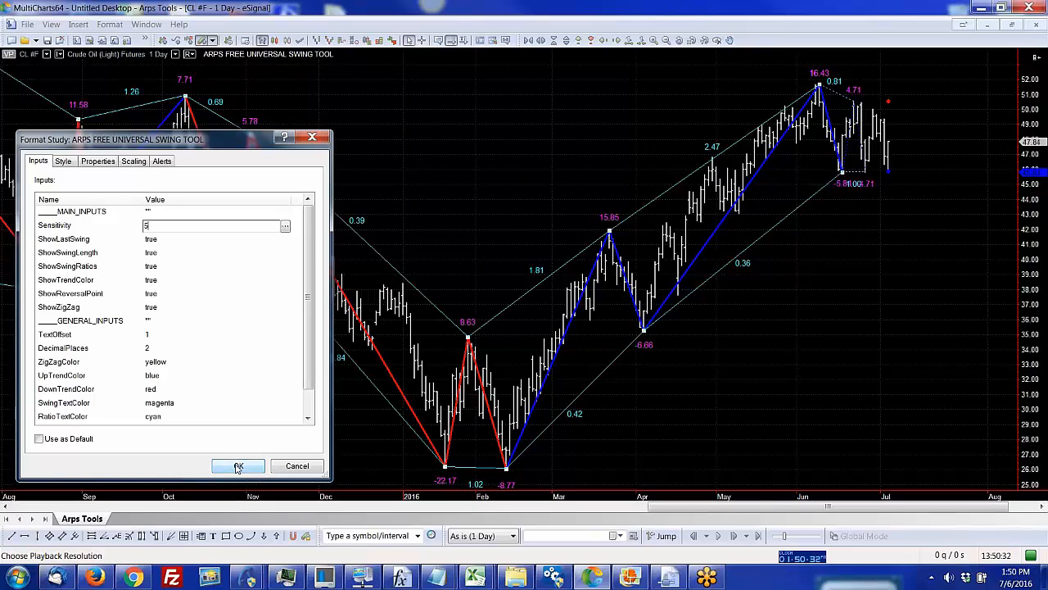
click(213, 226)
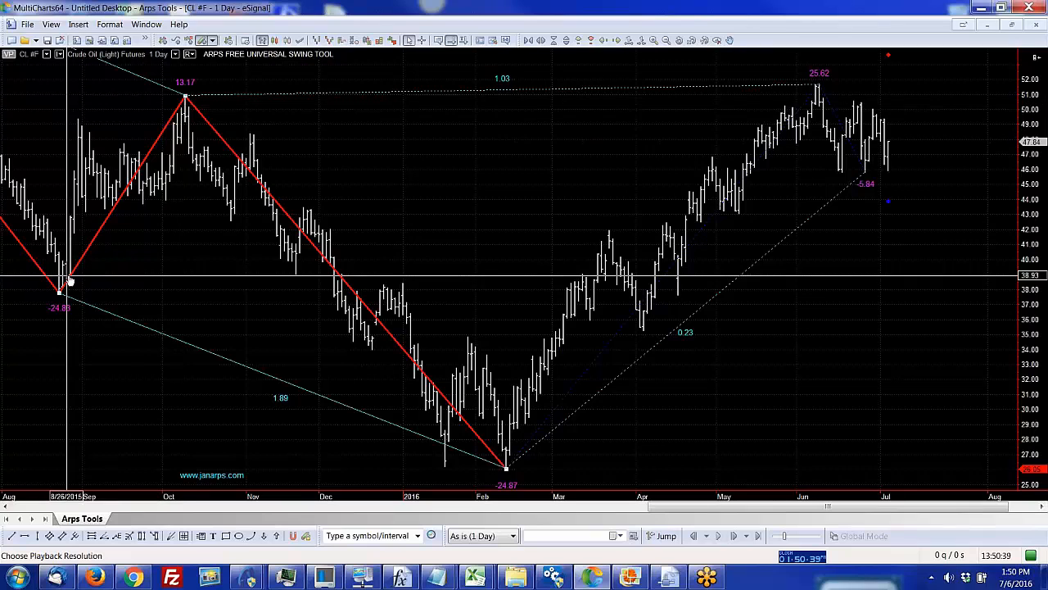
mouse_move(344, 377)
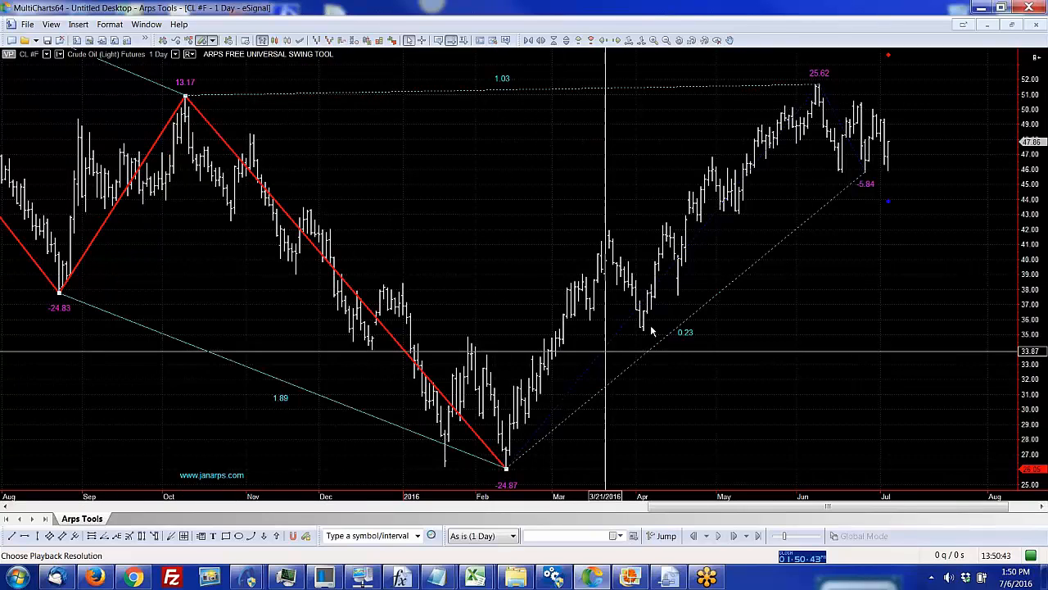
mouse_move(711, 118)
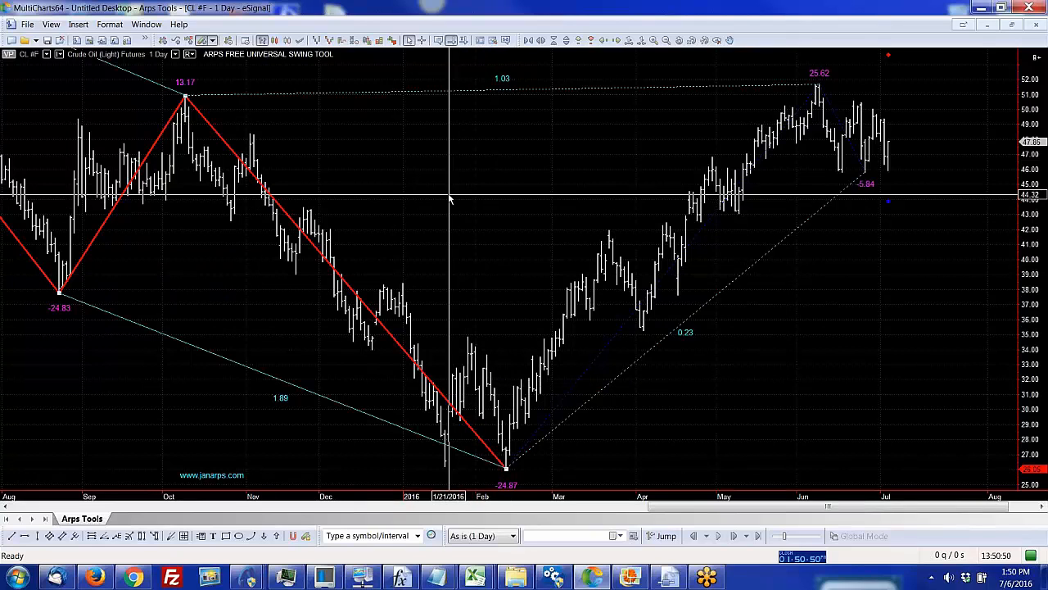
mouse_move(434, 160)
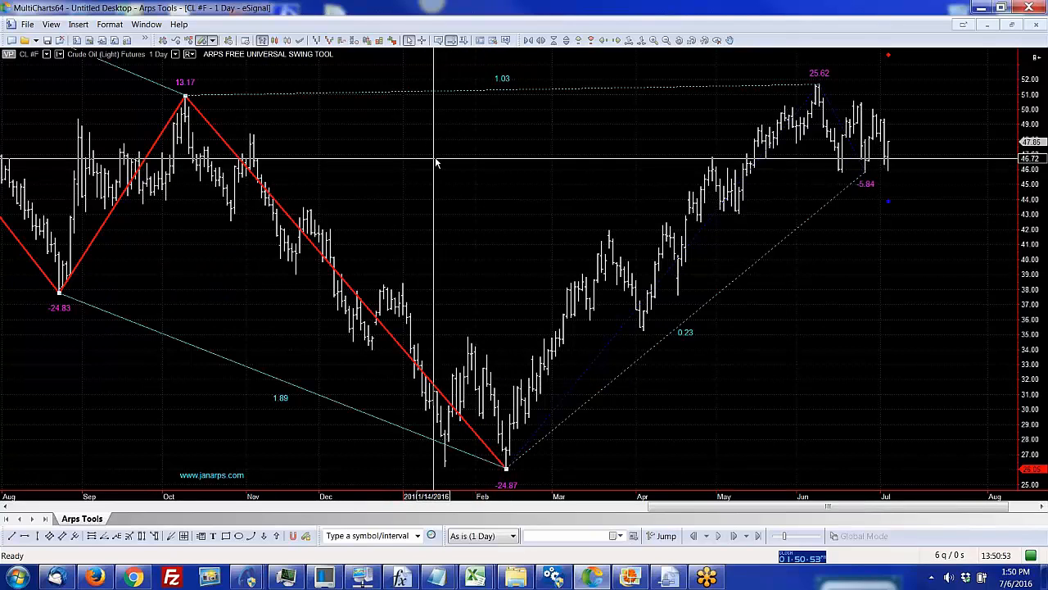
Step: Bring up the chart's context menu to insert another study over the re-swung chart
right_click(436, 164)
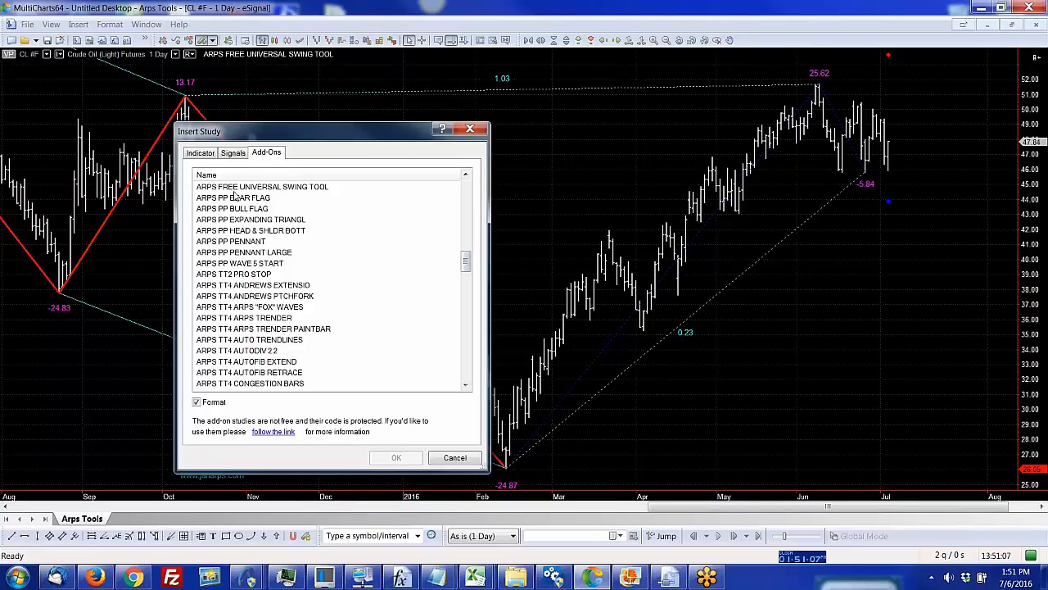
Step: Add the ARPS PP BEAR FLAG and ARPS PP BULL FLAG studies with default settings
click(233, 197)
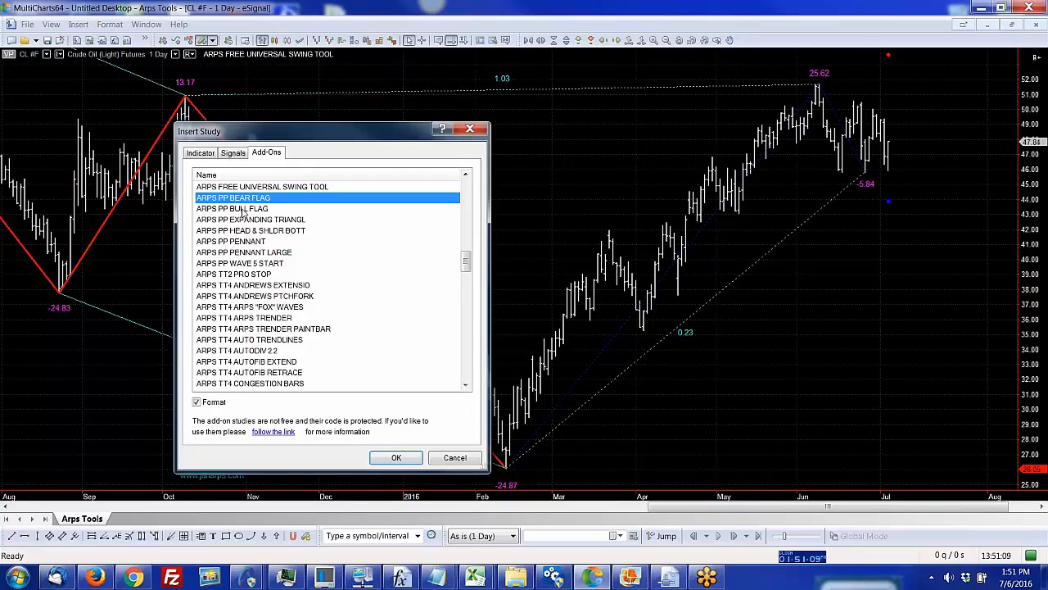
click(233, 210)
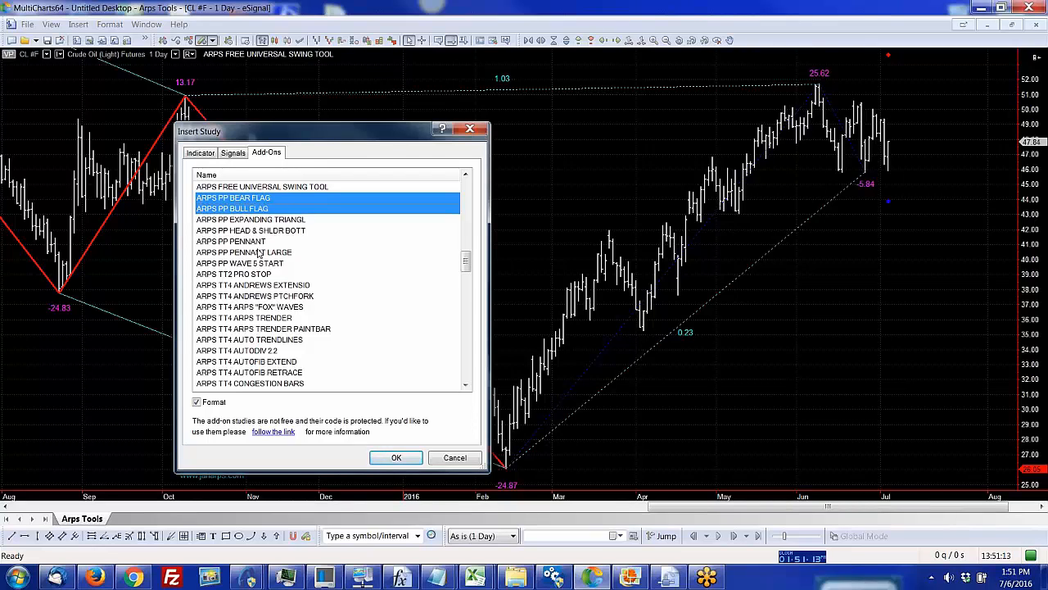
mouse_move(309, 268)
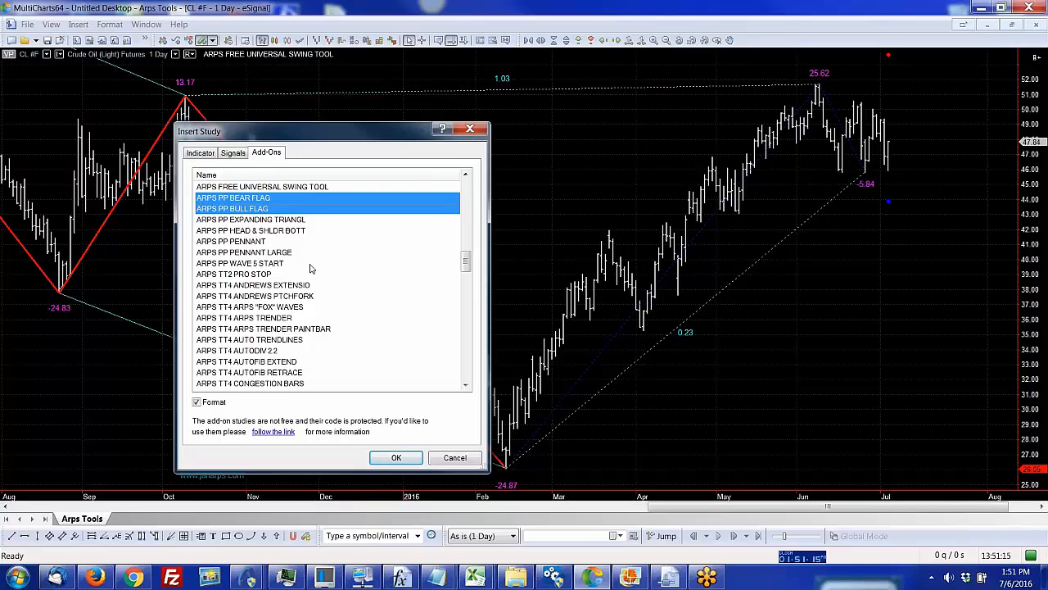
mouse_move(406, 452)
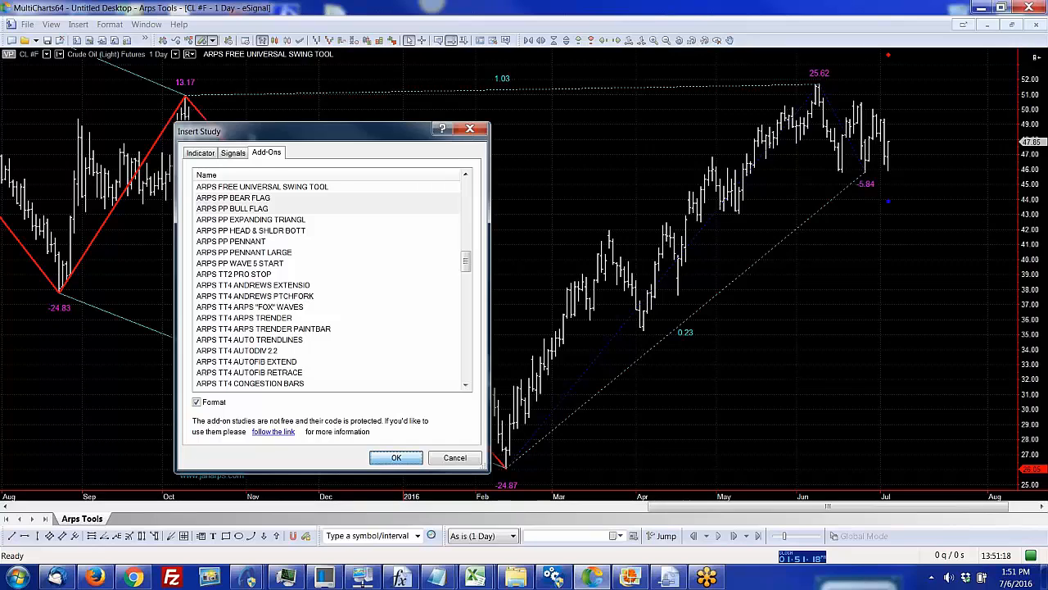
click(396, 457)
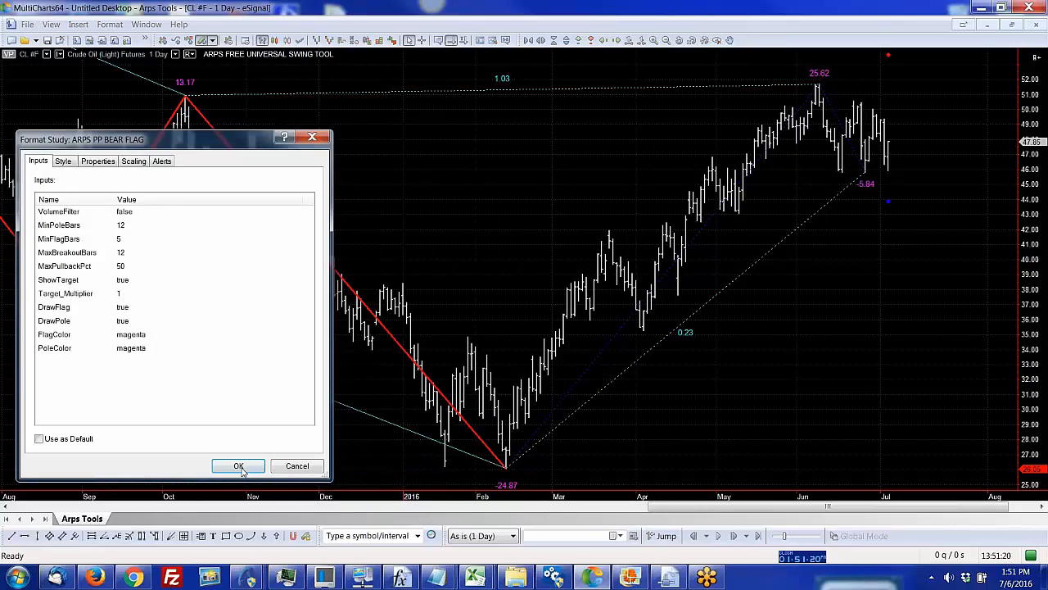
click(239, 465)
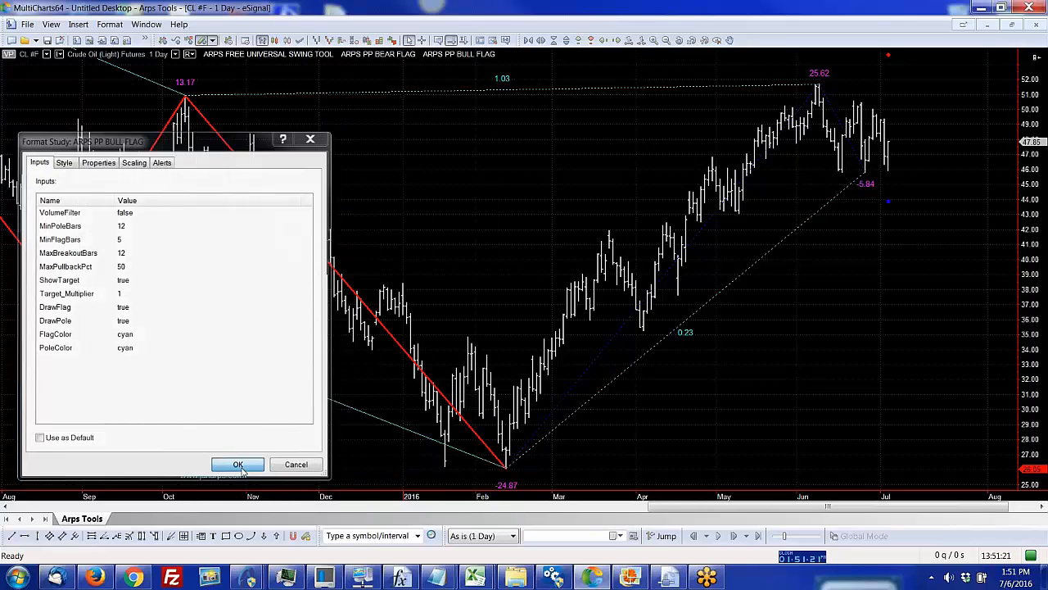
click(237, 465)
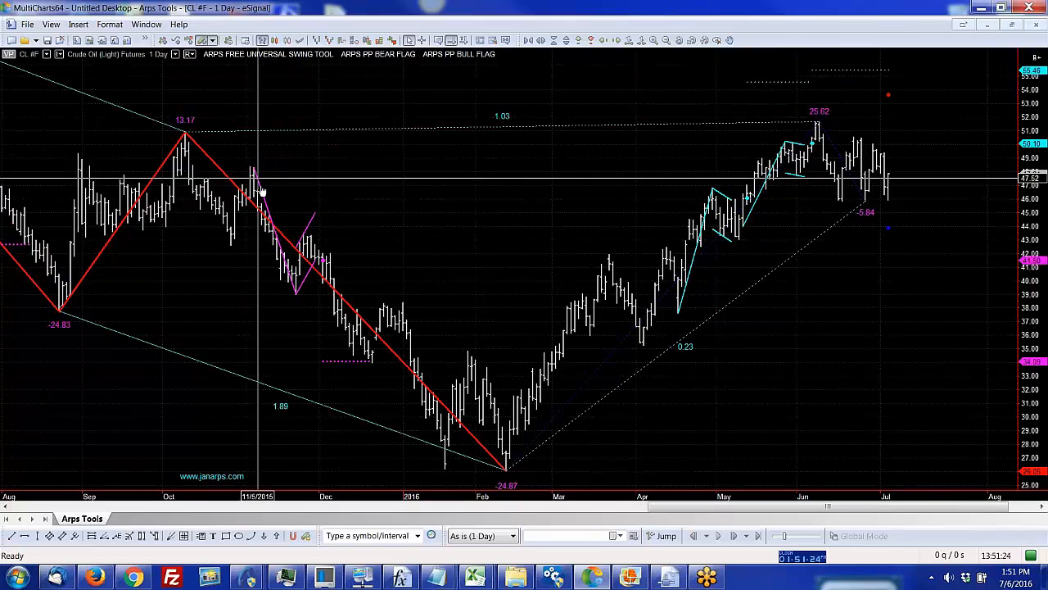
mouse_move(326, 265)
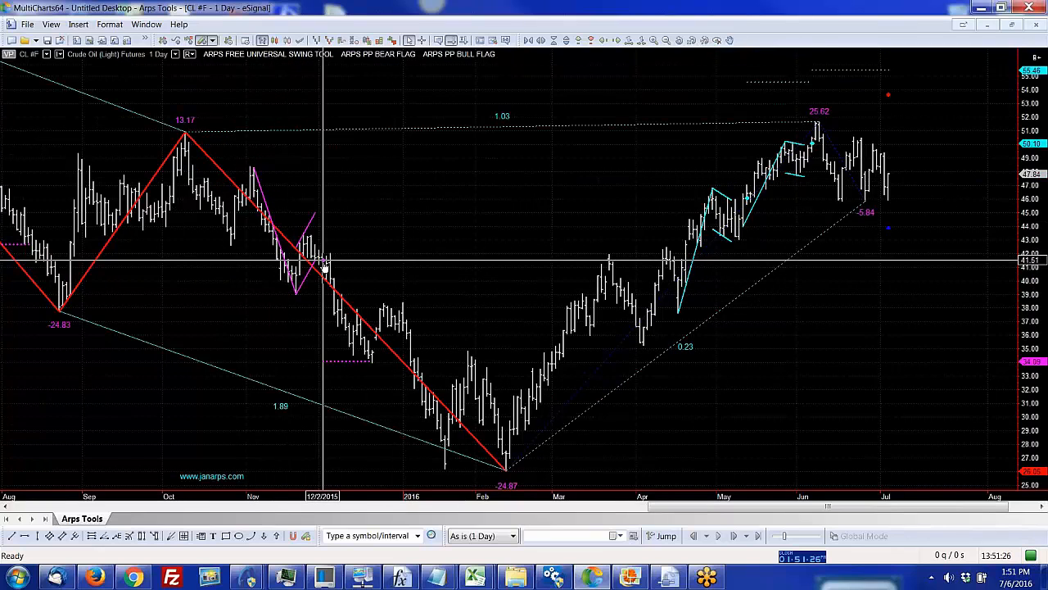
mouse_move(341, 367)
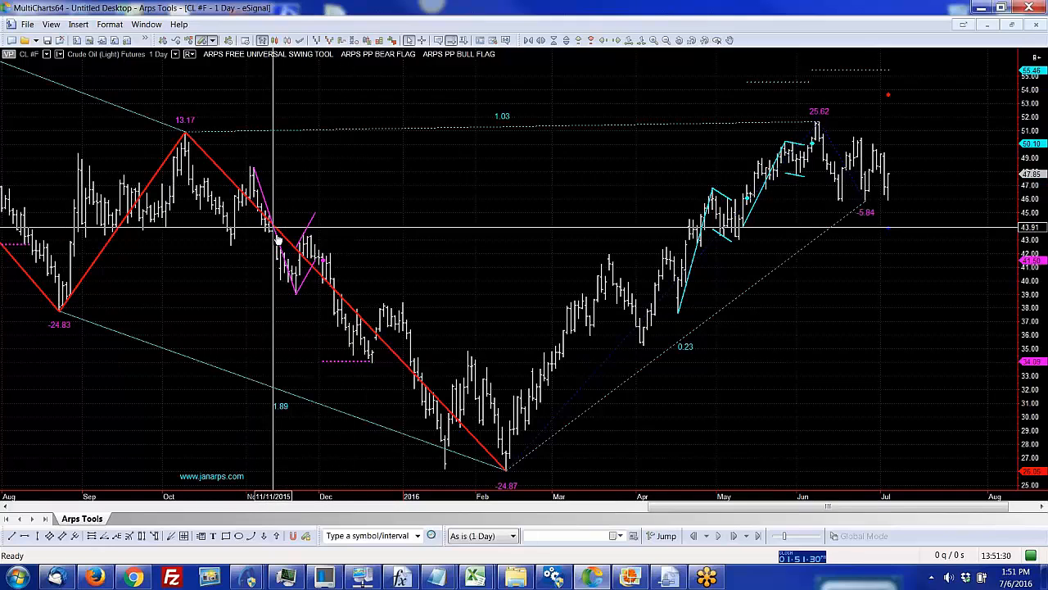
mouse_move(307, 239)
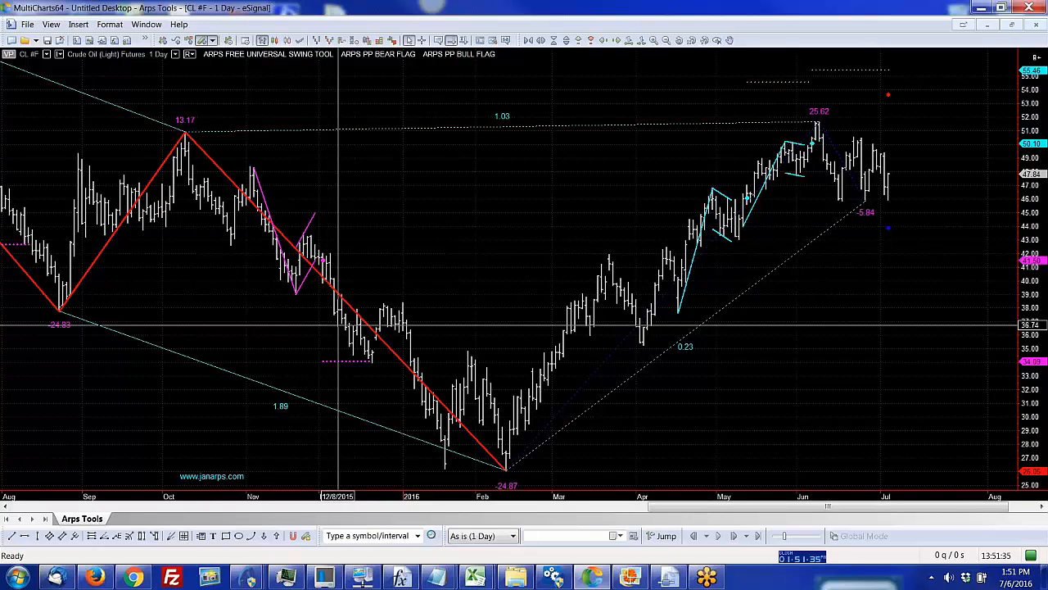
mouse_move(364, 367)
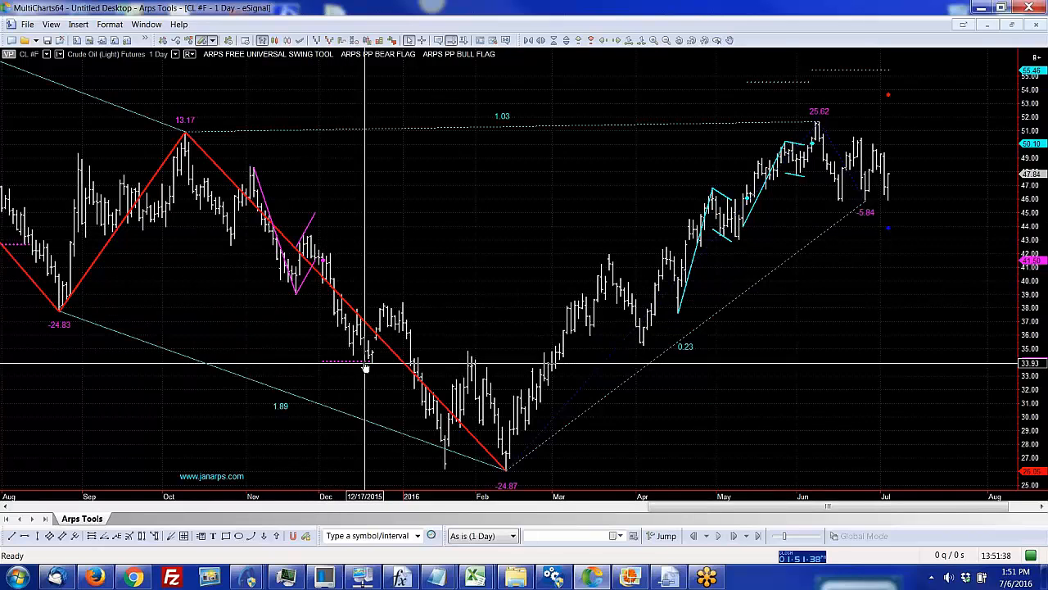
mouse_move(744, 272)
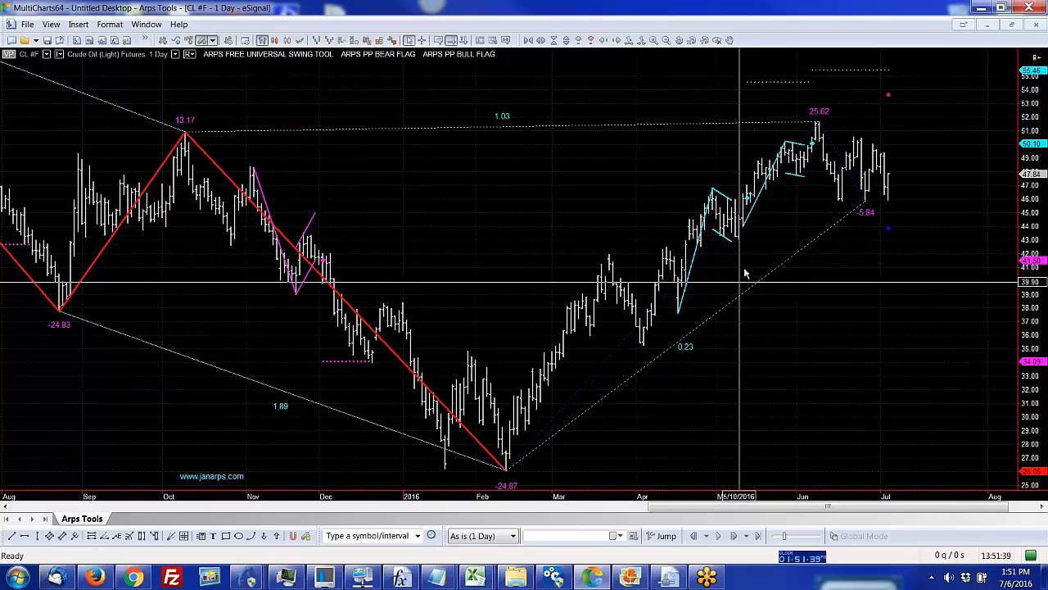
mouse_move(770, 179)
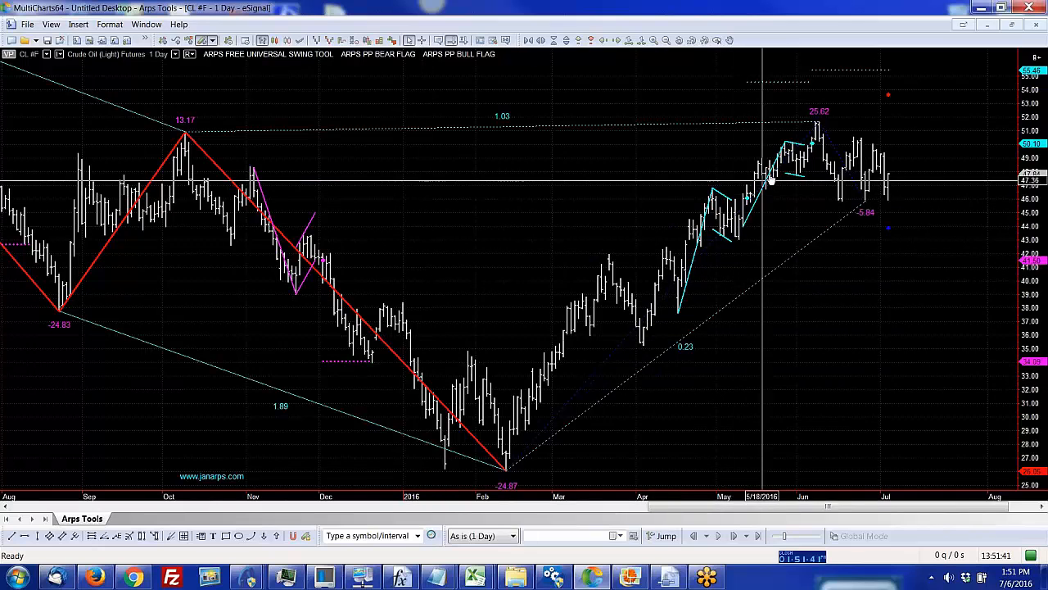
mouse_move(750, 85)
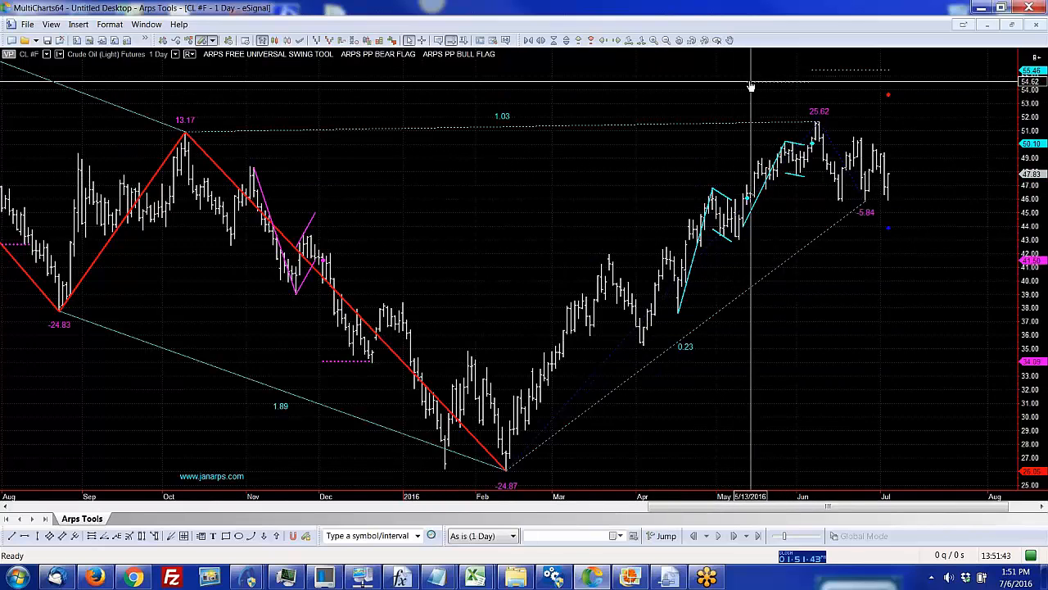
mouse_move(588, 209)
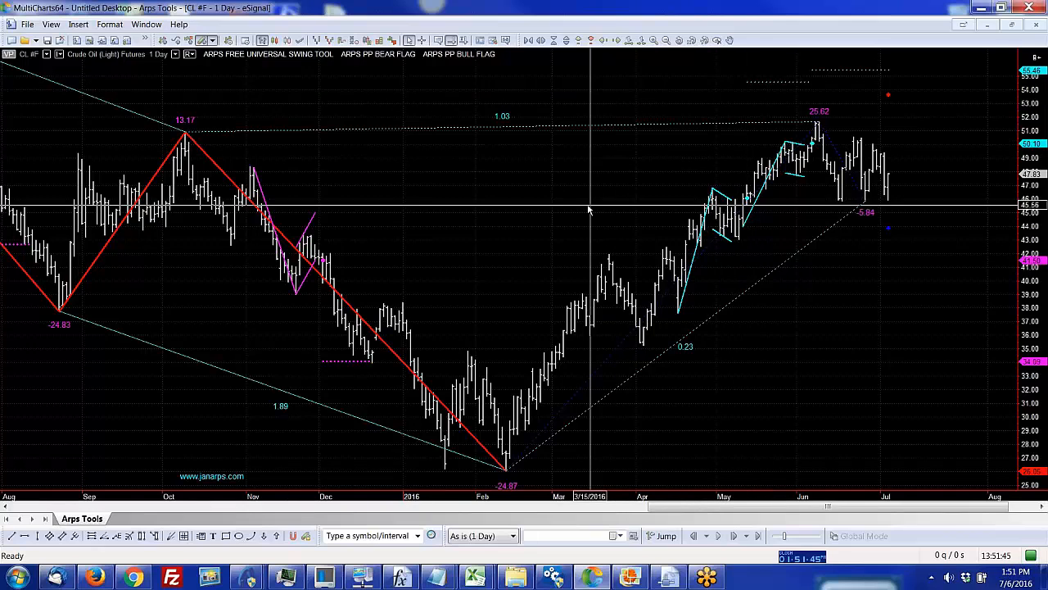
right_click(588, 209)
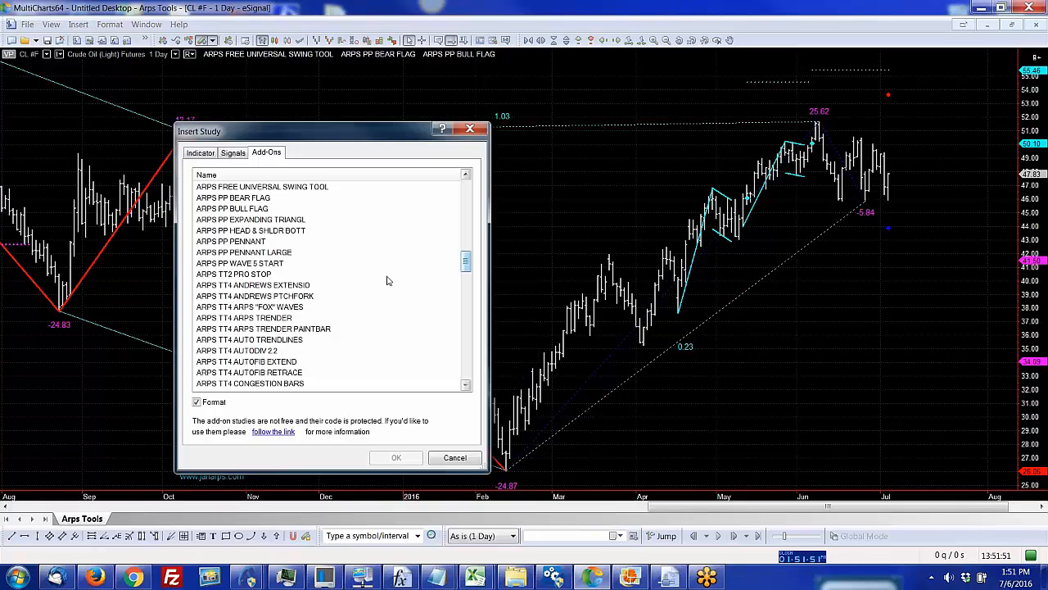
Step: Add the ARPS TT4 ANDREWS PITCHFORK study to the chart with default inputs
click(254, 285)
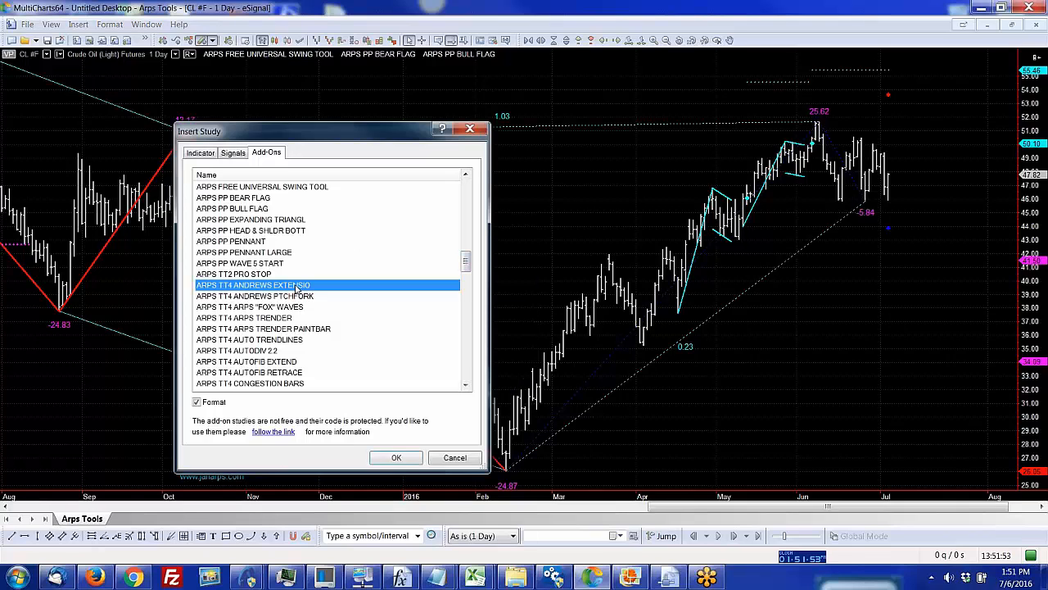
click(254, 295)
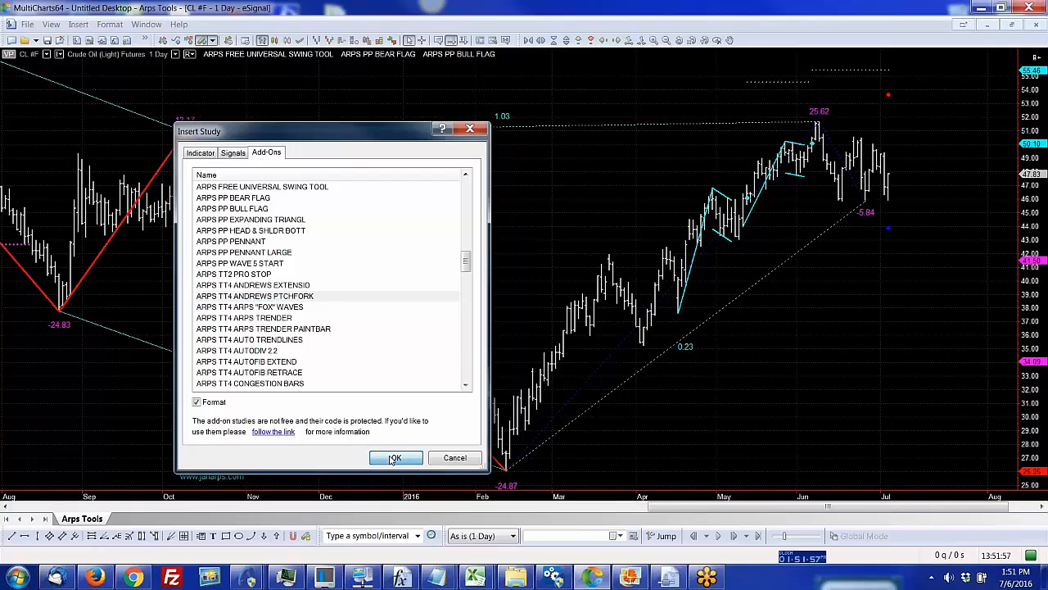
click(394, 457)
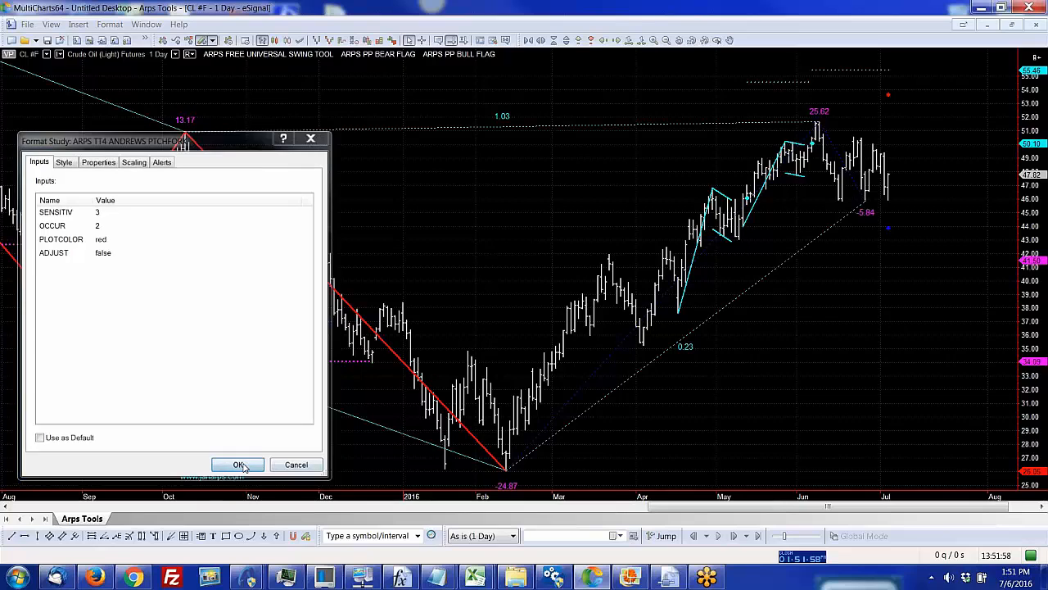
click(240, 465)
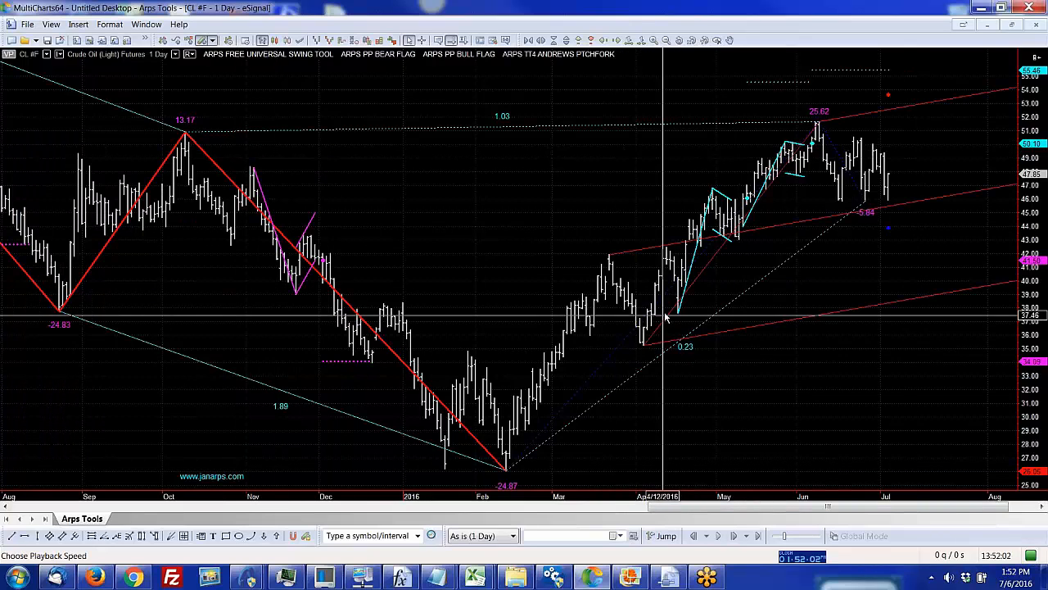
mouse_move(819, 128)
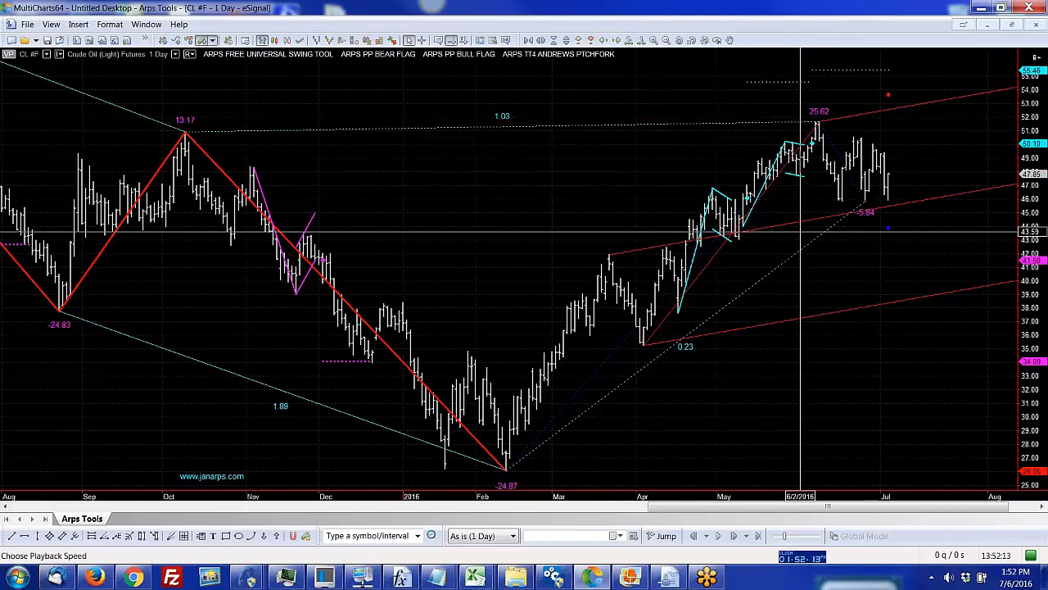
mouse_move(583, 187)
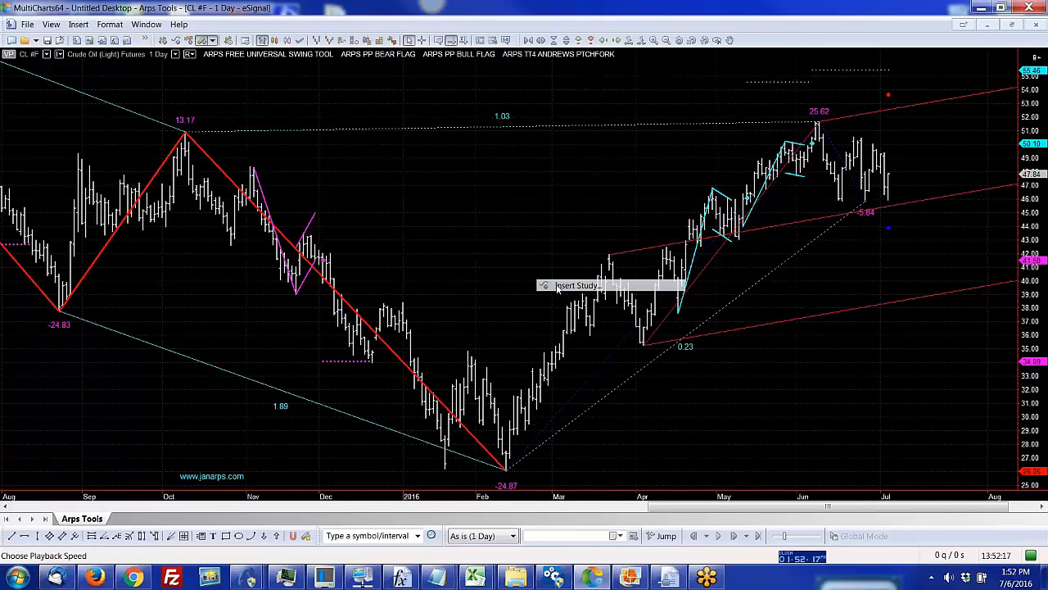
Step: Insert the ARPS TT4 AUTOFIB RETRACE study onto the crude oil chart
click(577, 285)
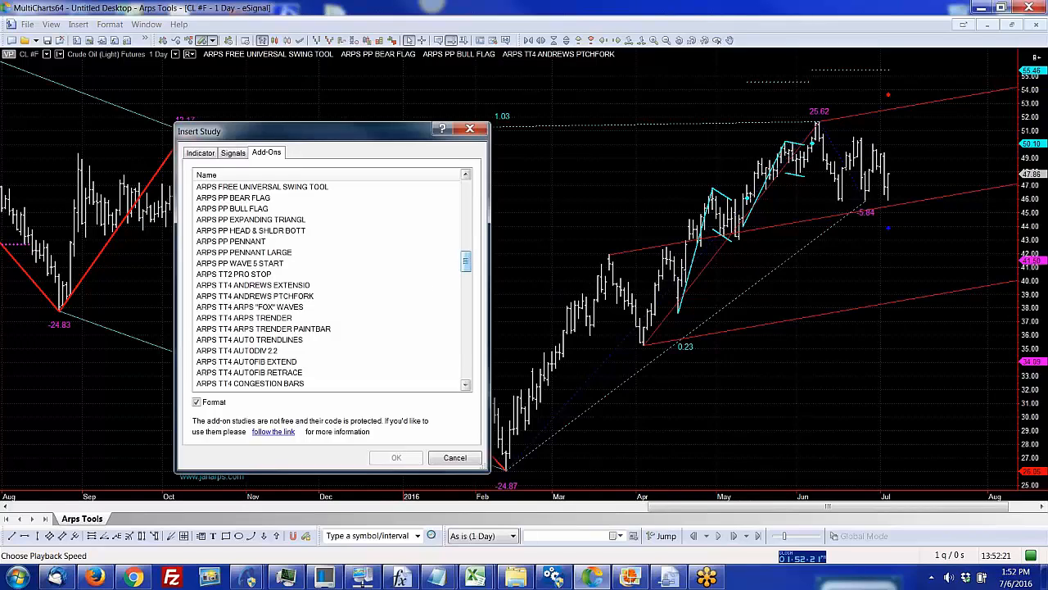
scroll(down, 3)
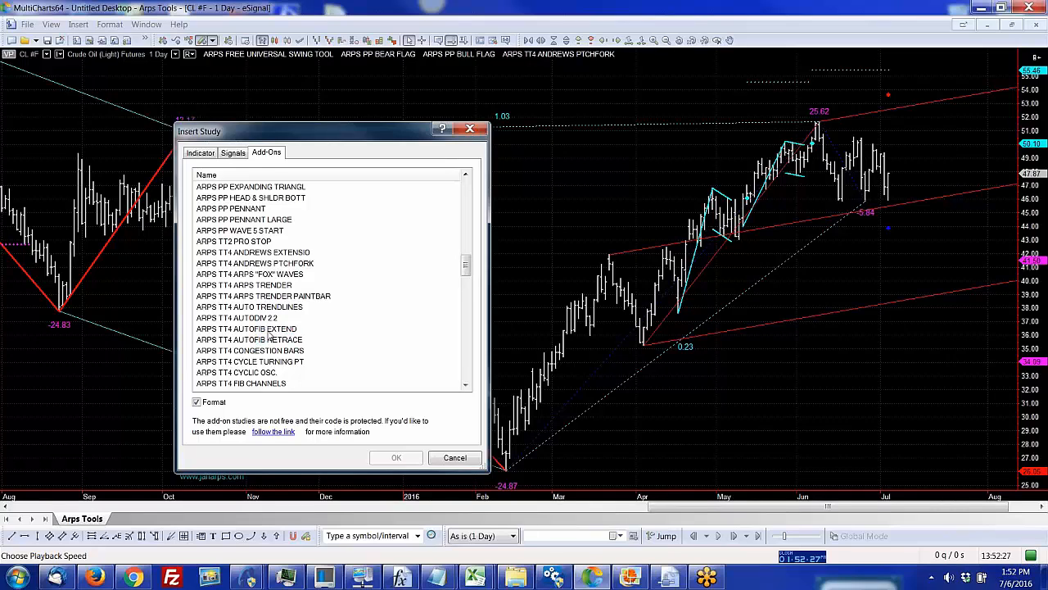
click(249, 339)
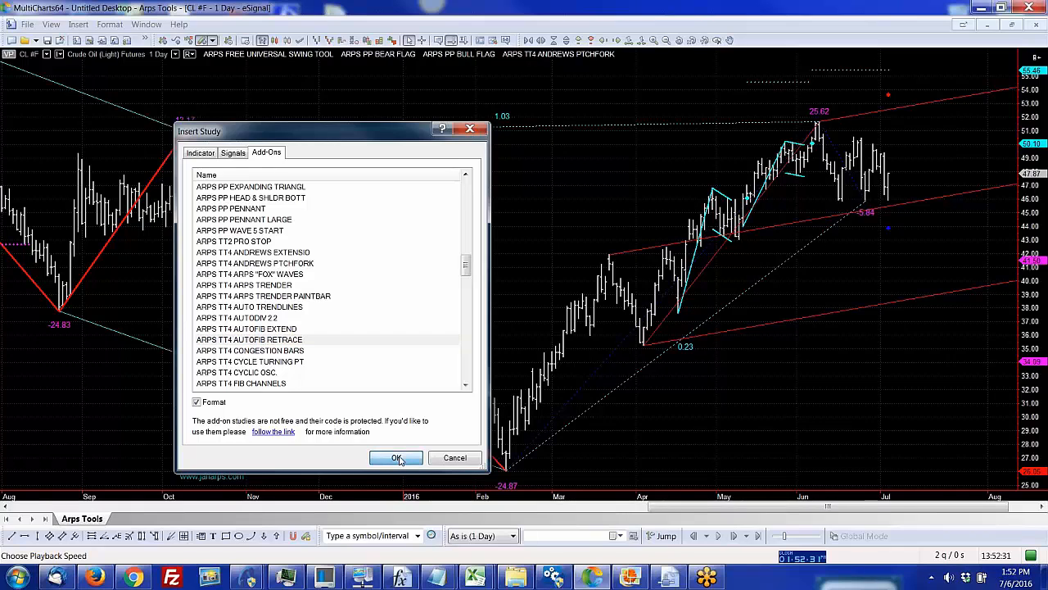
click(397, 457)
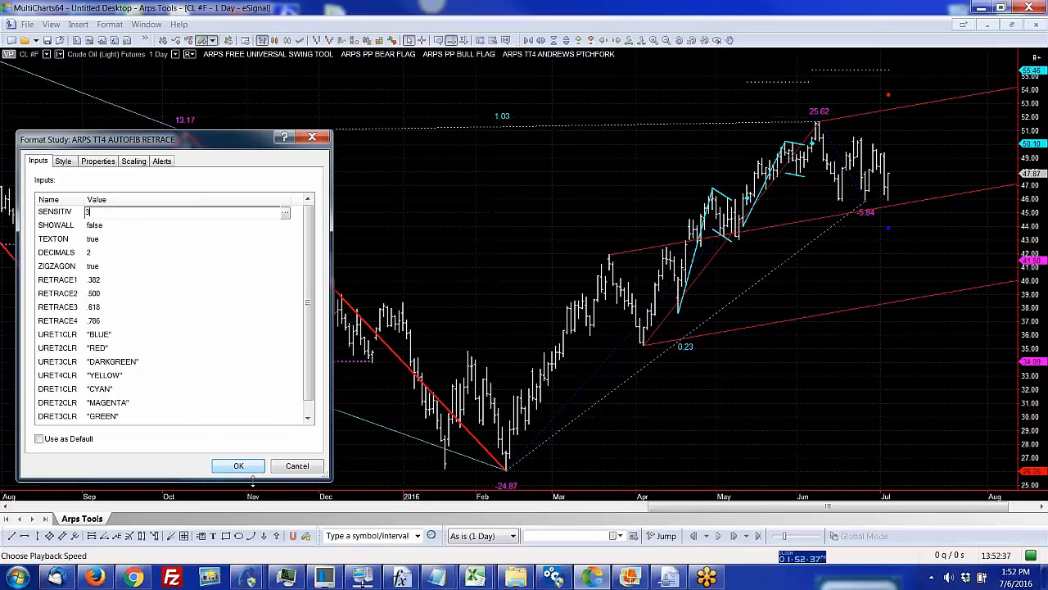
Step: Set the Autofib Retrace SENSITIV input to 3, then 5, and redraw the retracement levels
click(183, 212)
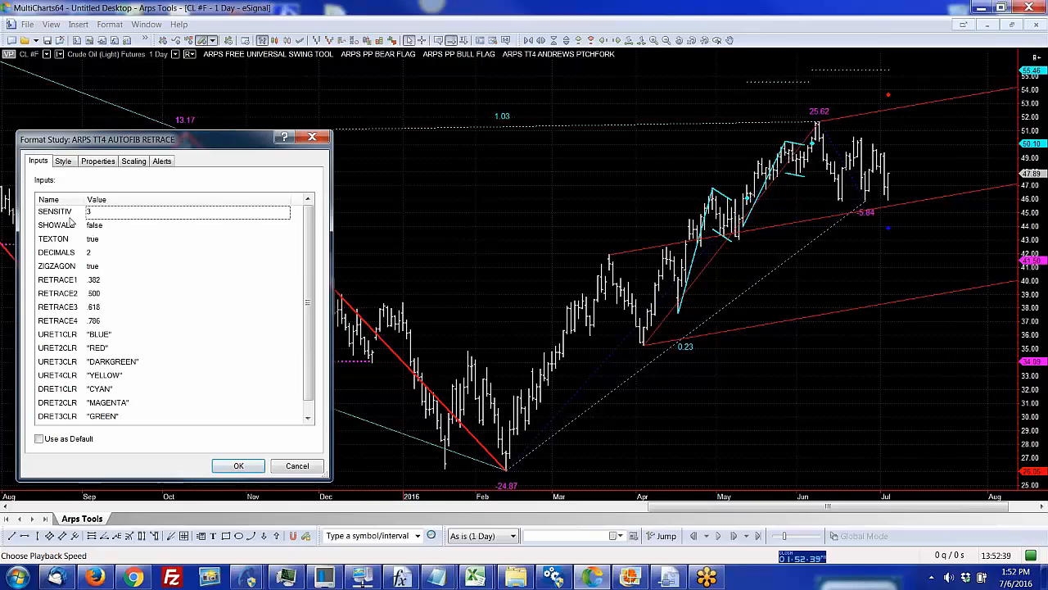
click(239, 465)
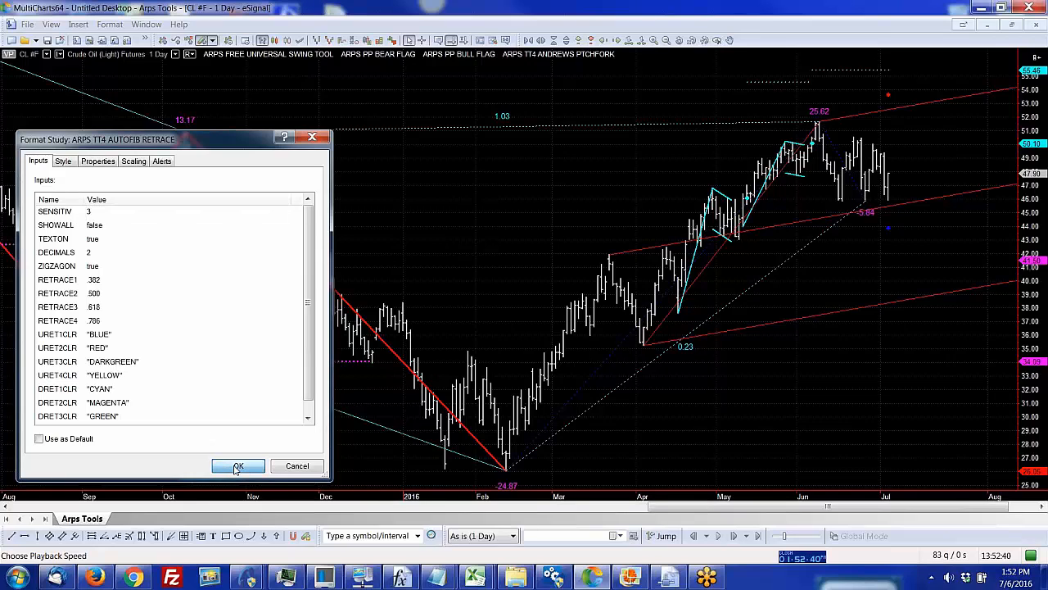
click(240, 465)
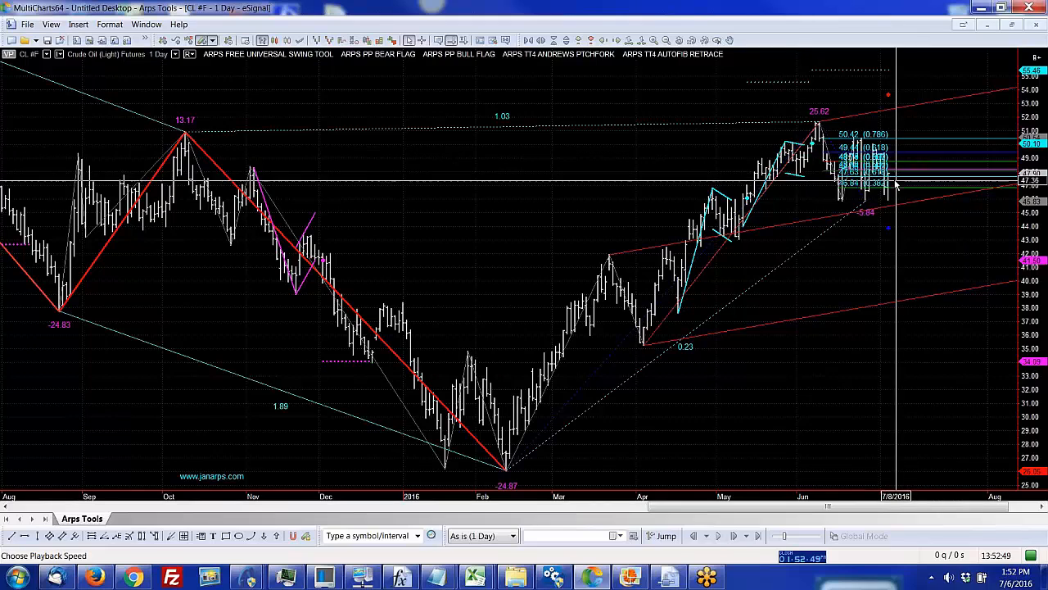
mouse_move(881, 148)
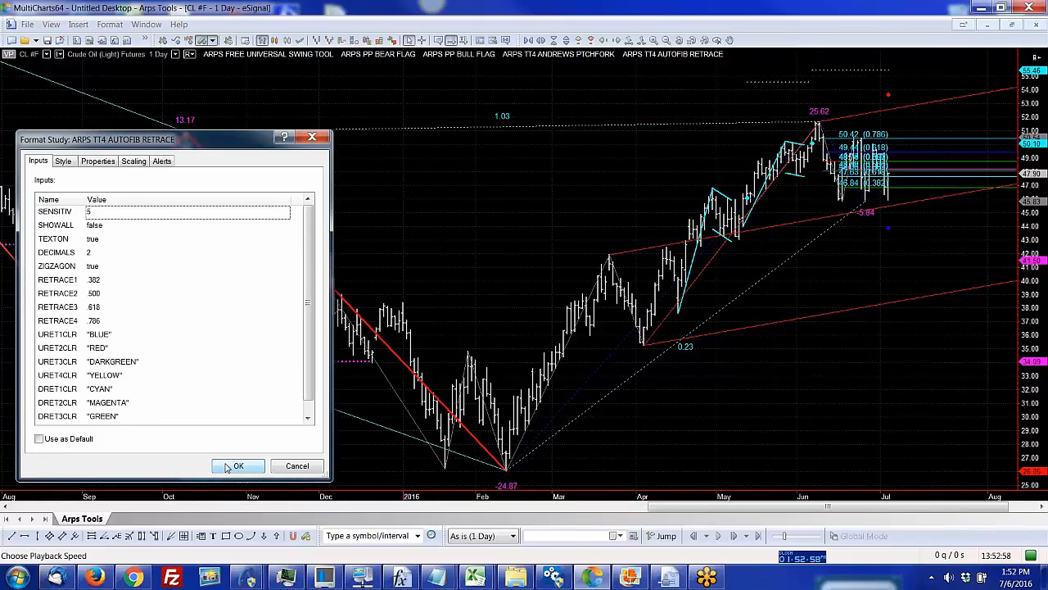
click(238, 465)
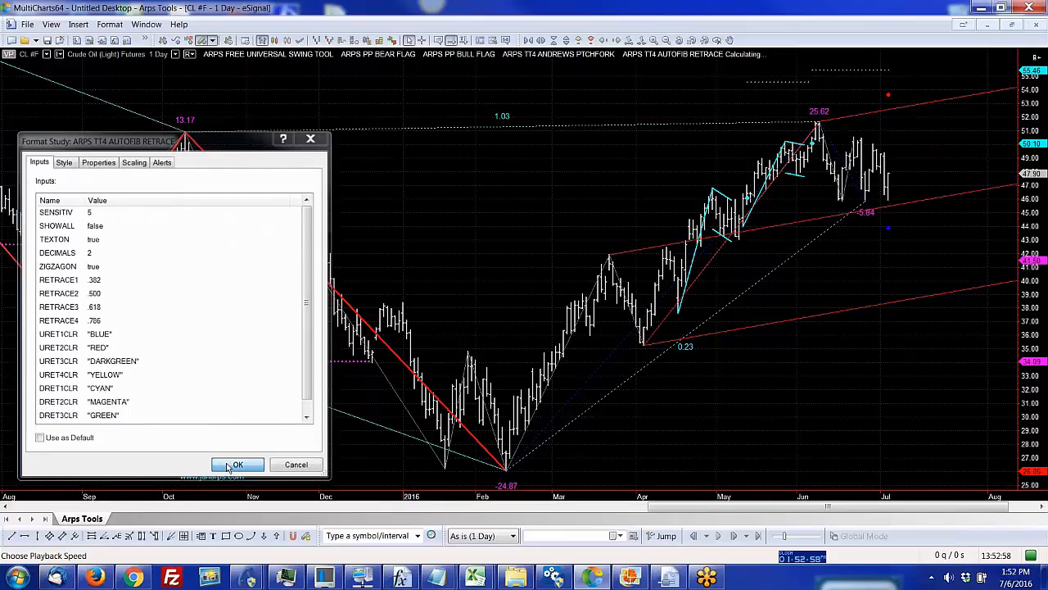
click(237, 466)
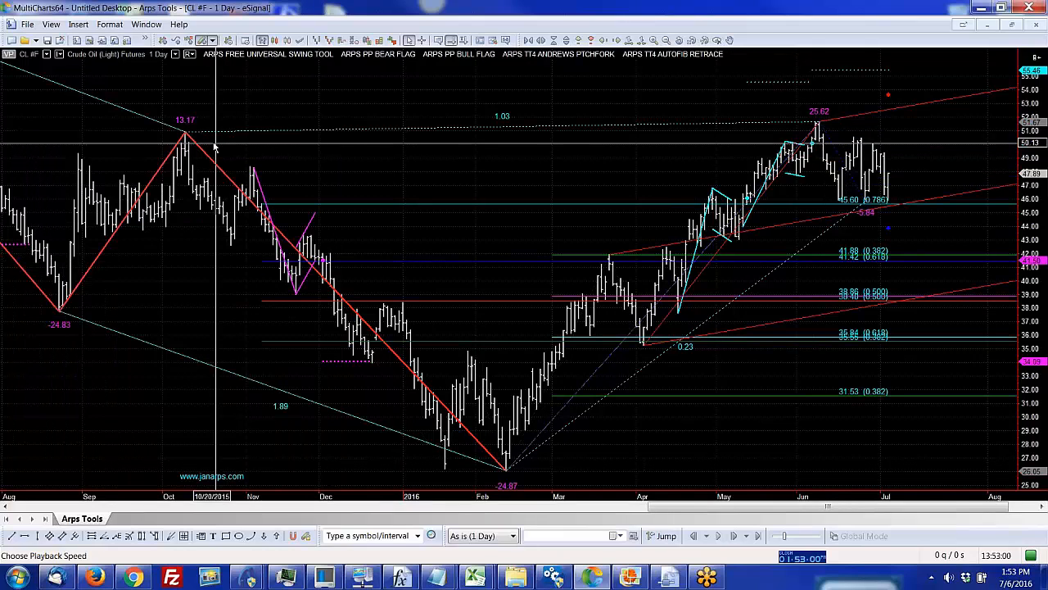
mouse_move(560, 452)
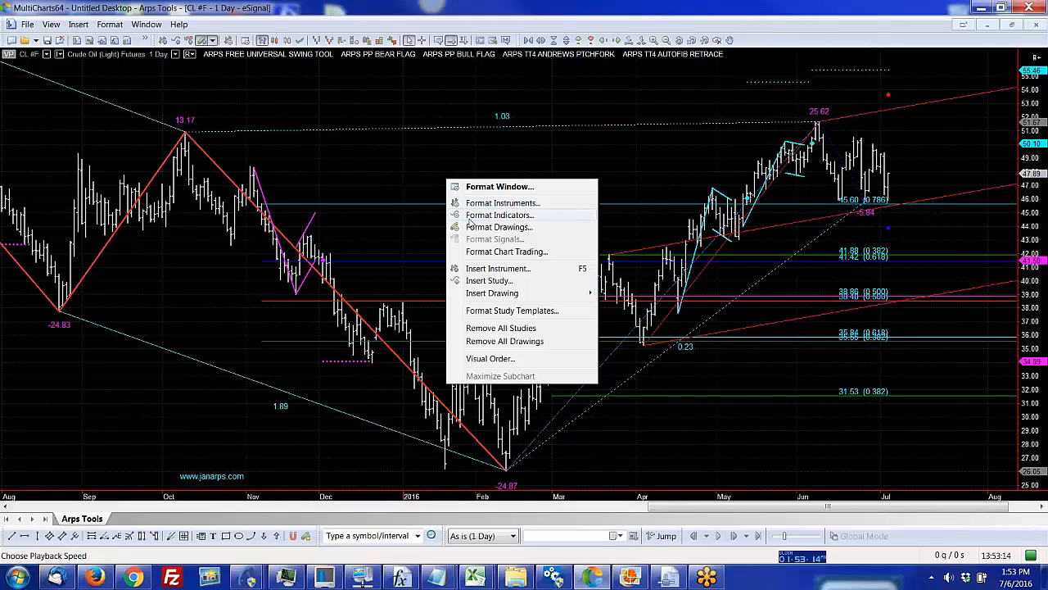
Step: Add the ARPS TT4 FIB CHANNELS study from the Add-Ons list with default inputs
click(488, 280)
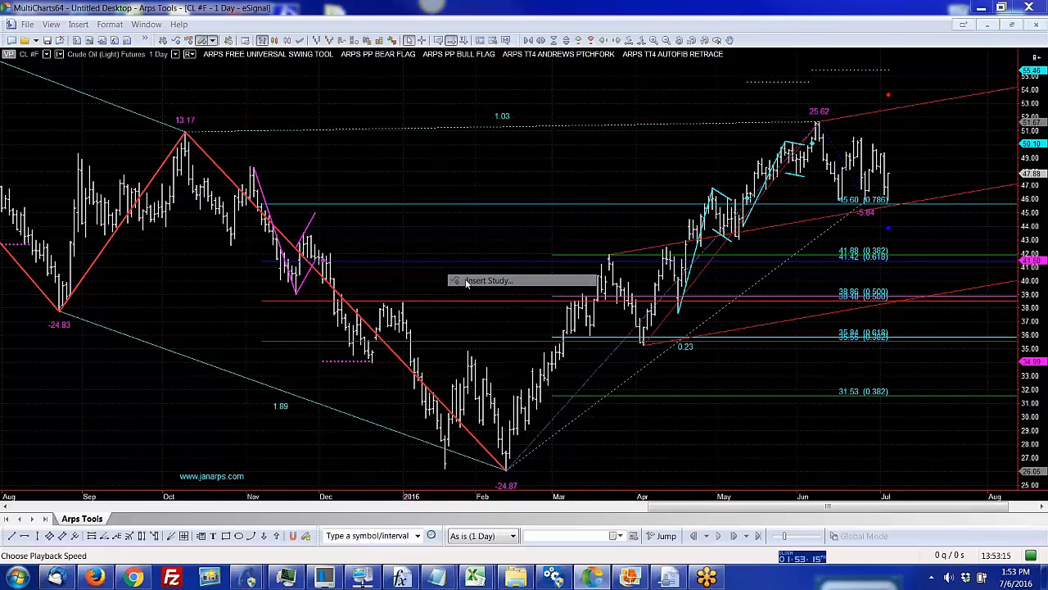
click(488, 280)
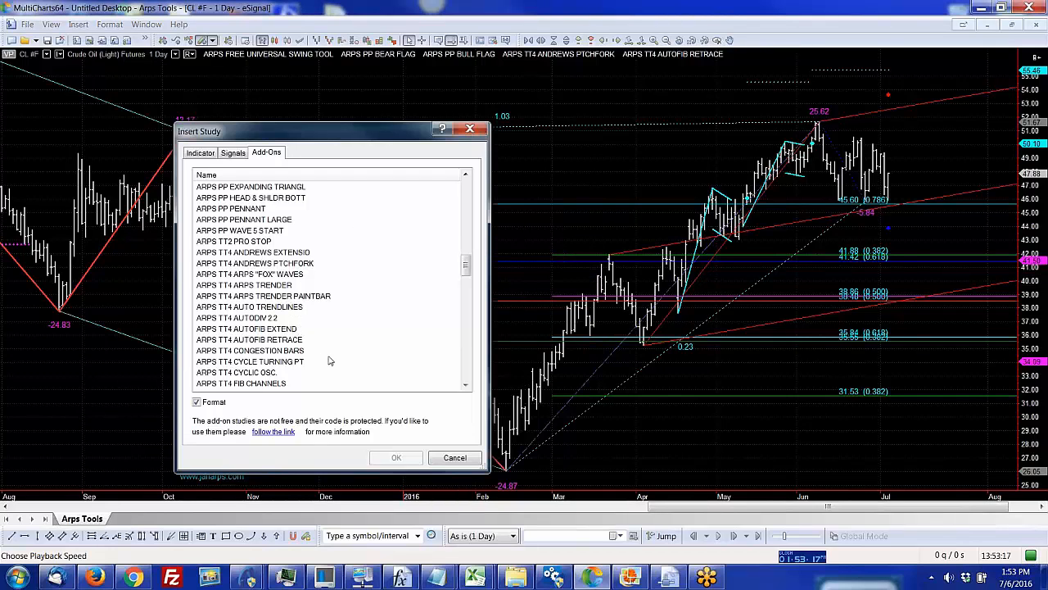
mouse_move(272, 366)
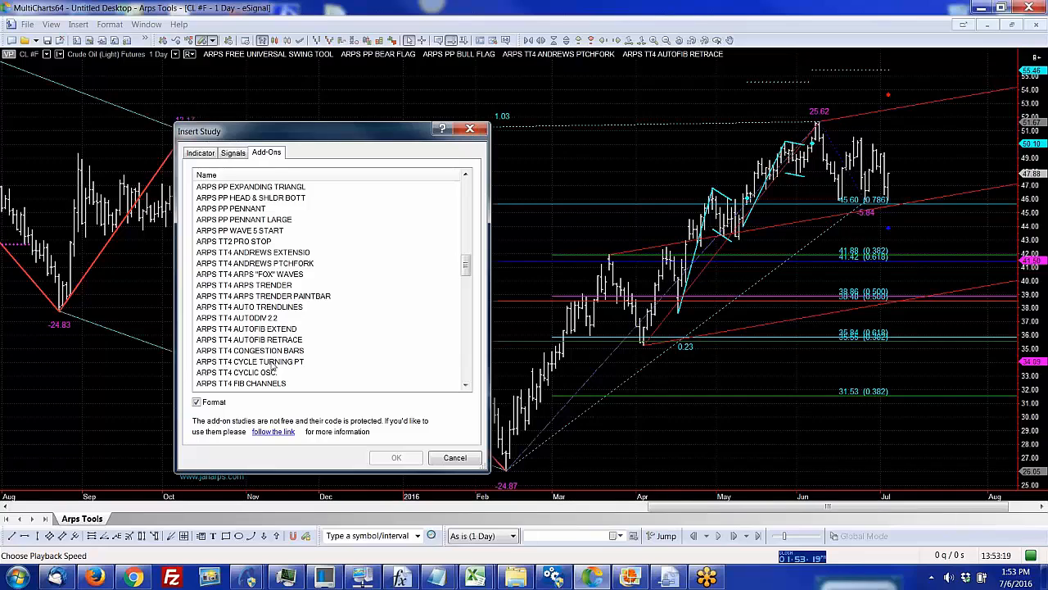
mouse_move(273, 367)
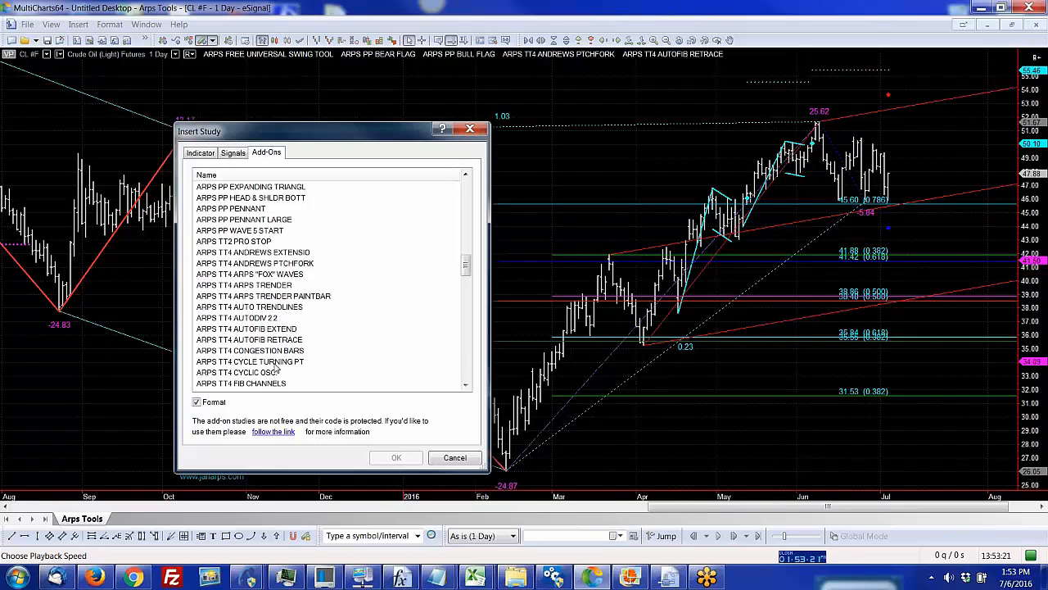
mouse_move(238, 399)
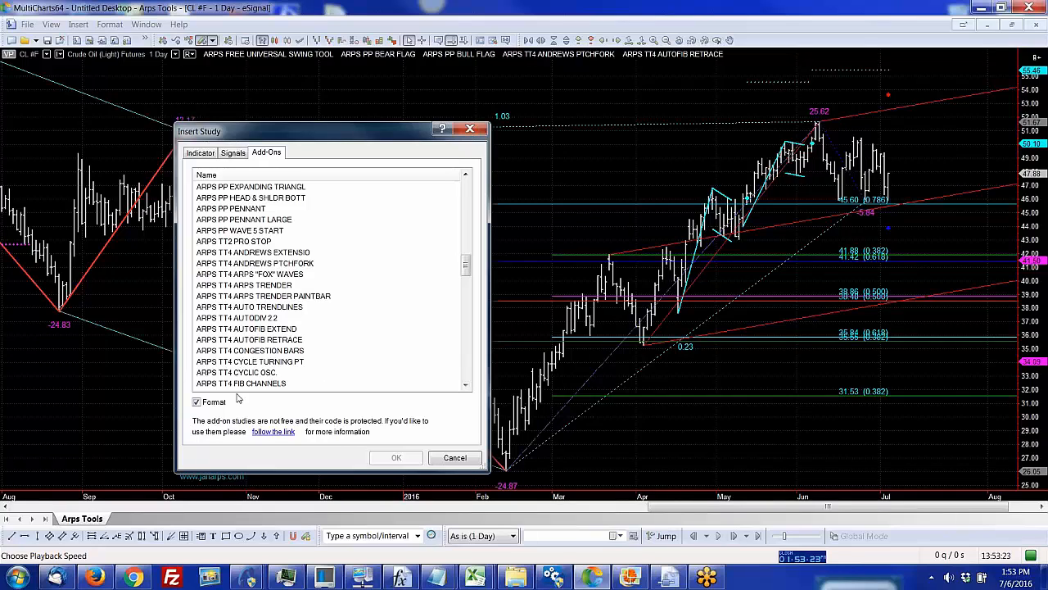
click(241, 383)
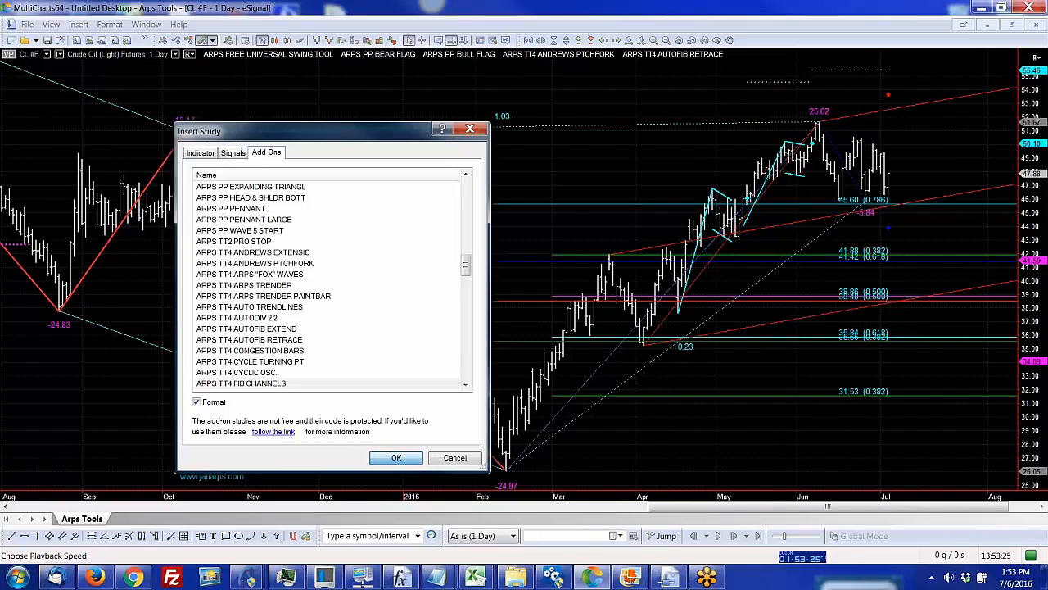
click(397, 457)
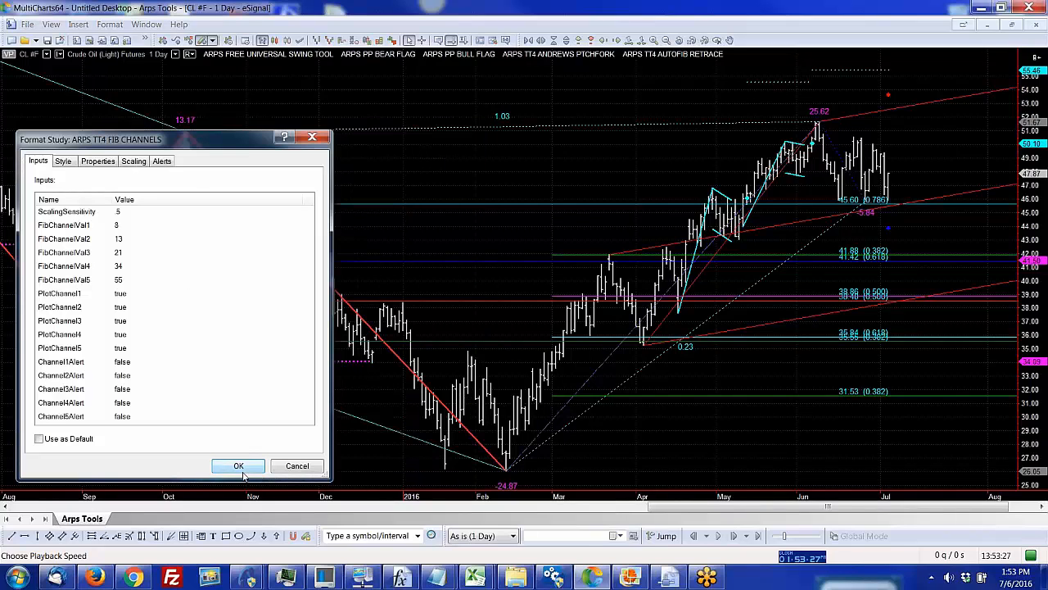
click(239, 465)
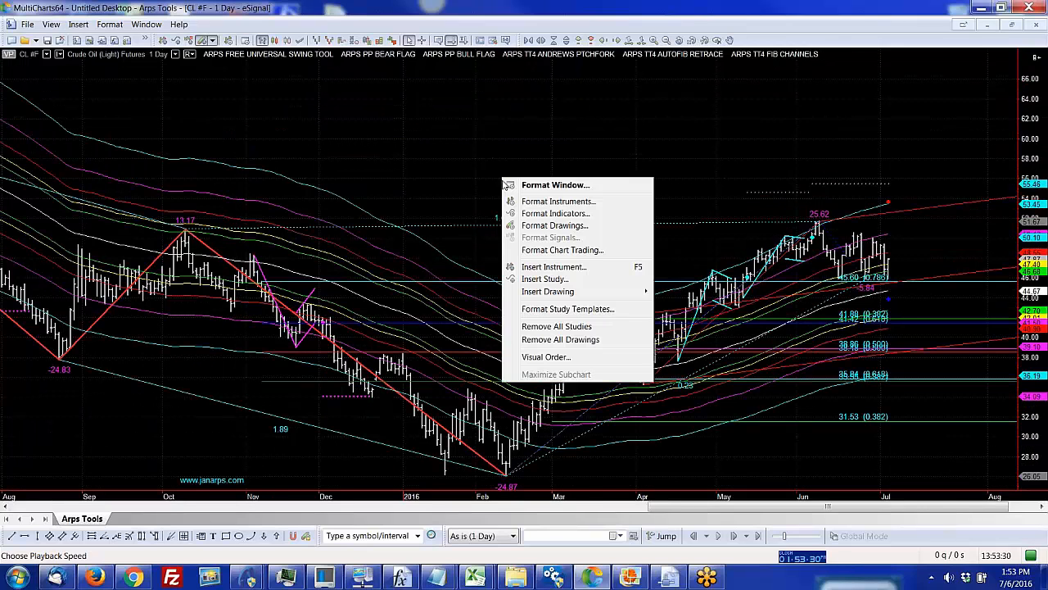
Step: Remove all studies from the chart, then re-add ARPS TT4 FIB CHANNELS with defaults
click(557, 326)
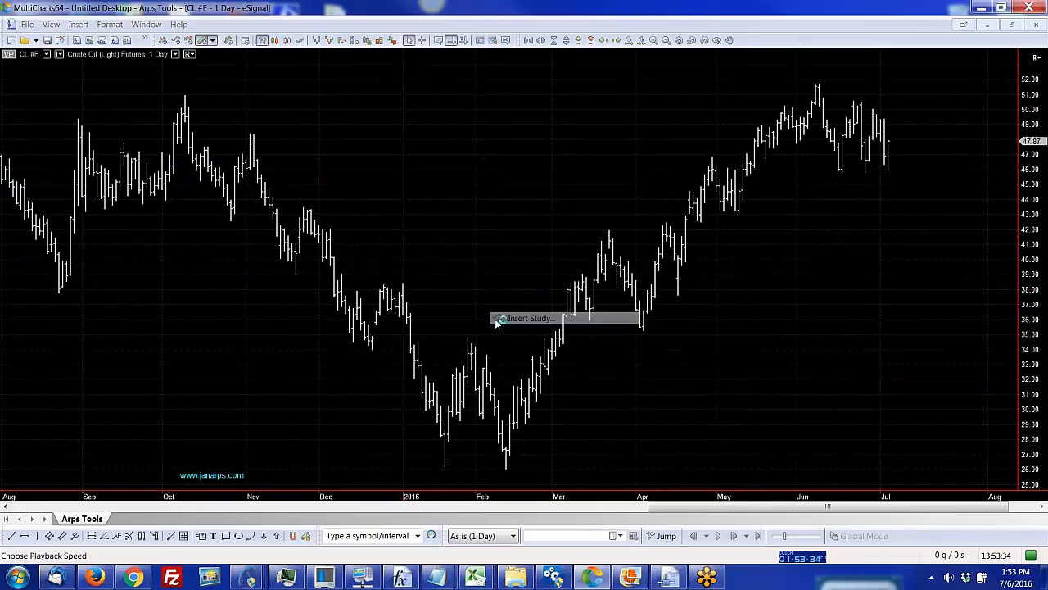
click(531, 317)
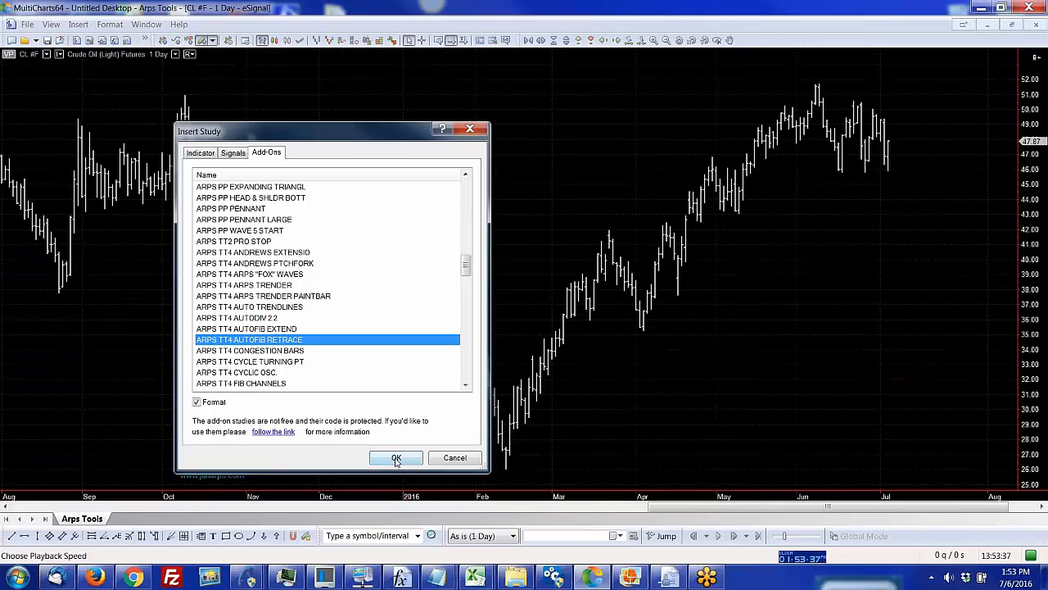
mouse_move(305, 388)
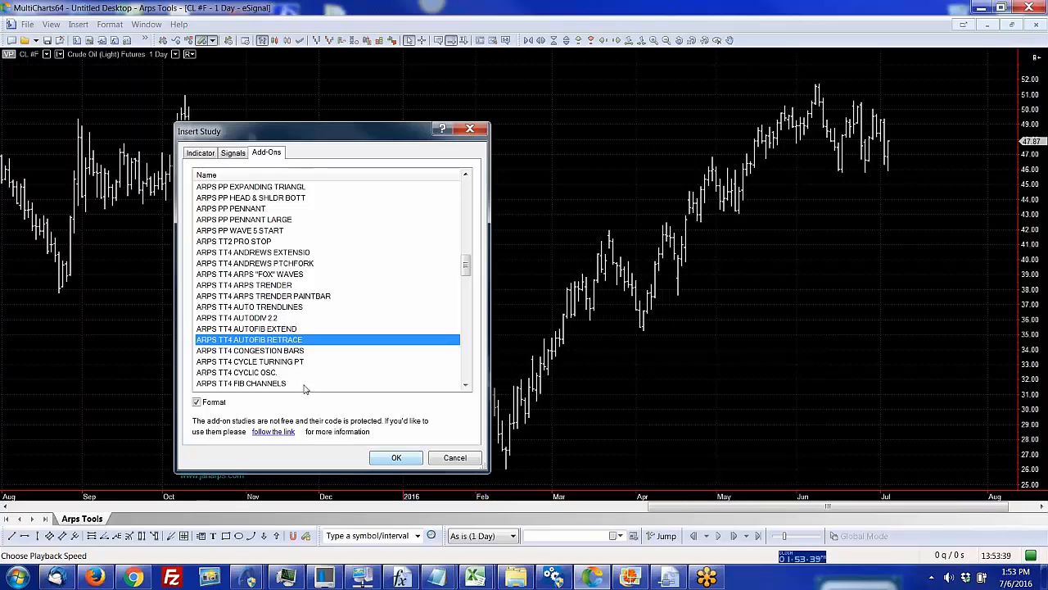
click(241, 383)
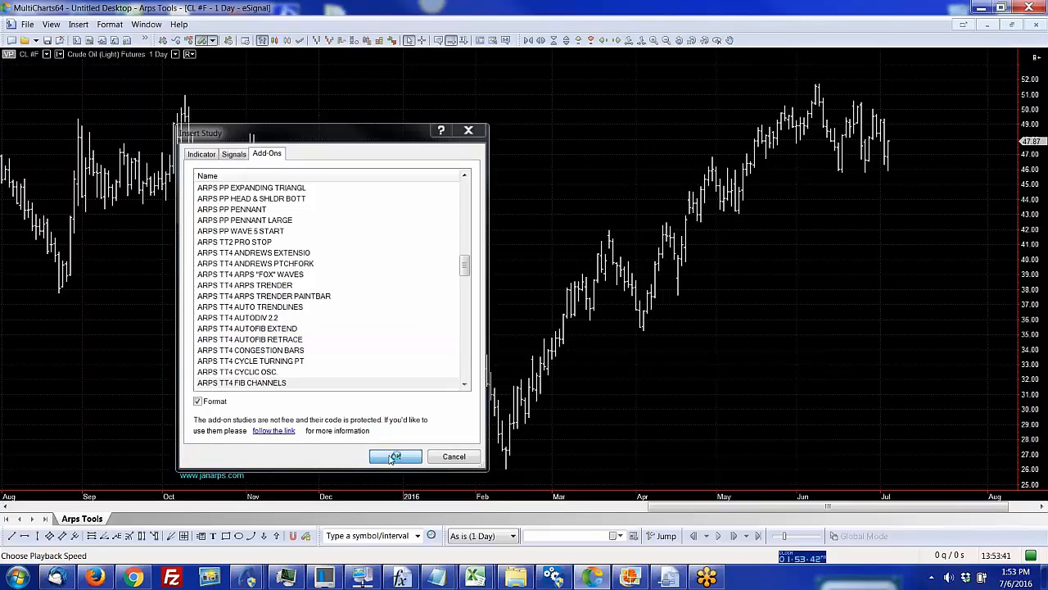
click(395, 456)
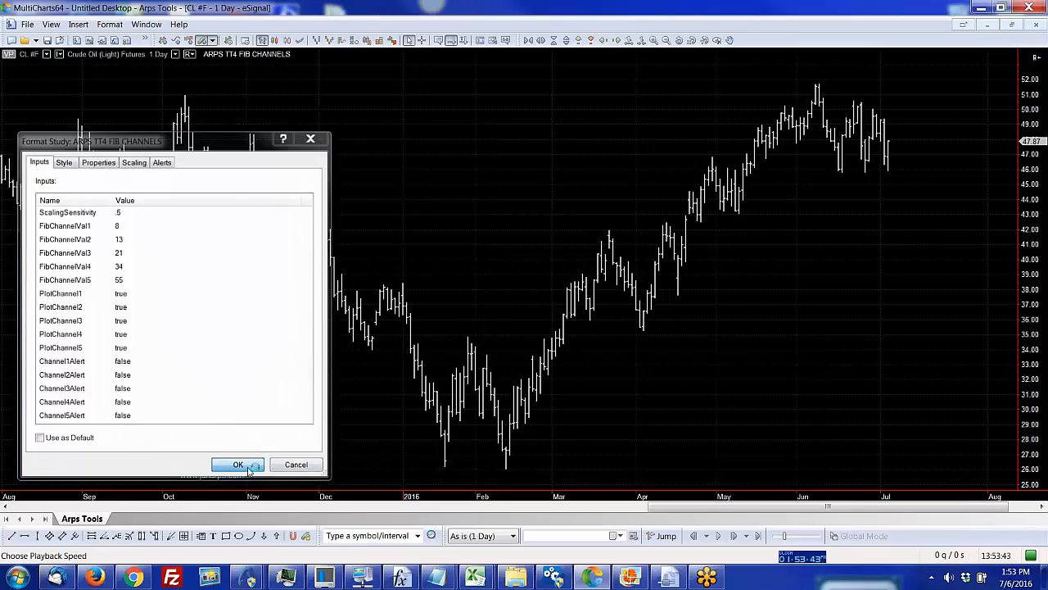
click(238, 465)
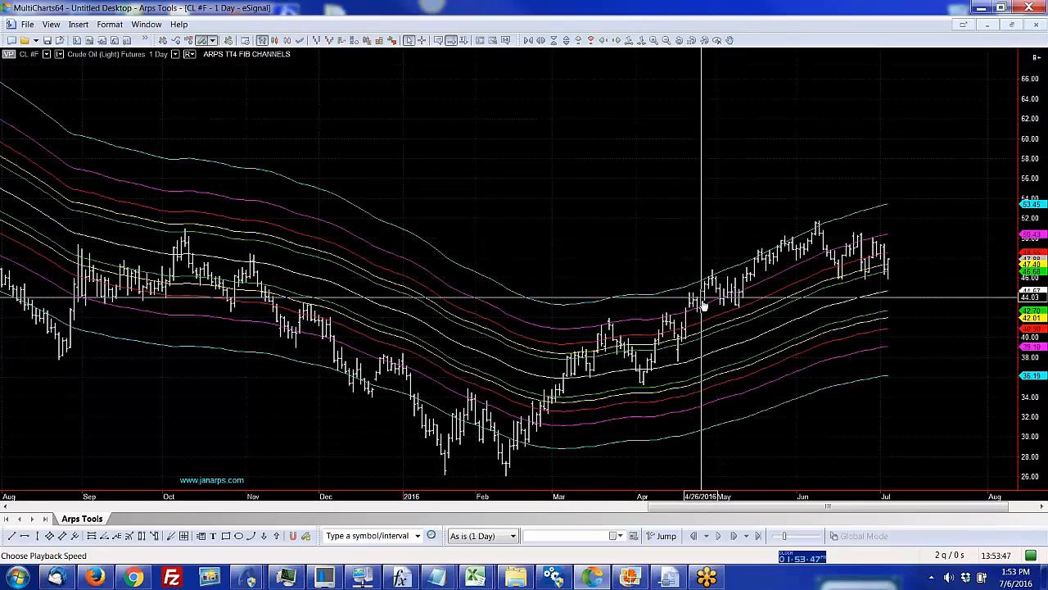
Step: Add the ARPS TT4 LIN REG CHANNEL study to the chart with default inputs
right_click(703, 306)
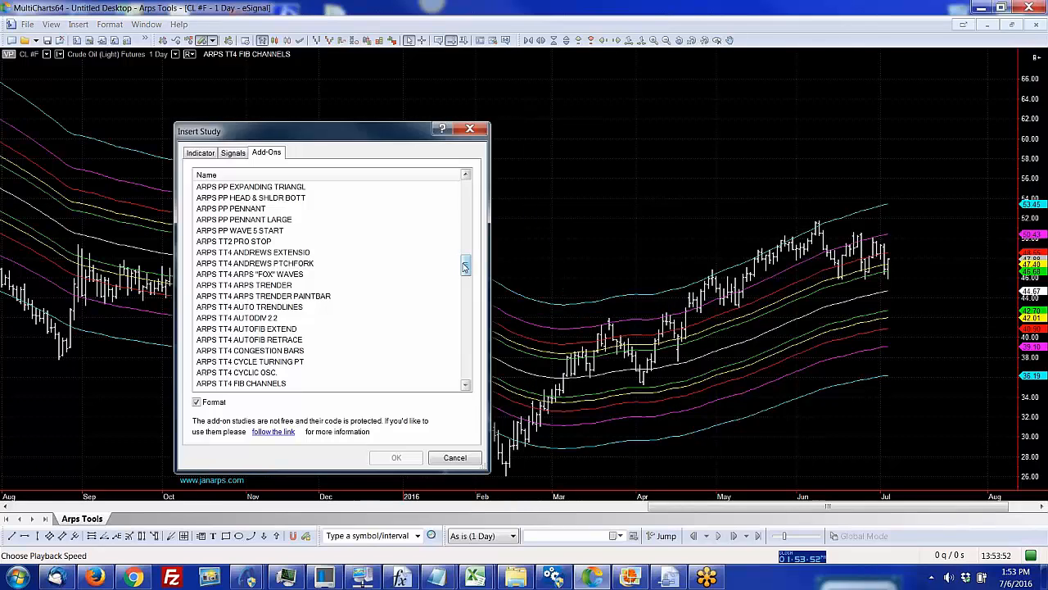
scroll(down, 3)
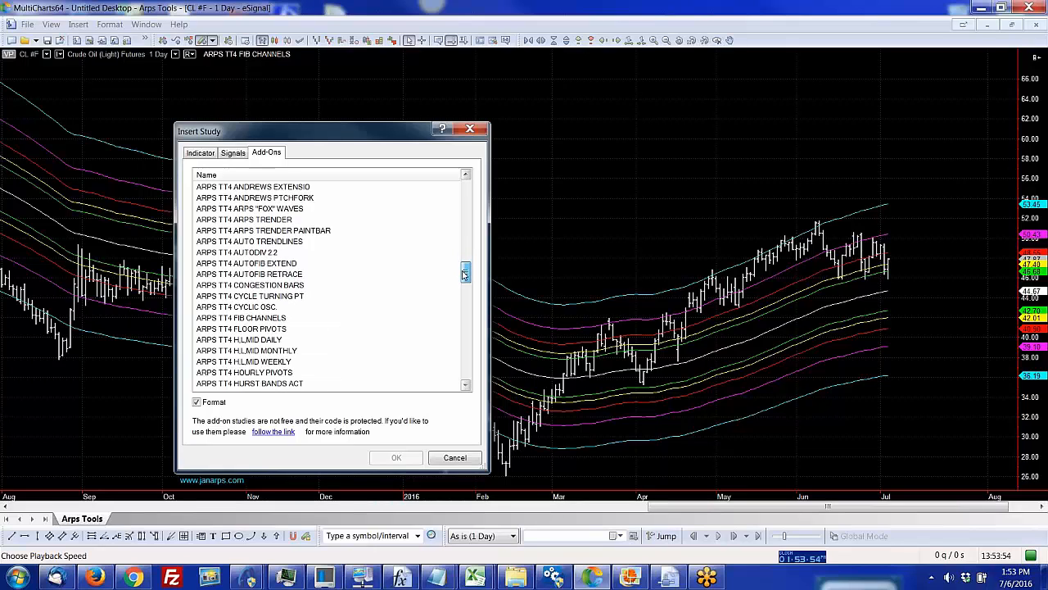
scroll(down, 3)
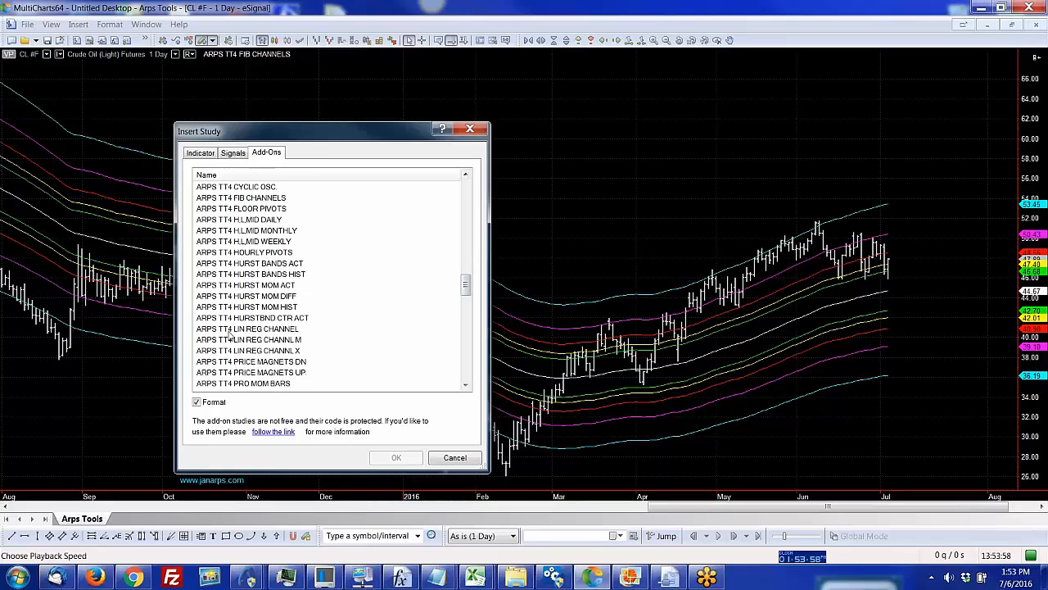
click(247, 327)
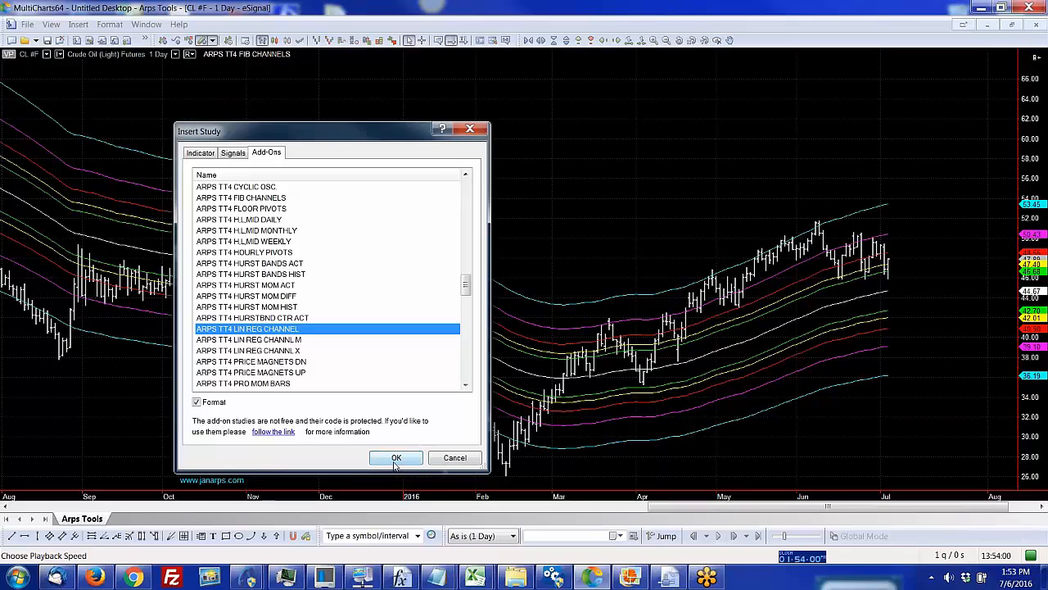
click(396, 457)
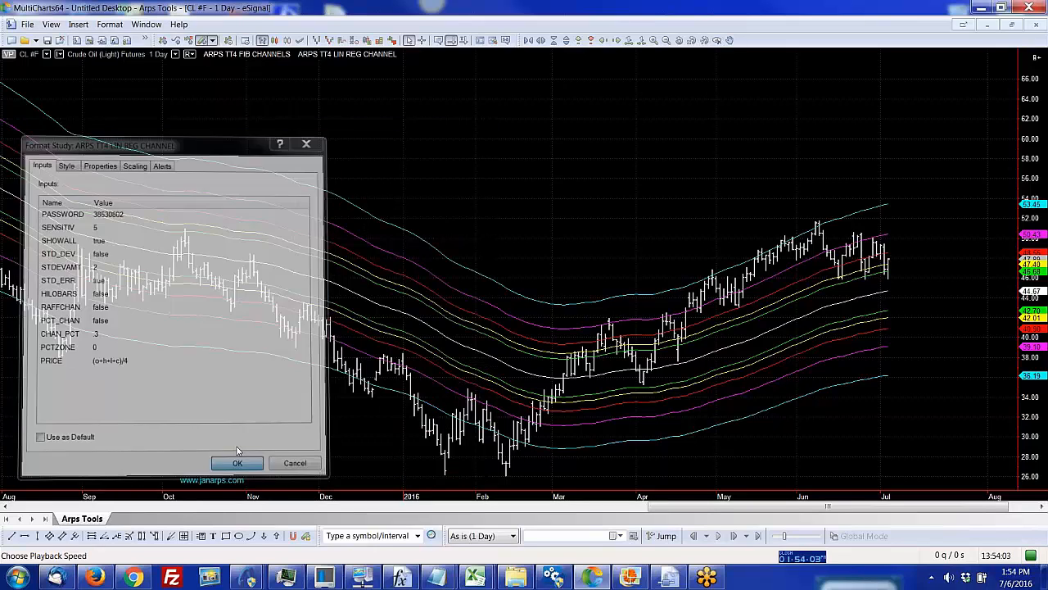
click(237, 462)
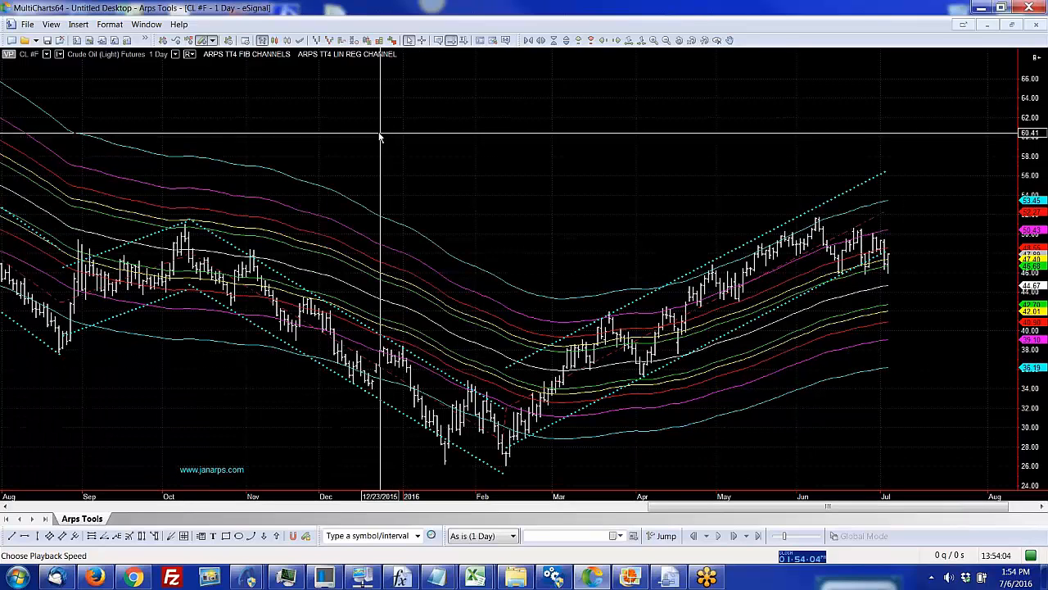
Step: Remove the Fib Channels study so only the regression channels remain on the chart
right_click(380, 137)
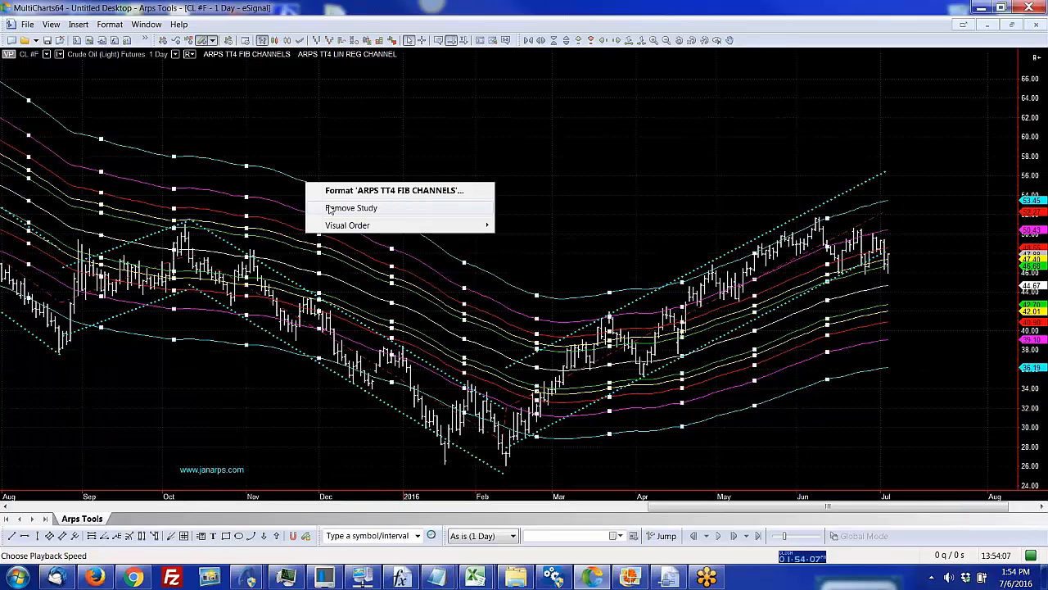
click(350, 206)
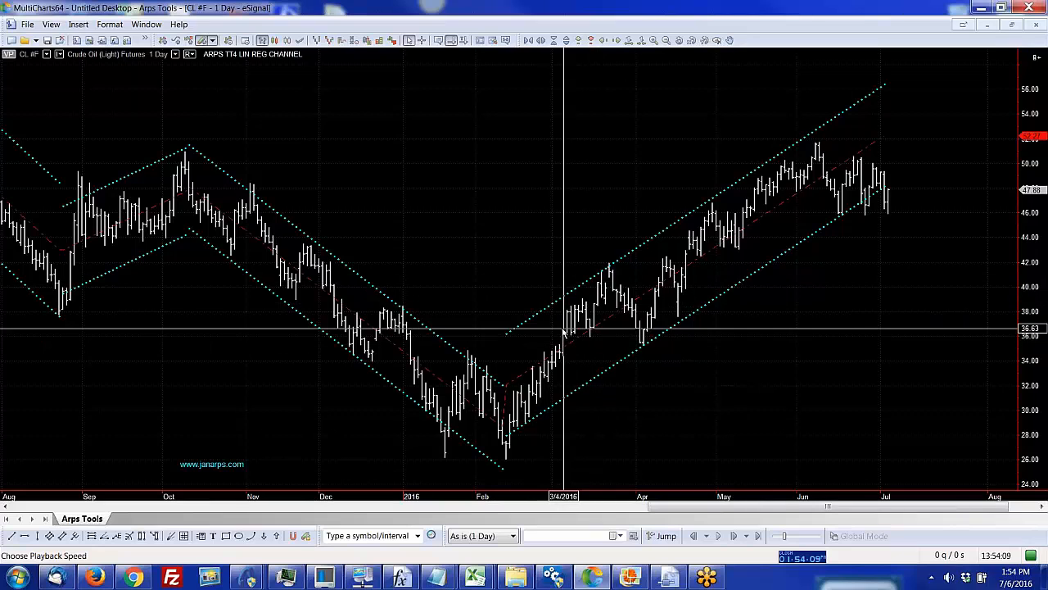
mouse_move(822, 156)
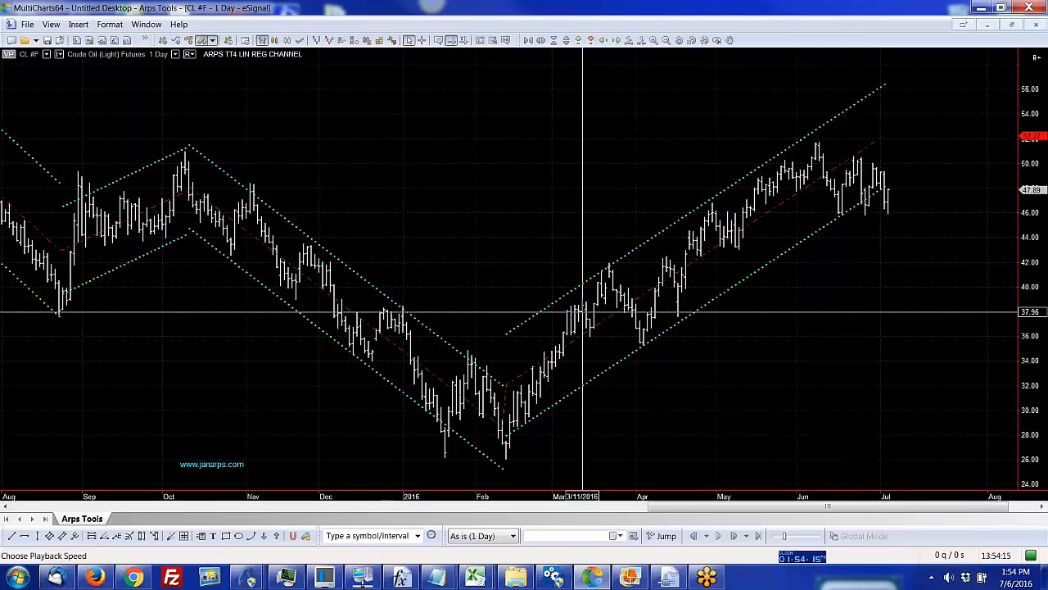
mouse_move(570, 315)
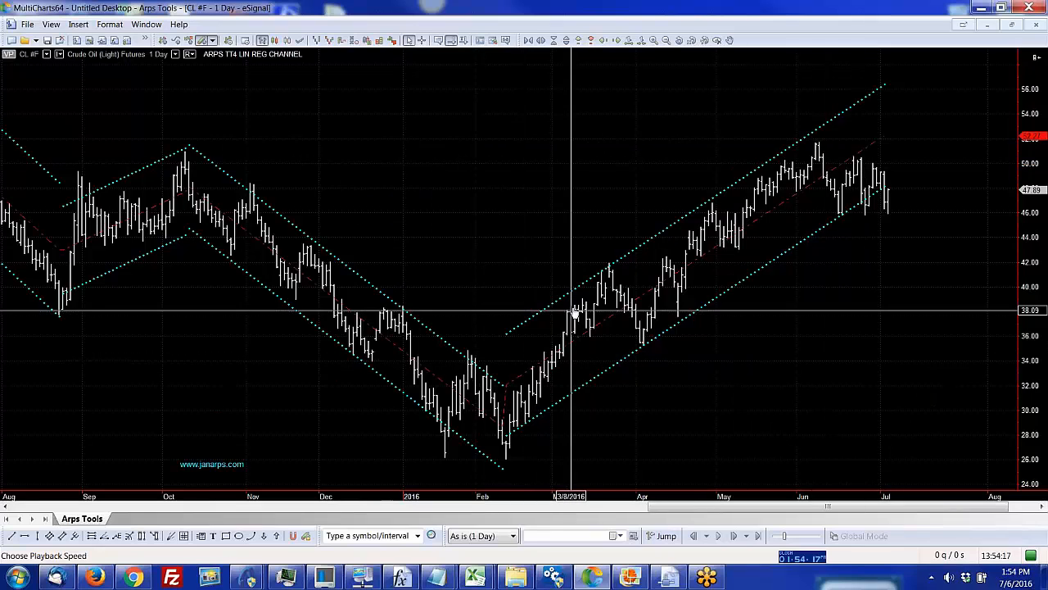
mouse_move(544, 270)
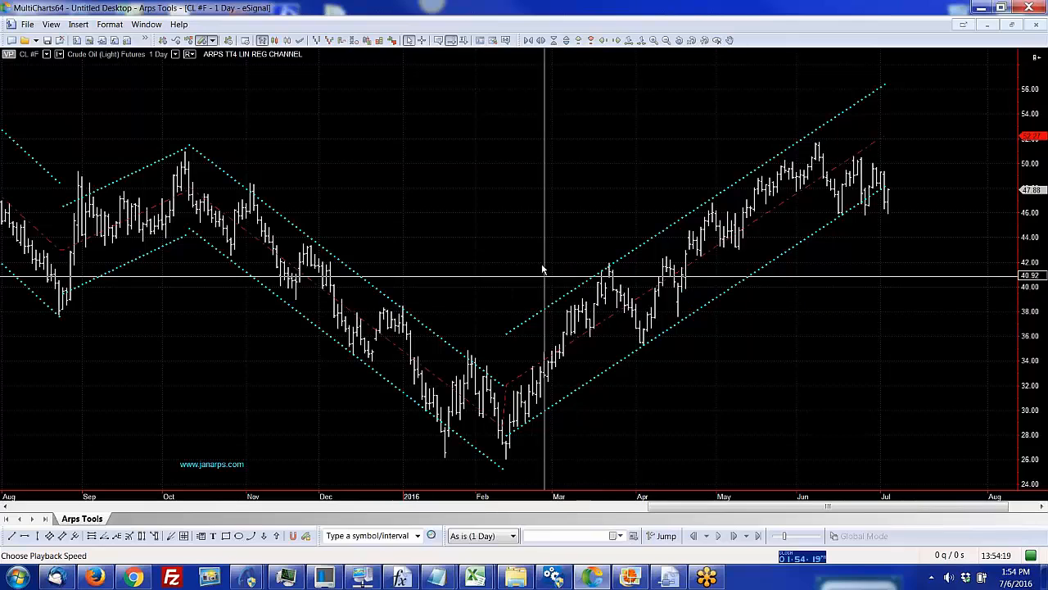
mouse_move(539, 265)
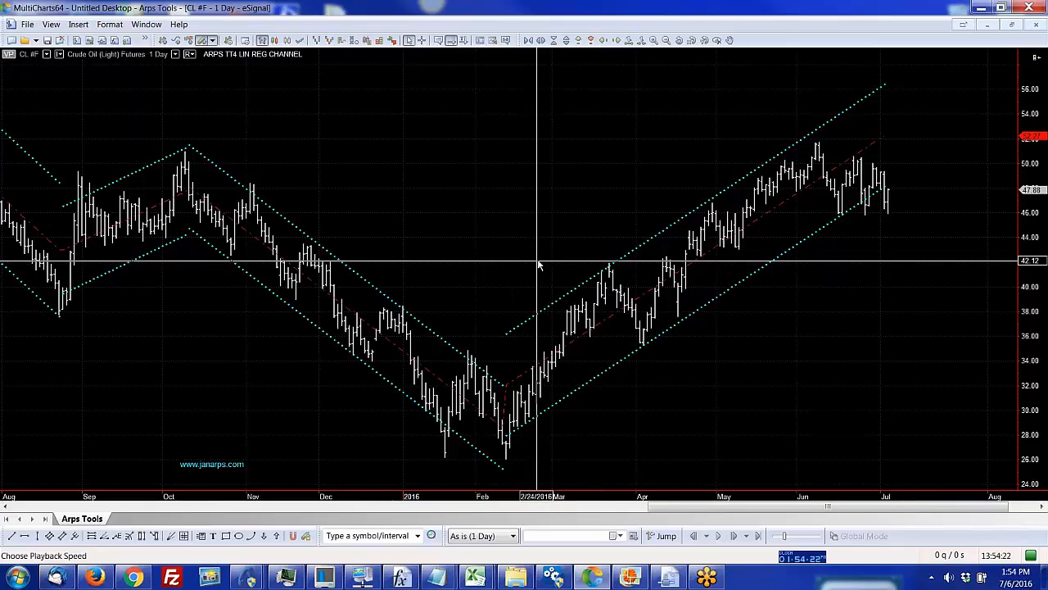
mouse_move(468, 216)
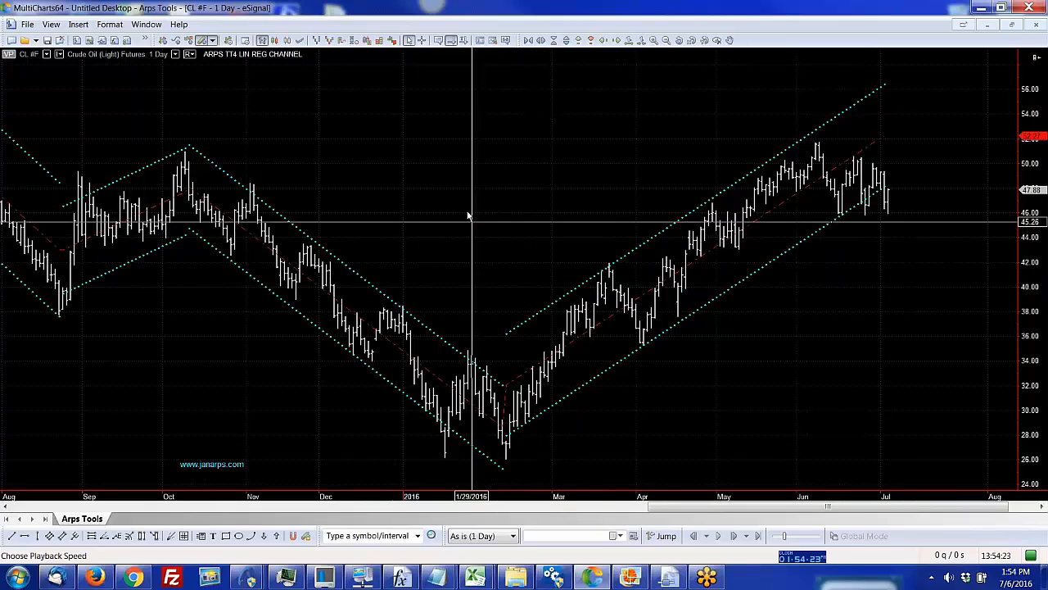
mouse_move(188, 180)
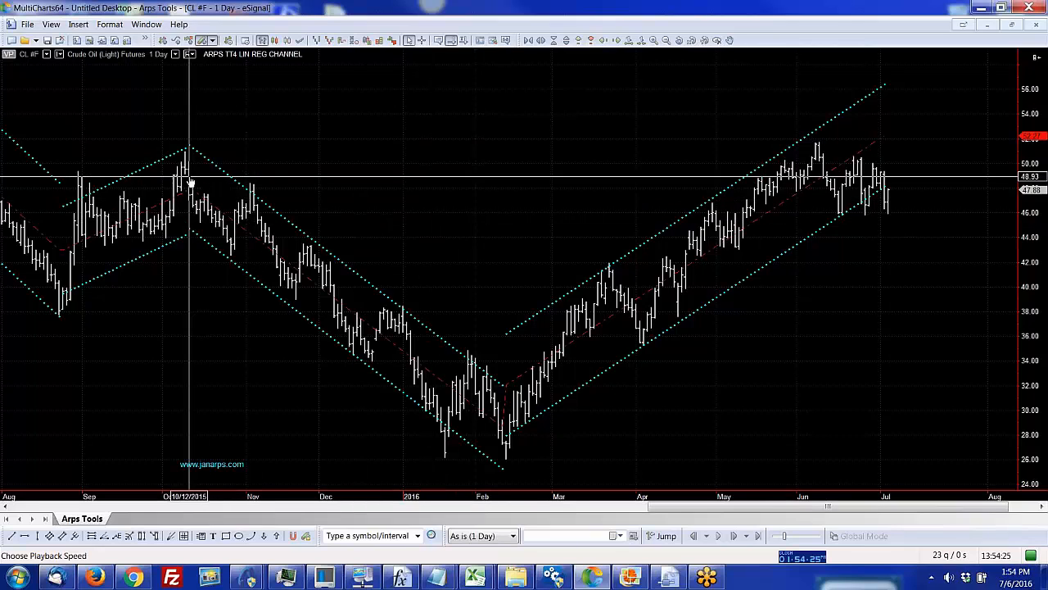
mouse_move(504, 232)
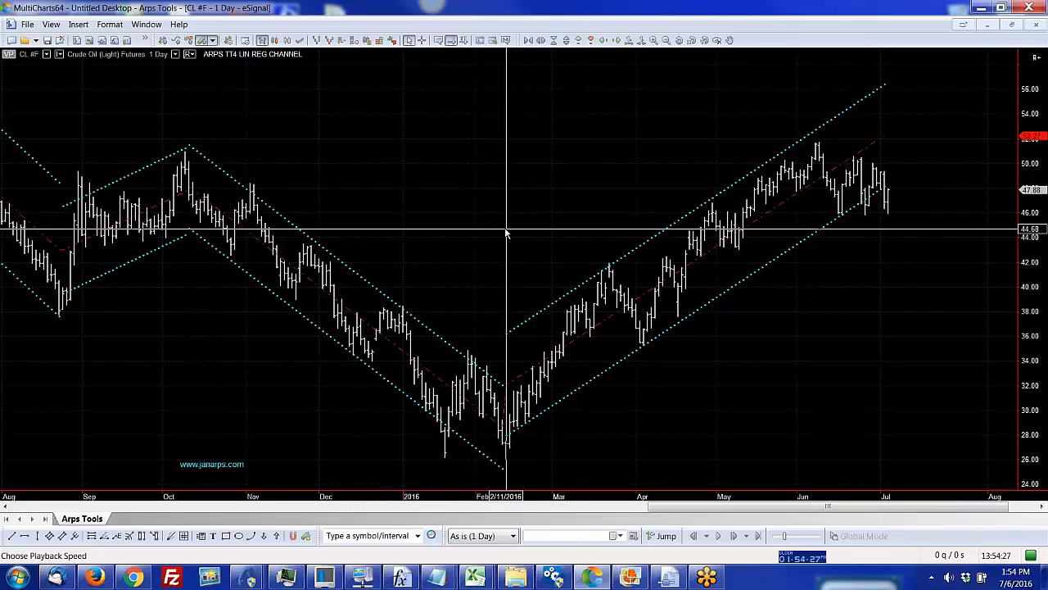
mouse_move(498, 198)
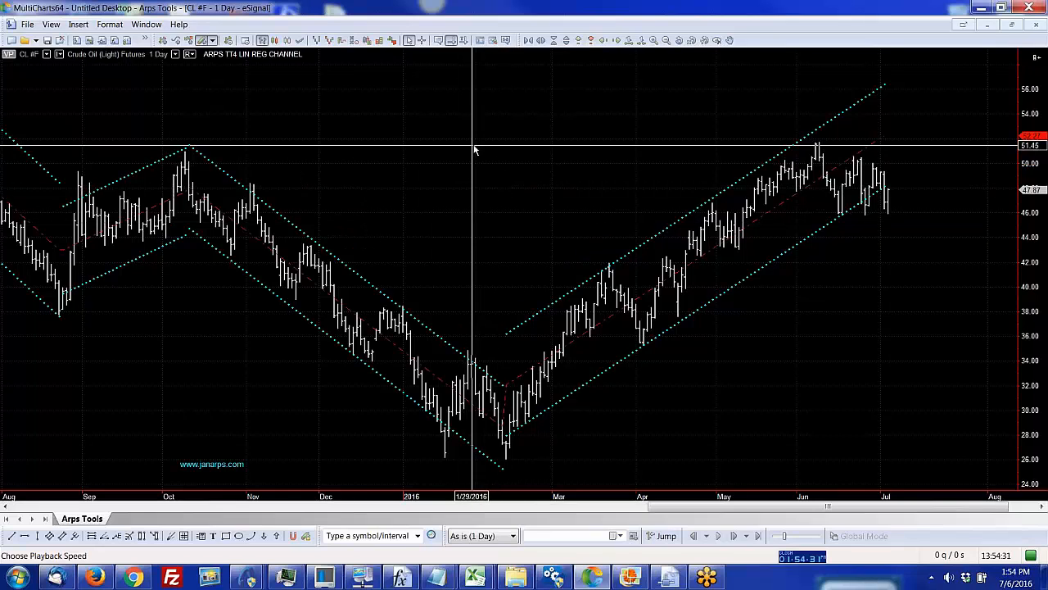
right_click(473, 151)
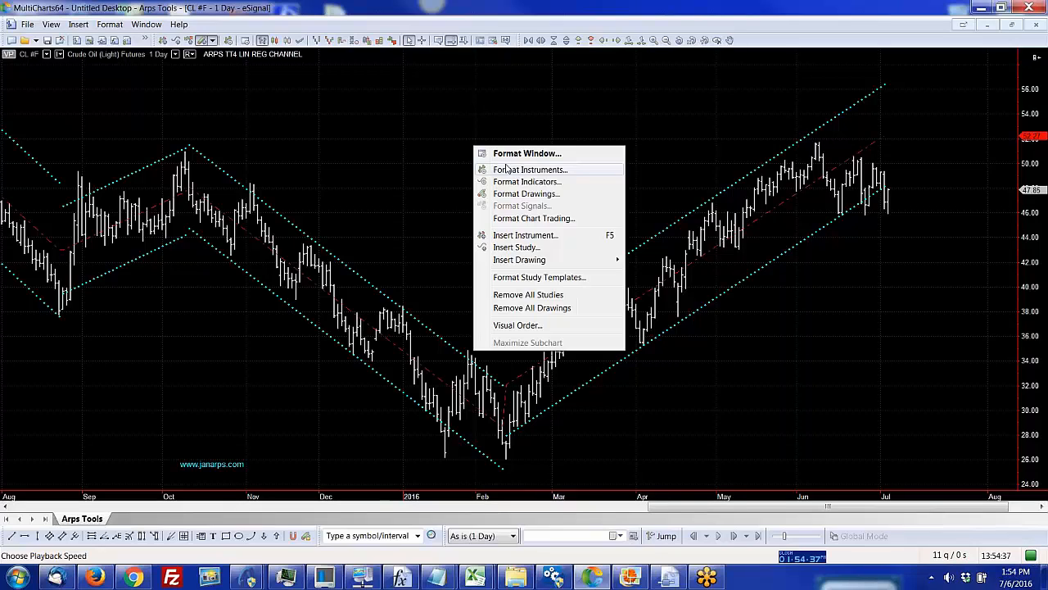
mouse_move(527, 180)
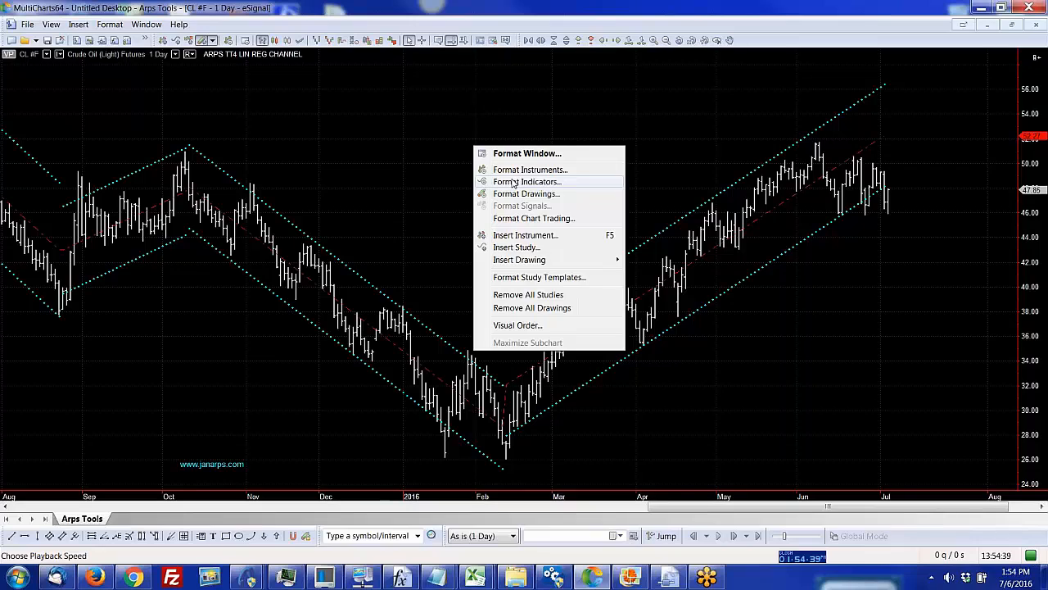
mouse_move(528, 295)
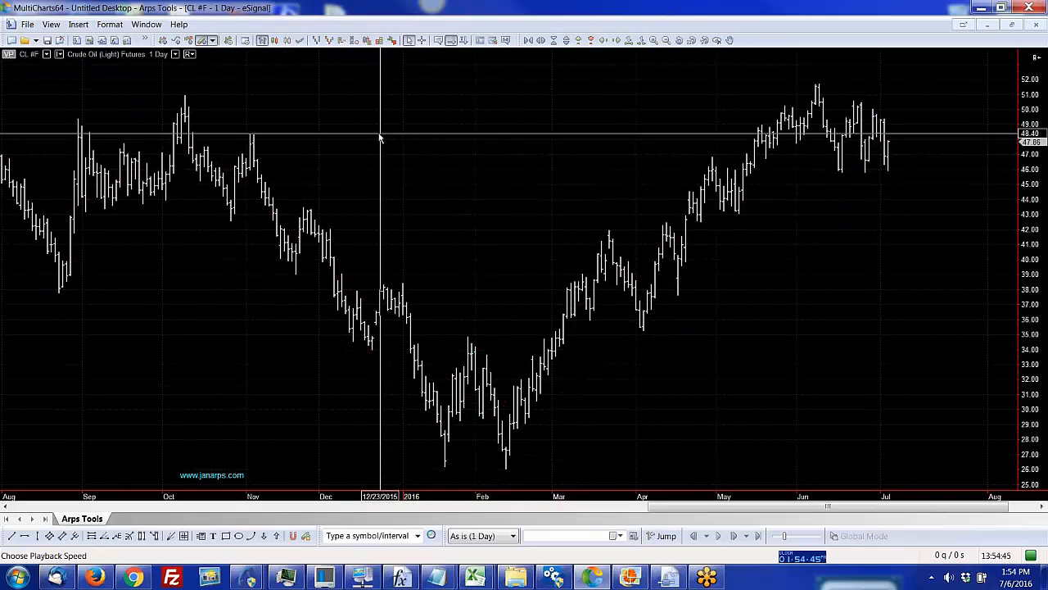
Step: Add the ARPS TT4 ARPS TRENDER study to the crude oil chart with default inputs
right_click(380, 137)
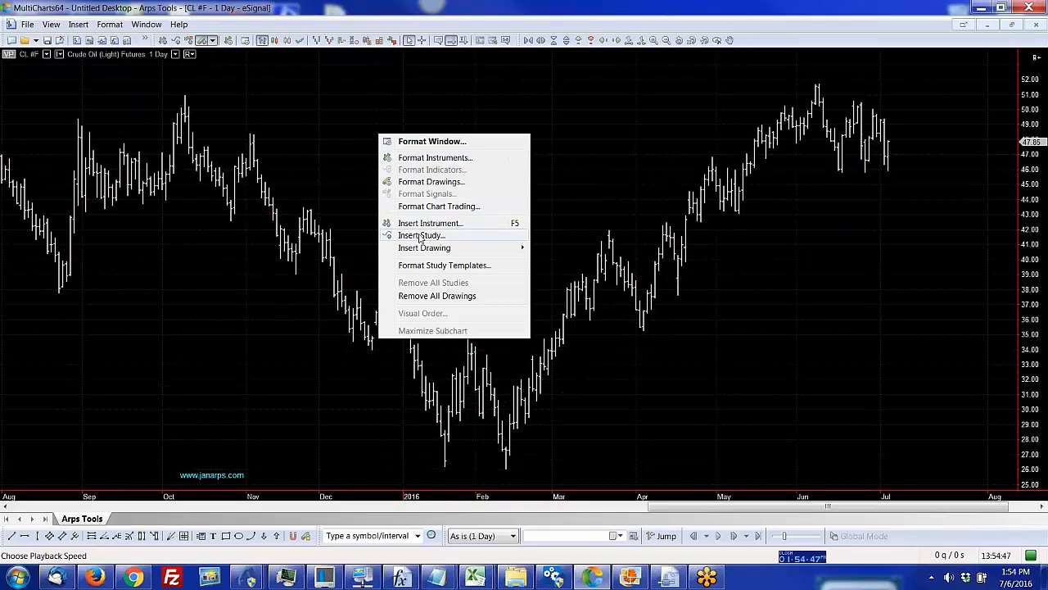
click(423, 236)
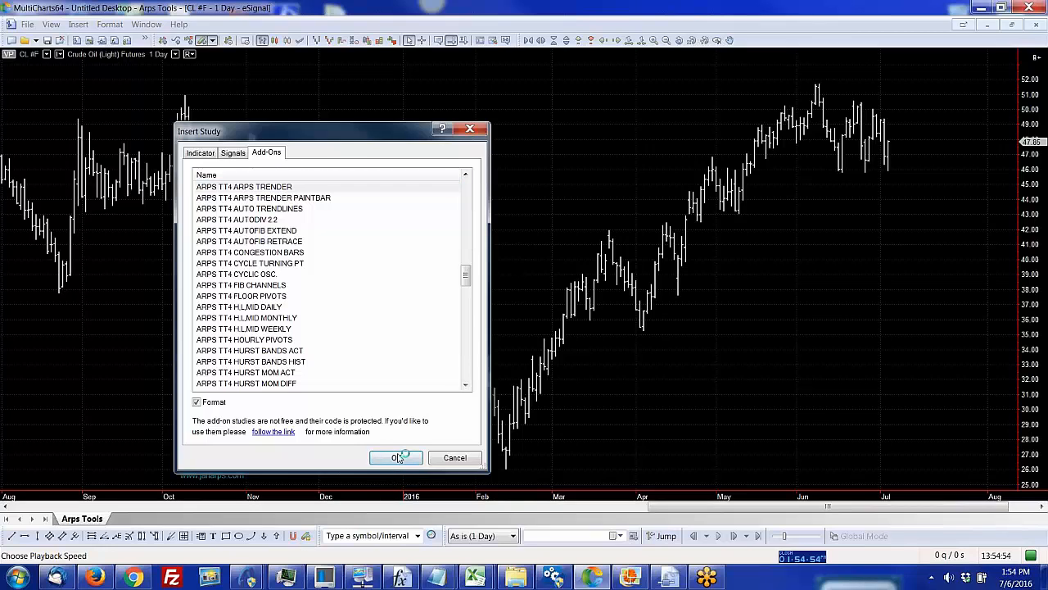
click(396, 456)
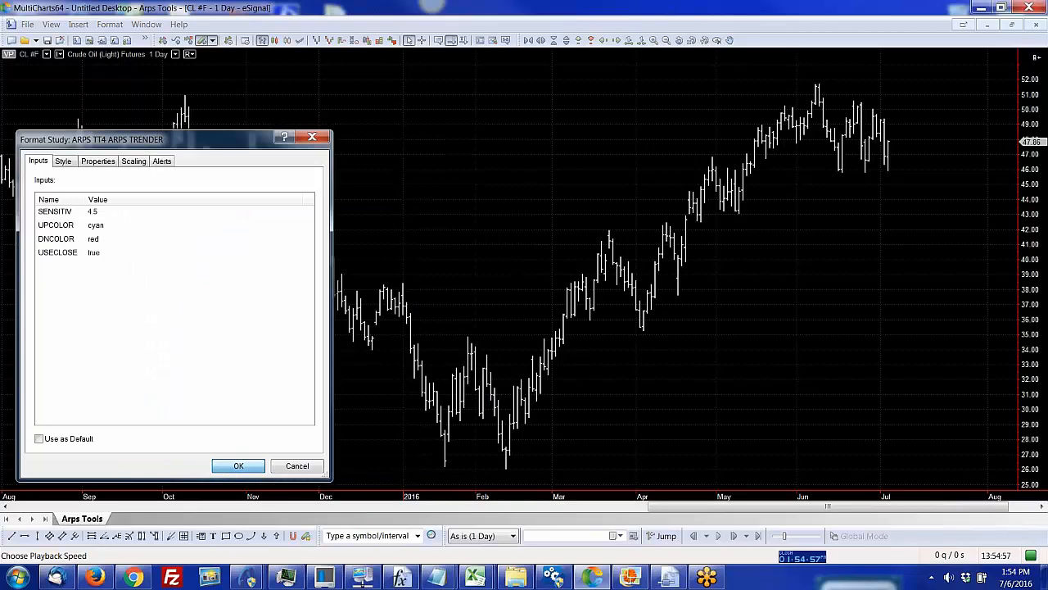
click(239, 465)
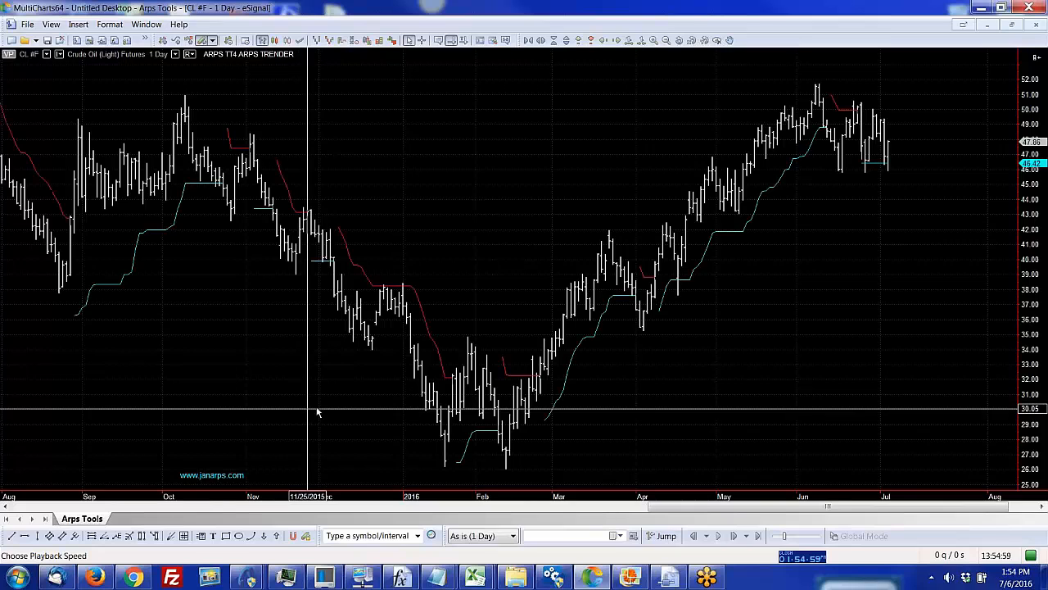
mouse_move(550, 420)
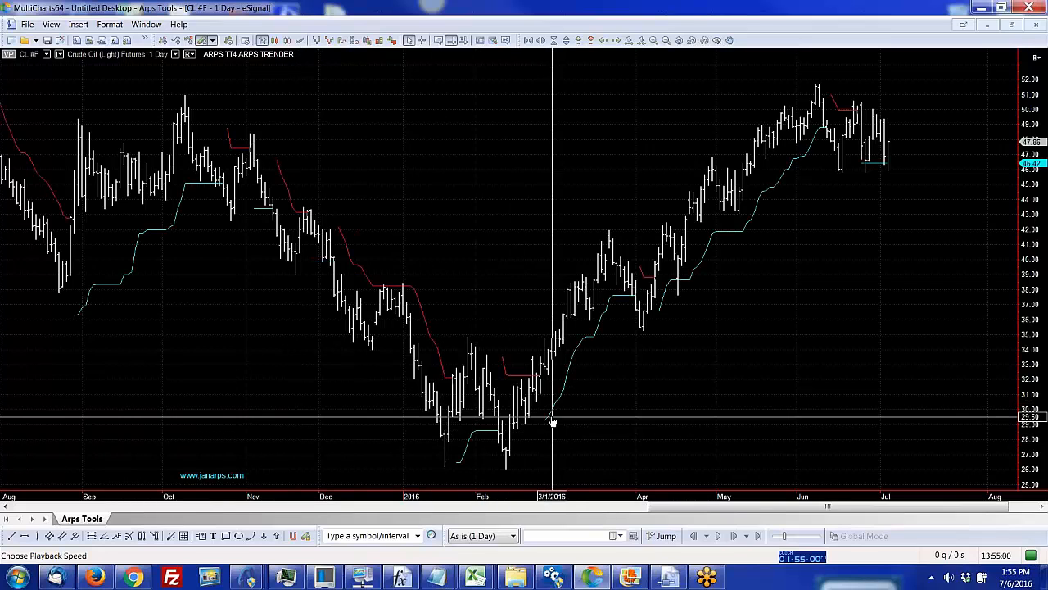
mouse_move(581, 338)
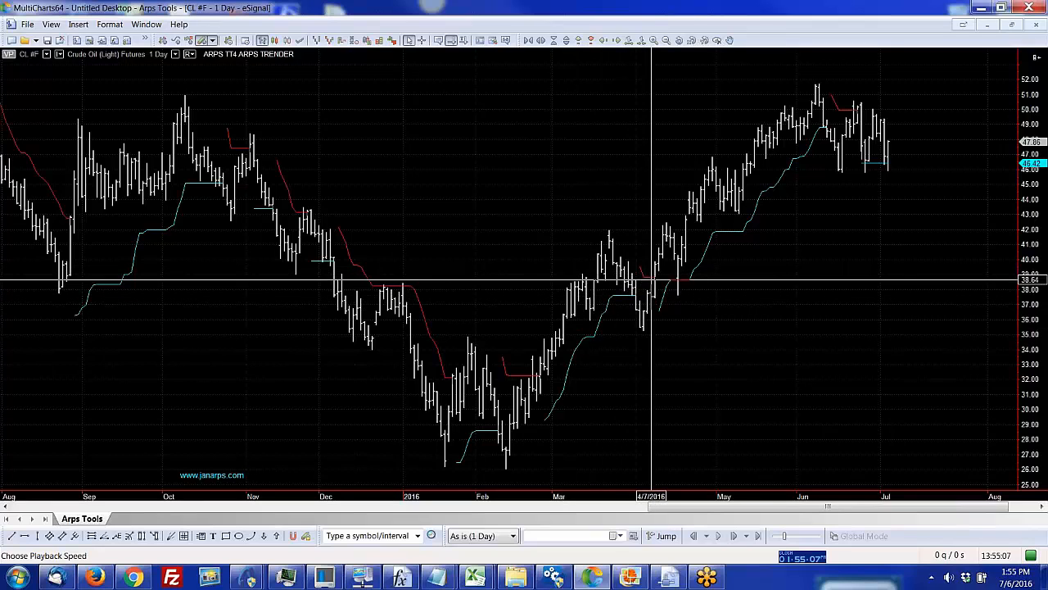
mouse_move(679, 282)
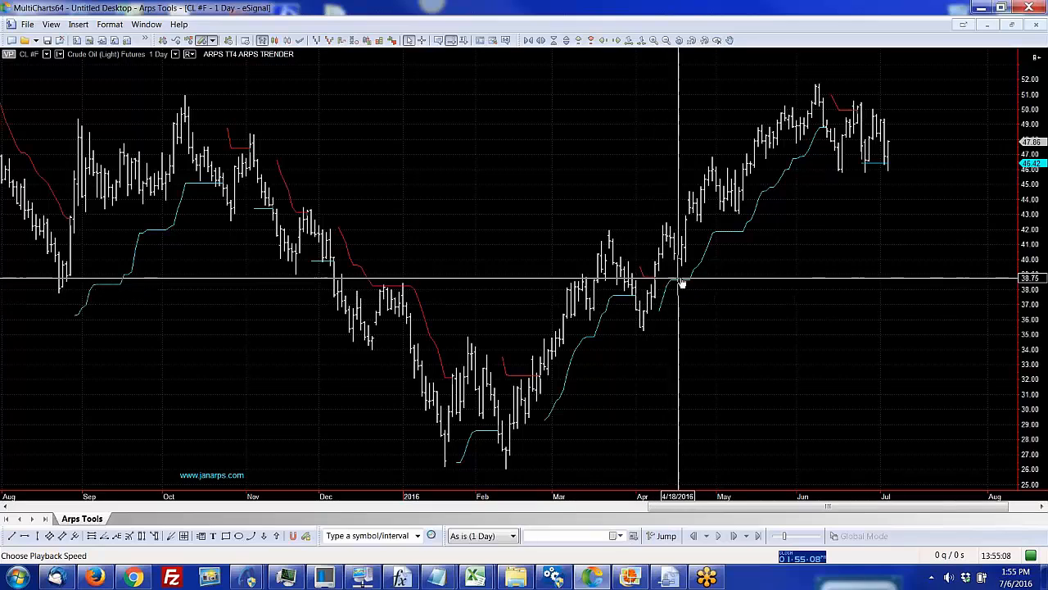
mouse_move(741, 341)
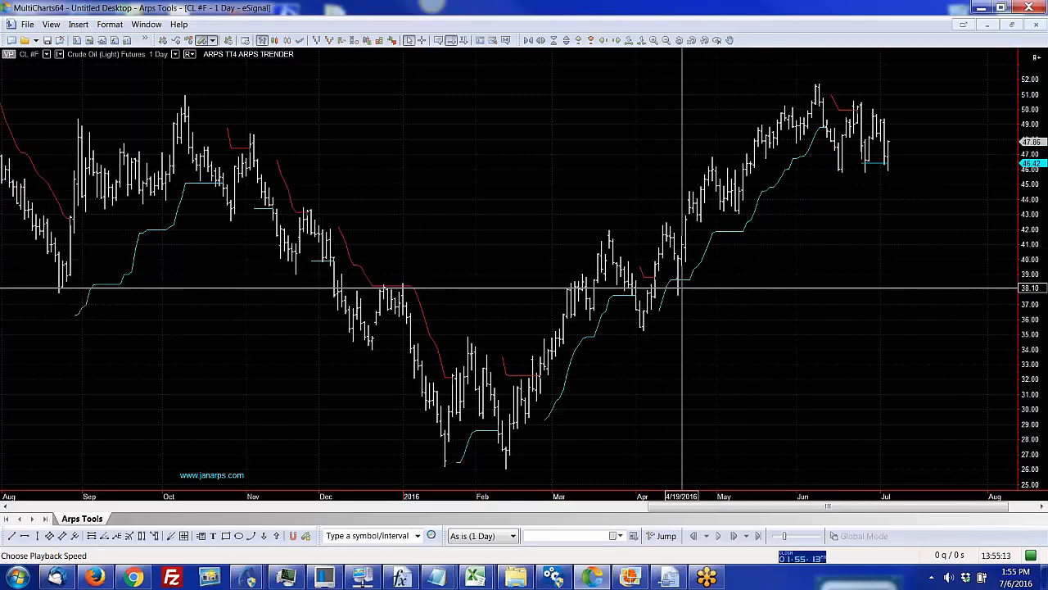
mouse_move(688, 304)
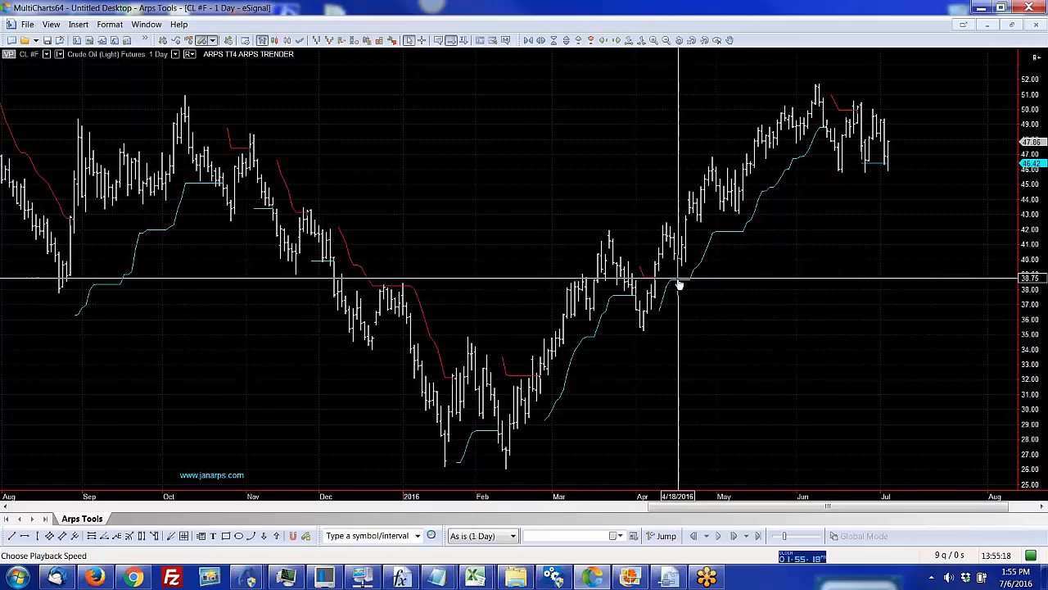
mouse_move(753, 184)
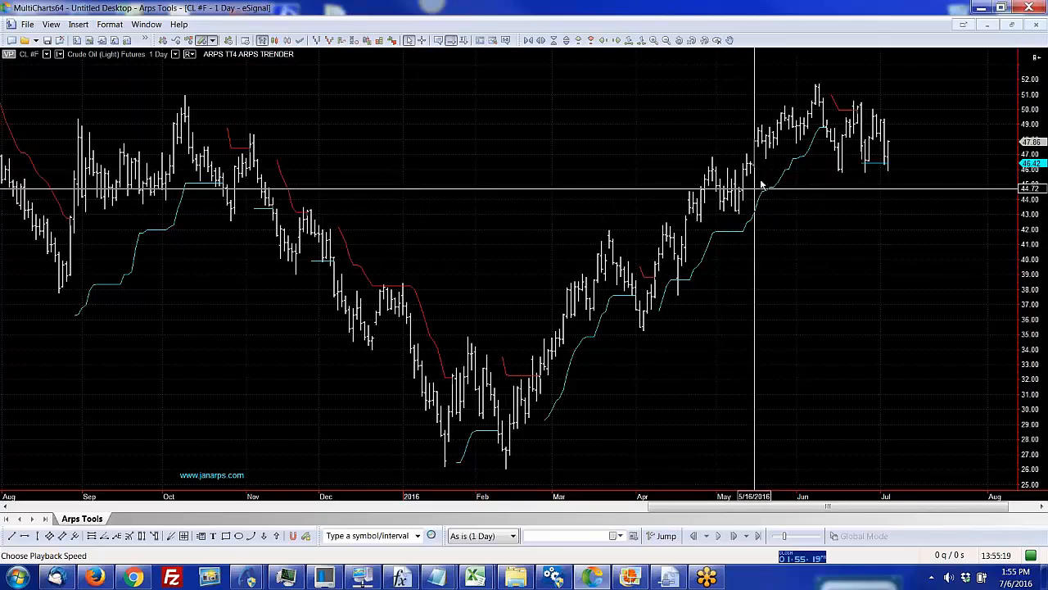
mouse_move(613, 276)
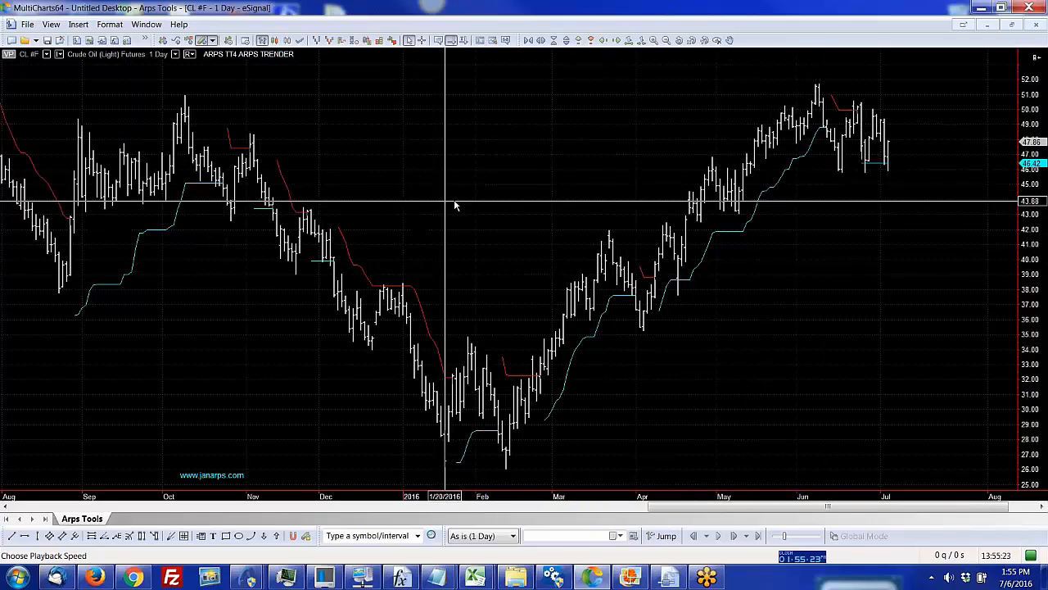
mouse_move(400, 133)
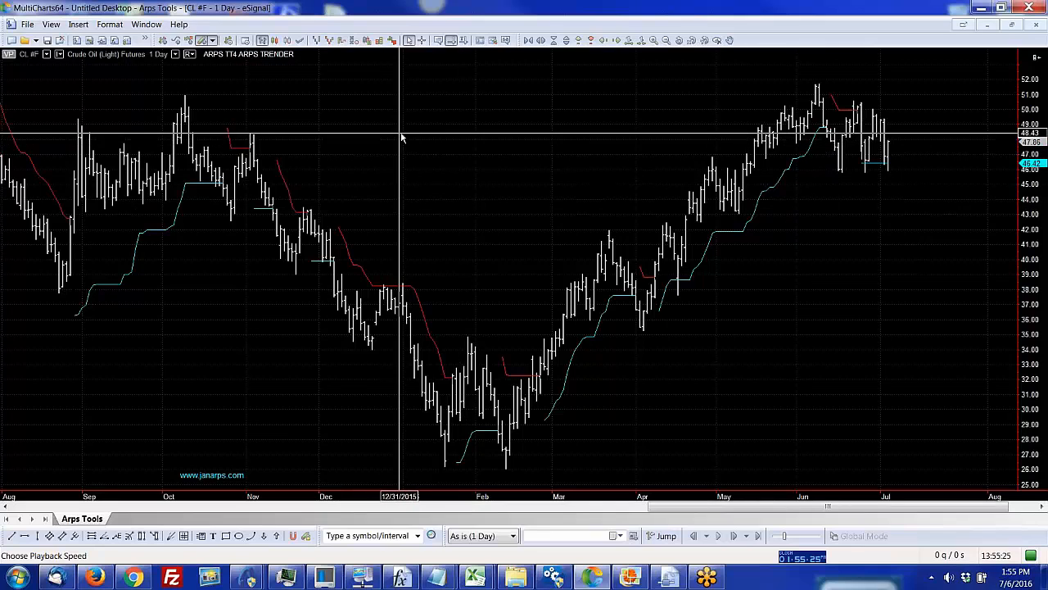
Step: Remove all studies and add the ARPS TT4 TRIPLE TRENDER add-on with default sensitivity inputs
right_click(402, 138)
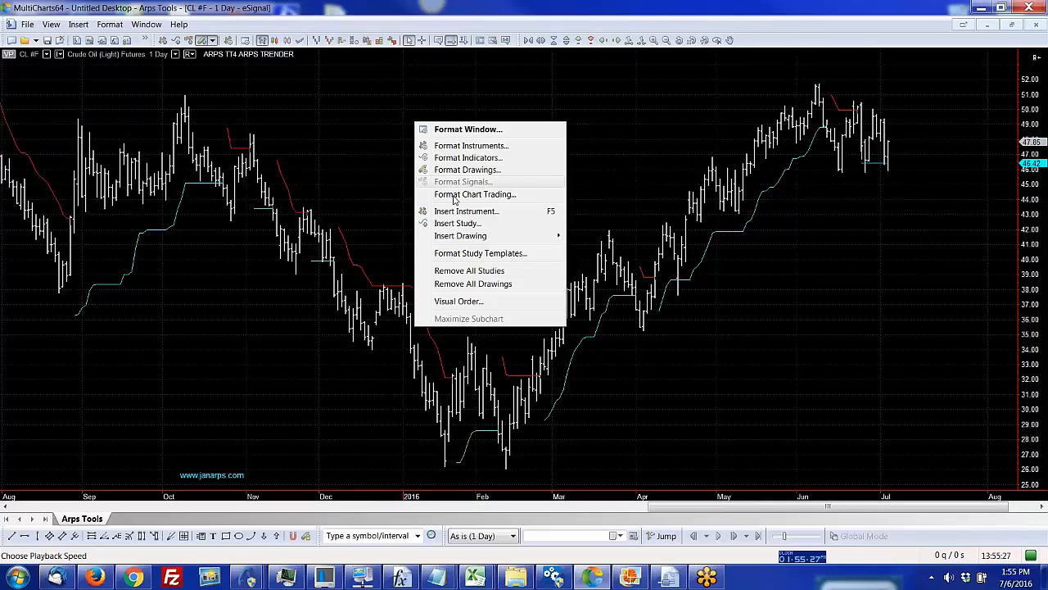
click(469, 270)
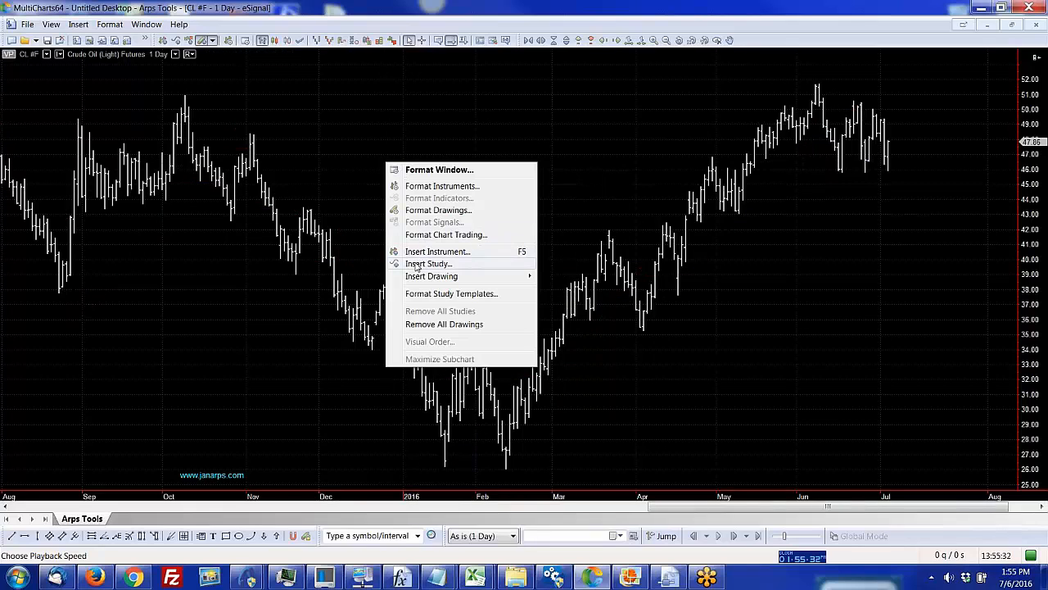
click(430, 262)
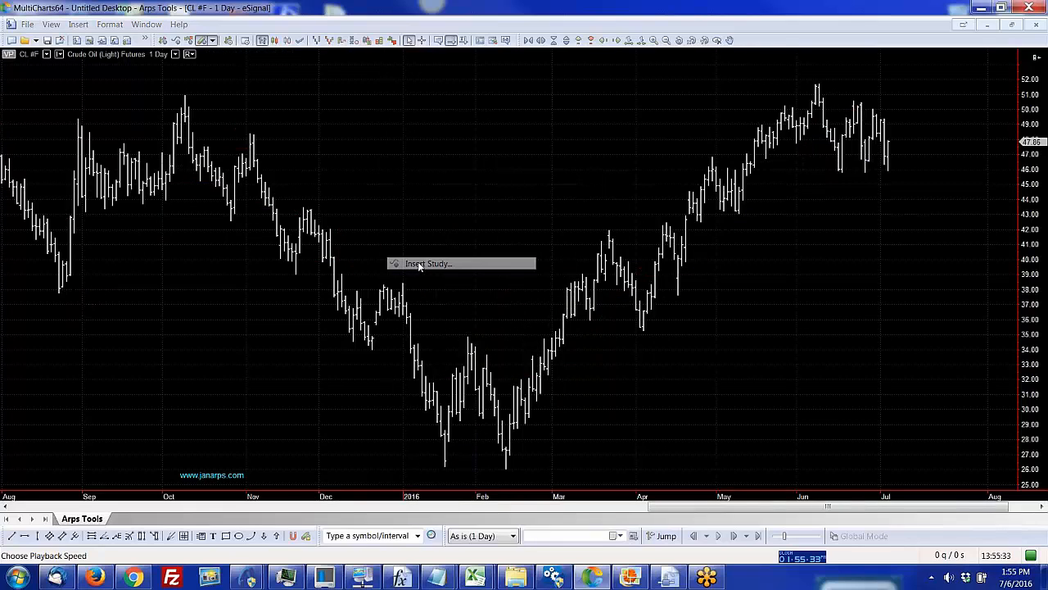
click(426, 262)
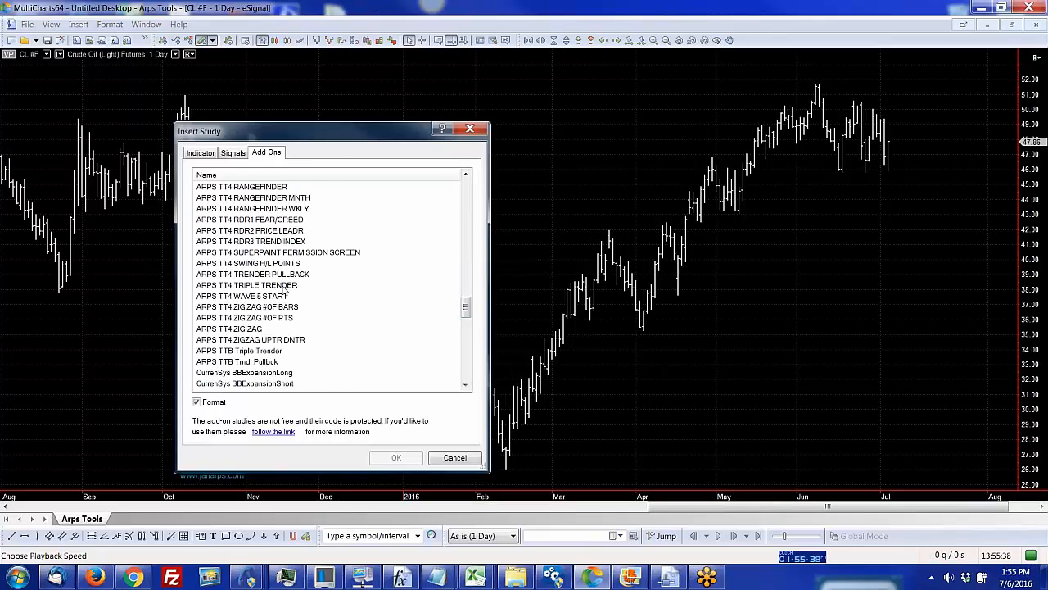
click(245, 285)
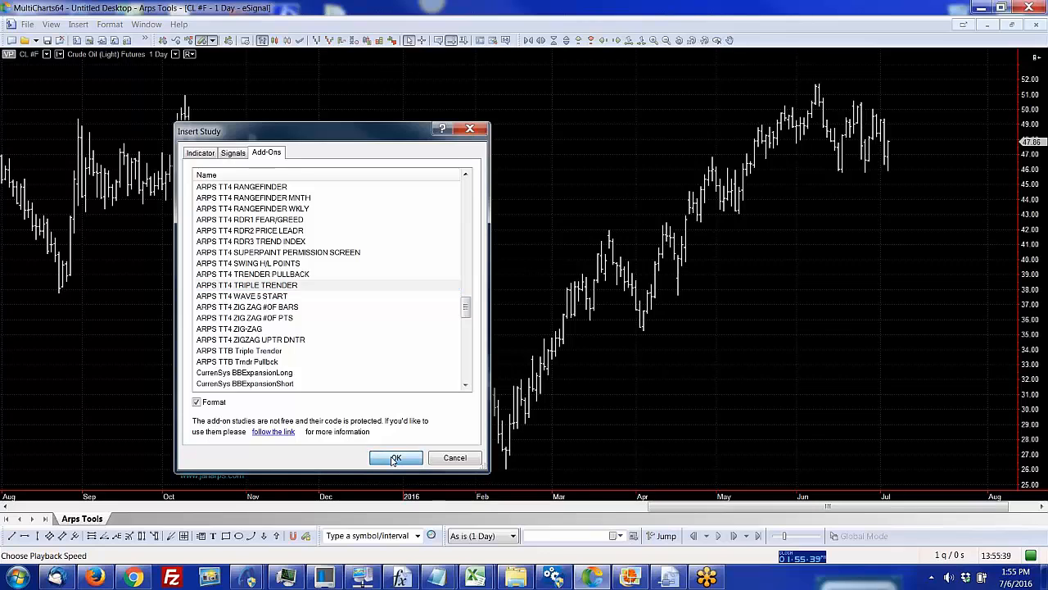
click(396, 457)
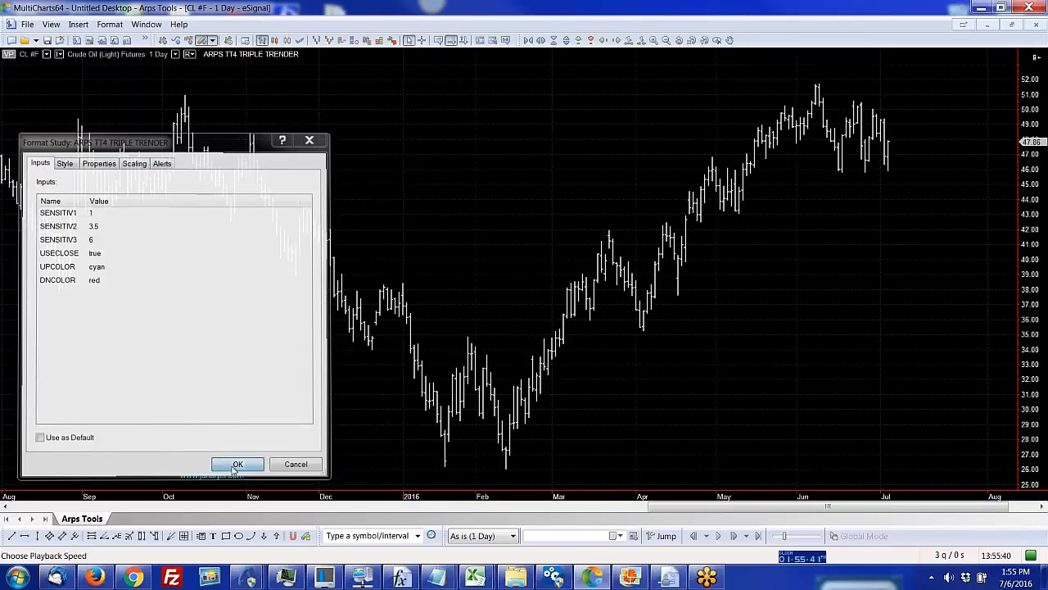
click(237, 465)
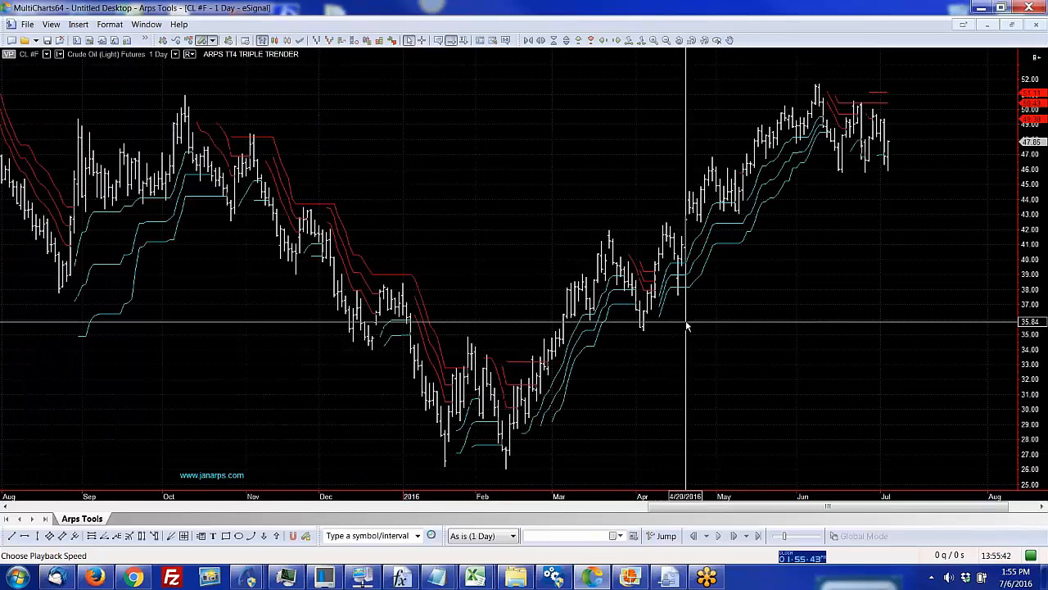
mouse_move(479, 264)
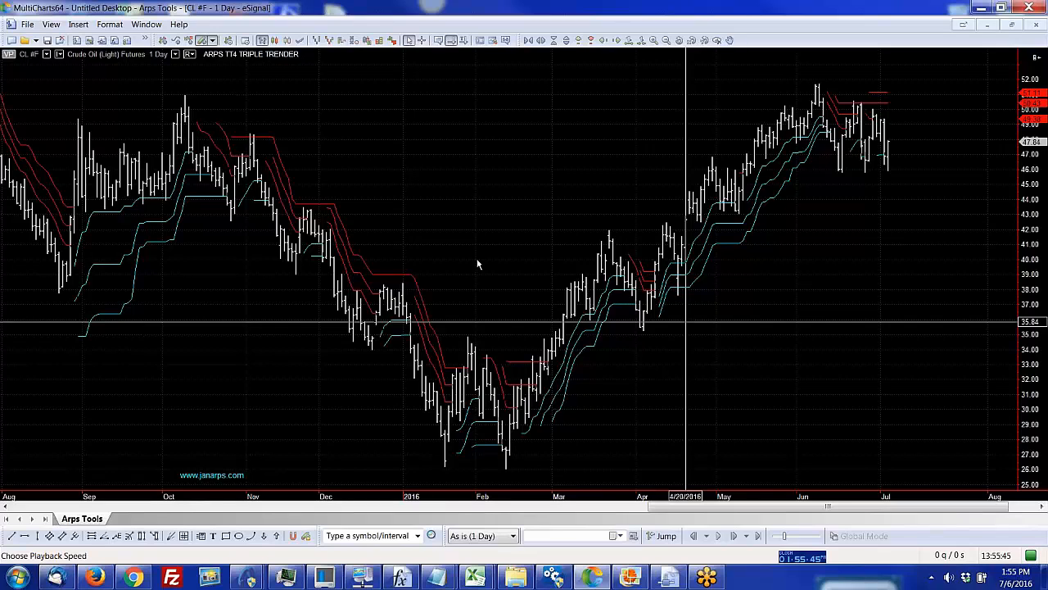
mouse_move(212, 150)
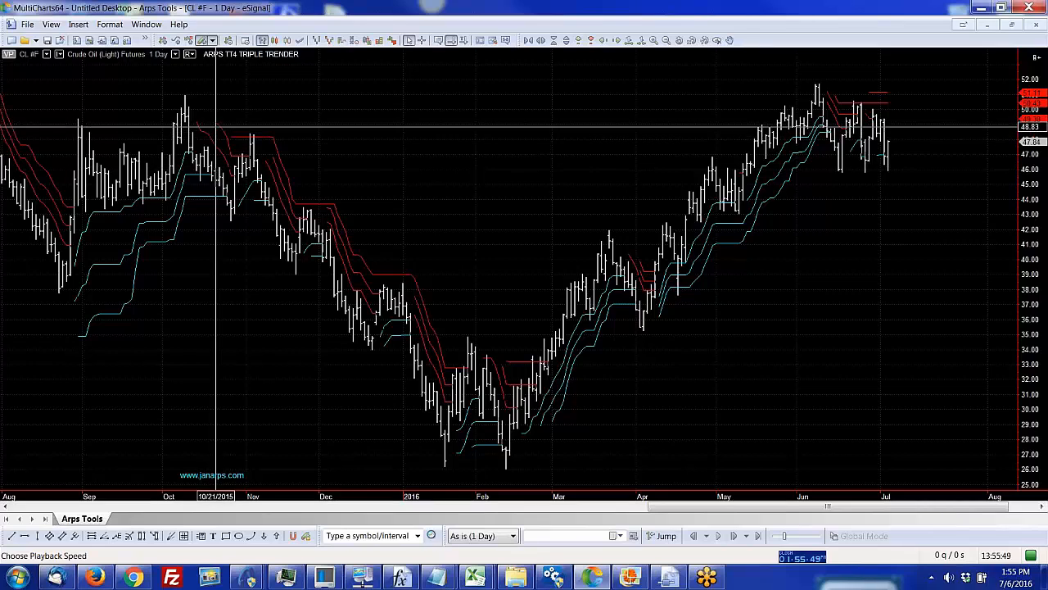
mouse_move(254, 134)
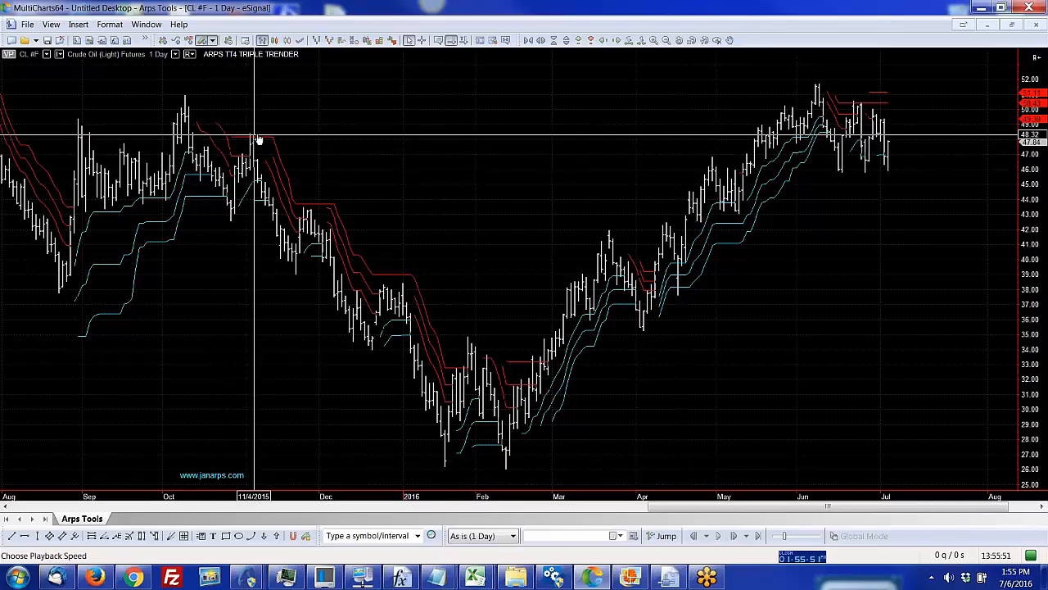
mouse_move(308, 203)
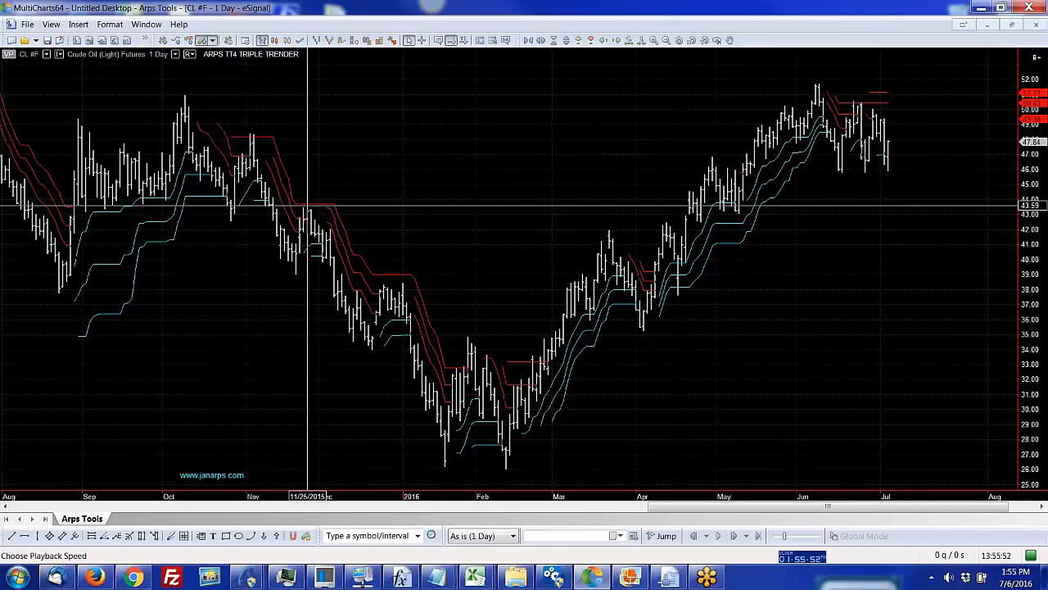
mouse_move(412, 291)
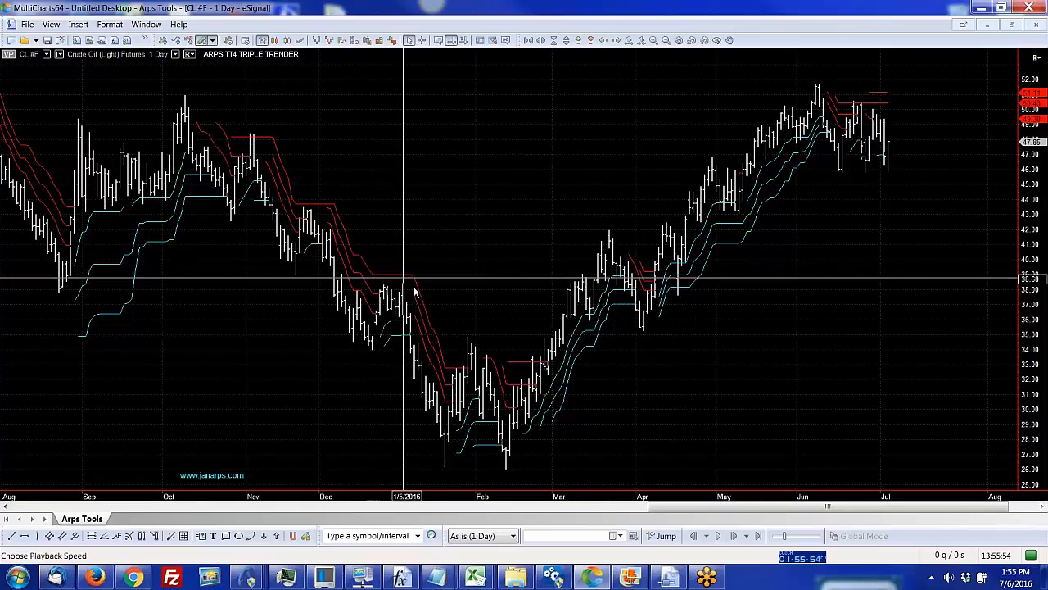
mouse_move(522, 441)
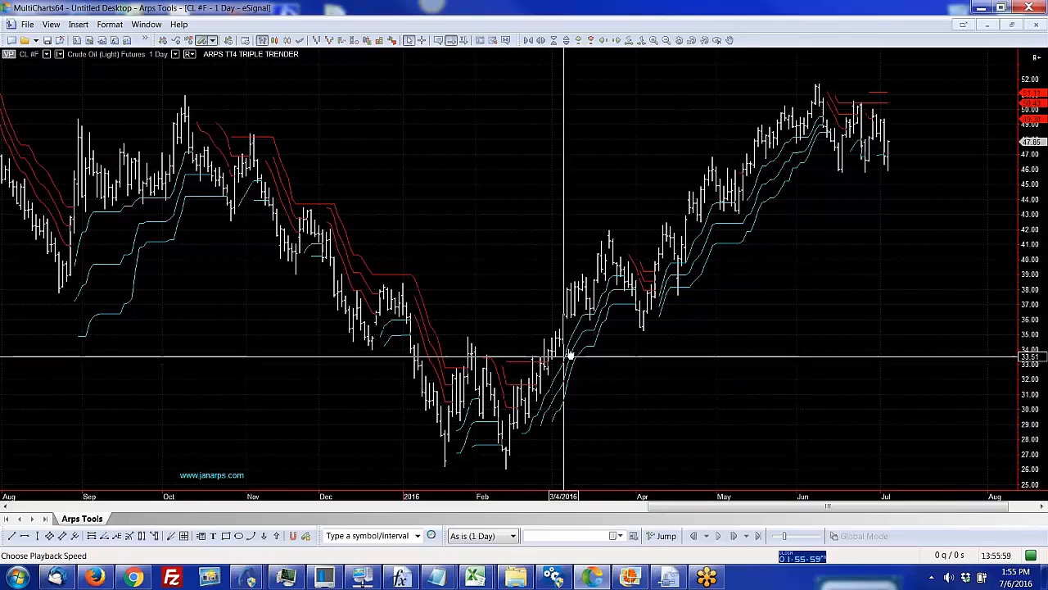
mouse_move(615, 272)
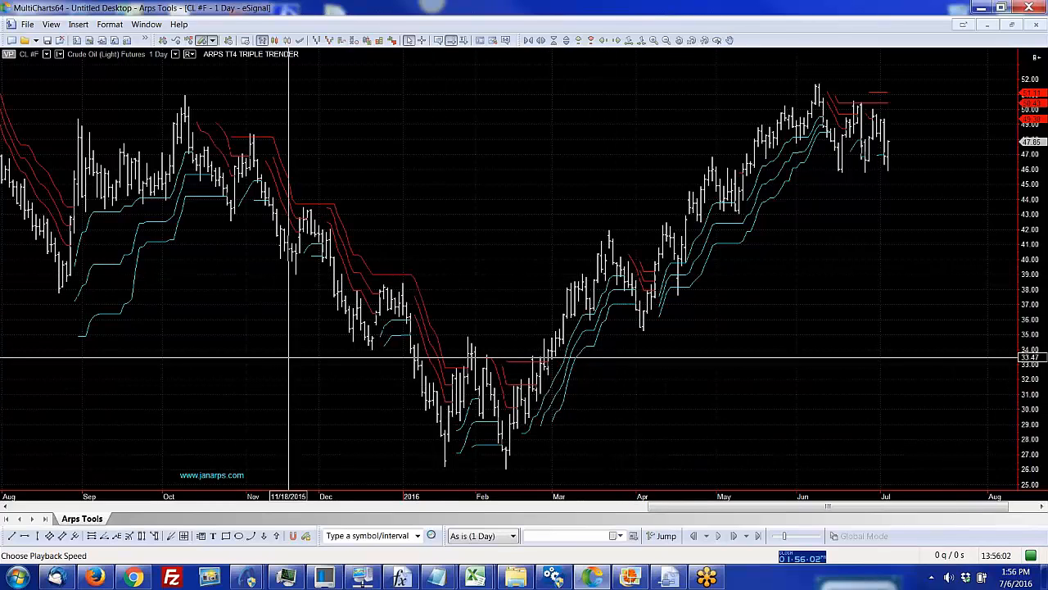
mouse_move(409, 221)
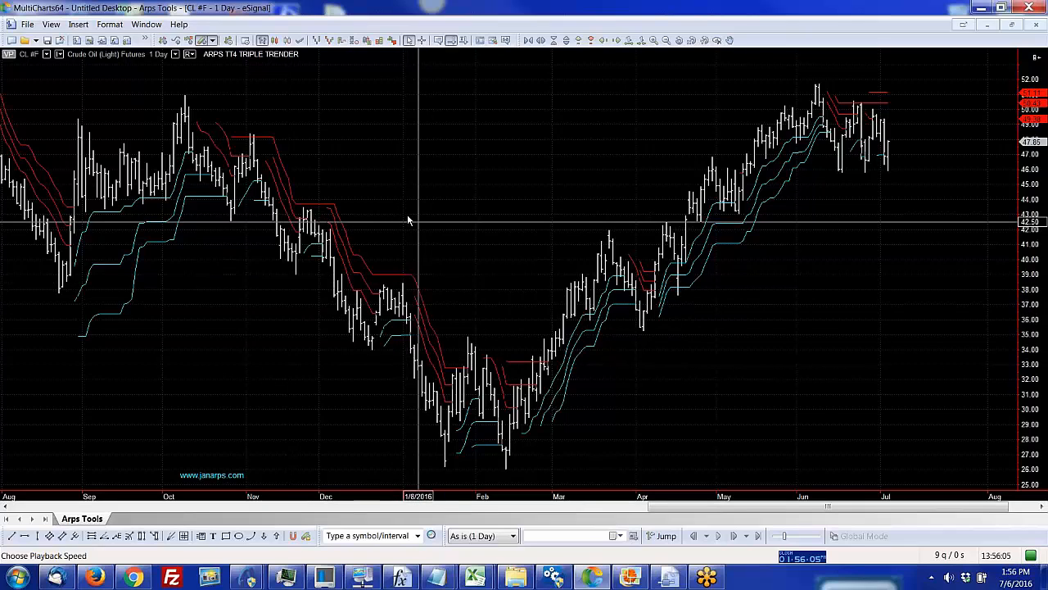
Step: Add the ARPS TT4 RDR3 TREND INDEX add-on study with its default inputs
right_click(410, 222)
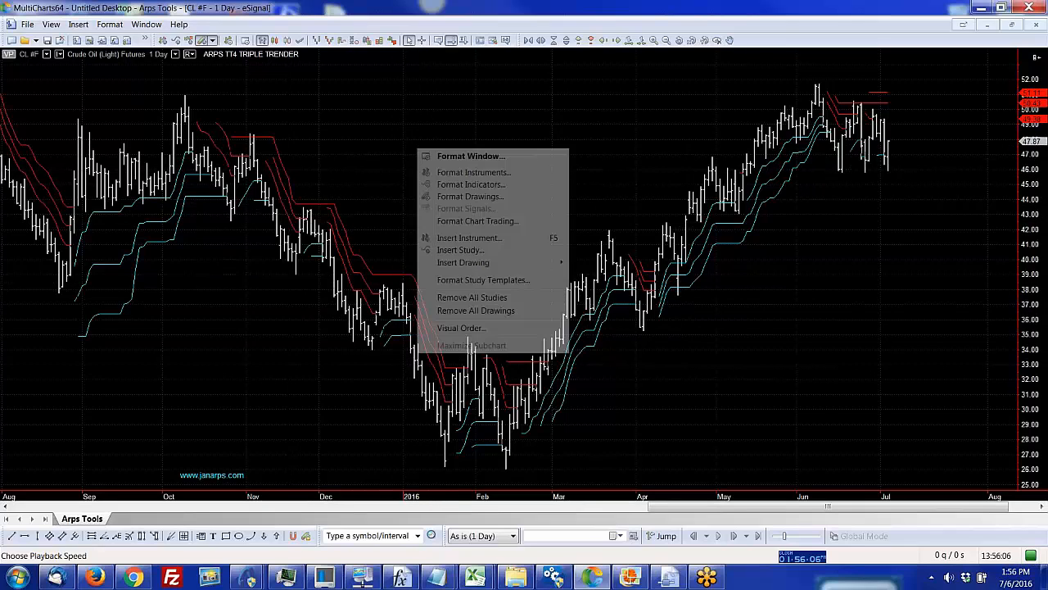
click(460, 249)
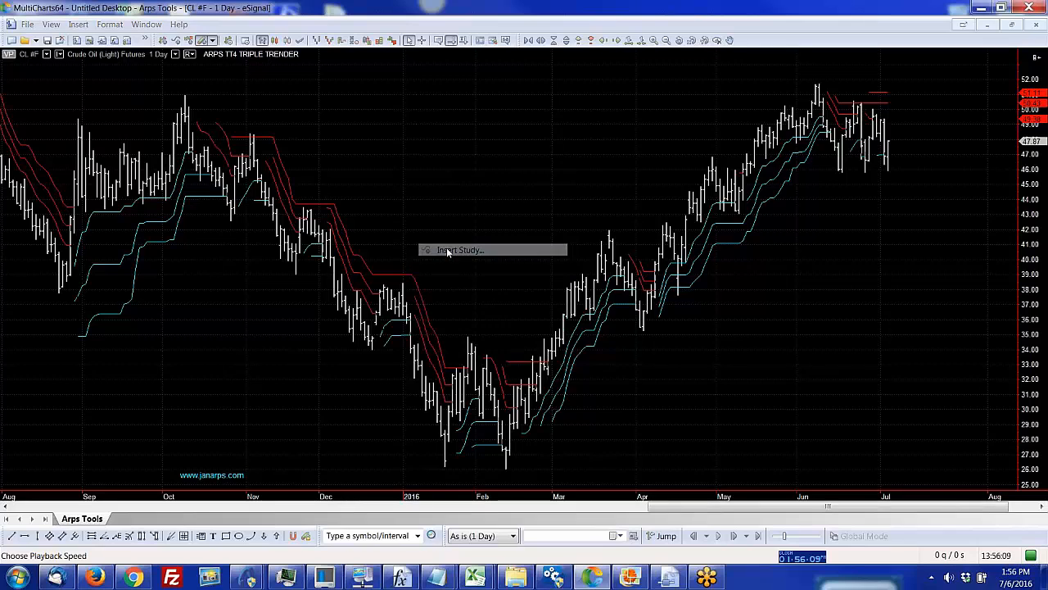
click(458, 249)
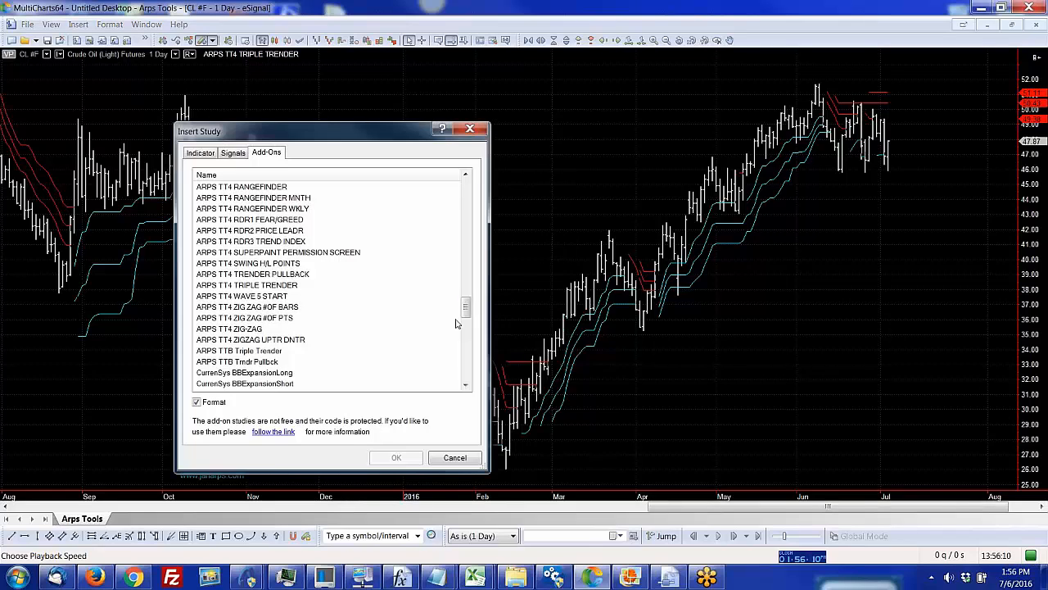
click(251, 241)
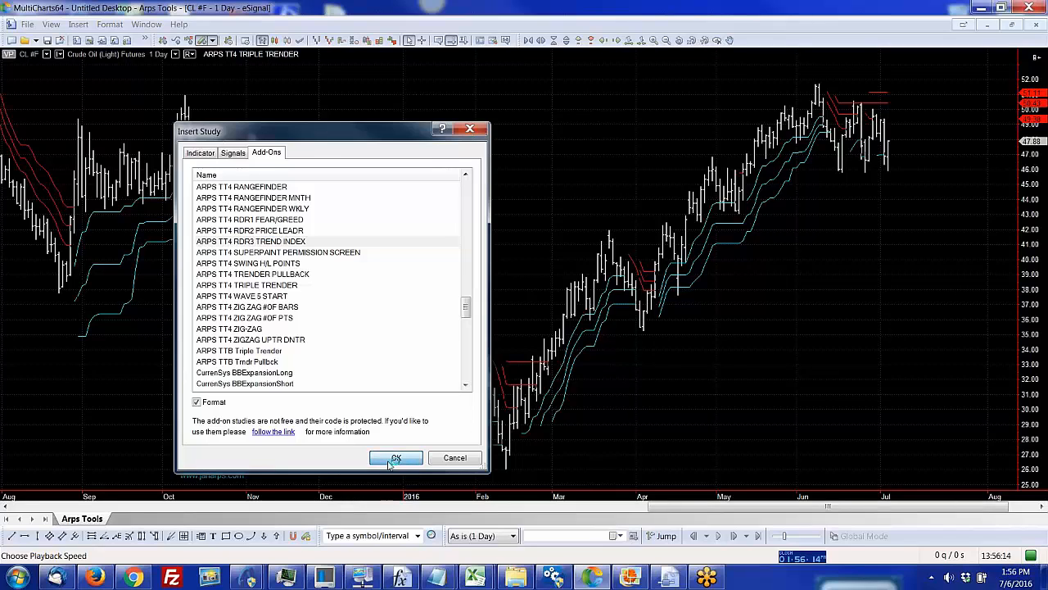
click(396, 457)
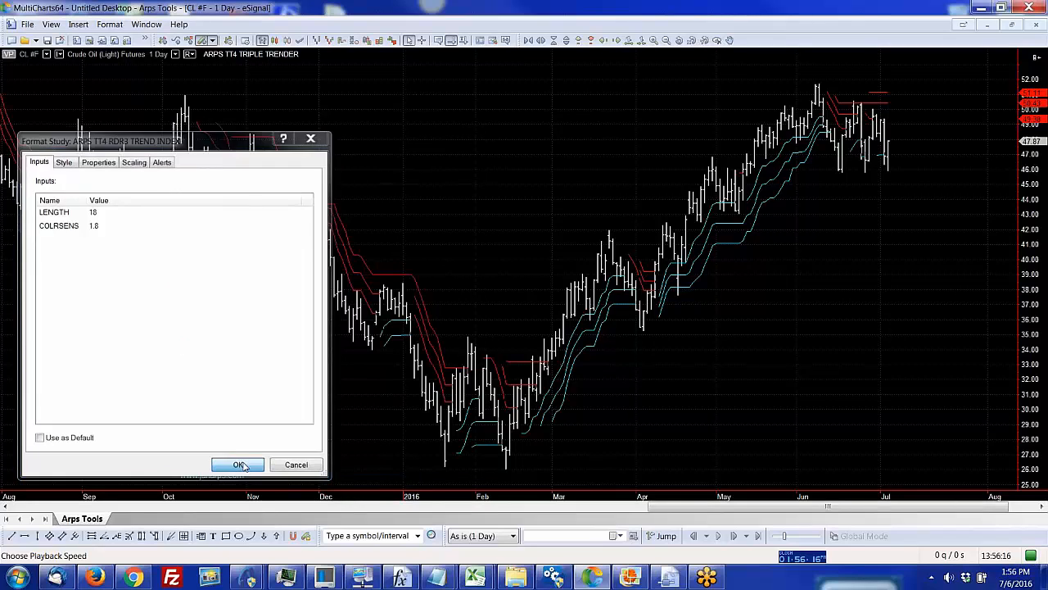
click(237, 465)
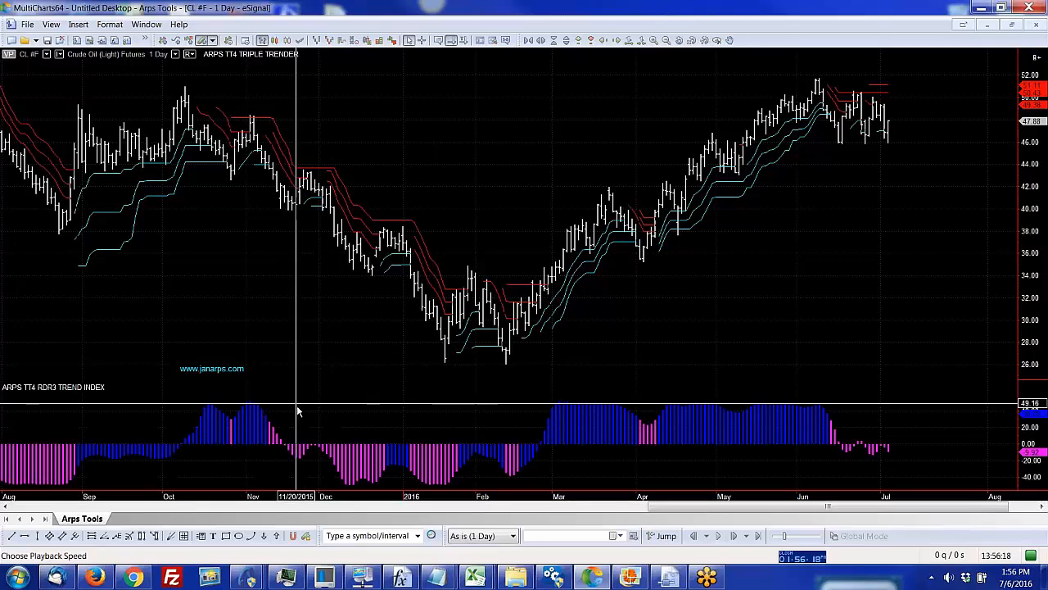
mouse_move(434, 378)
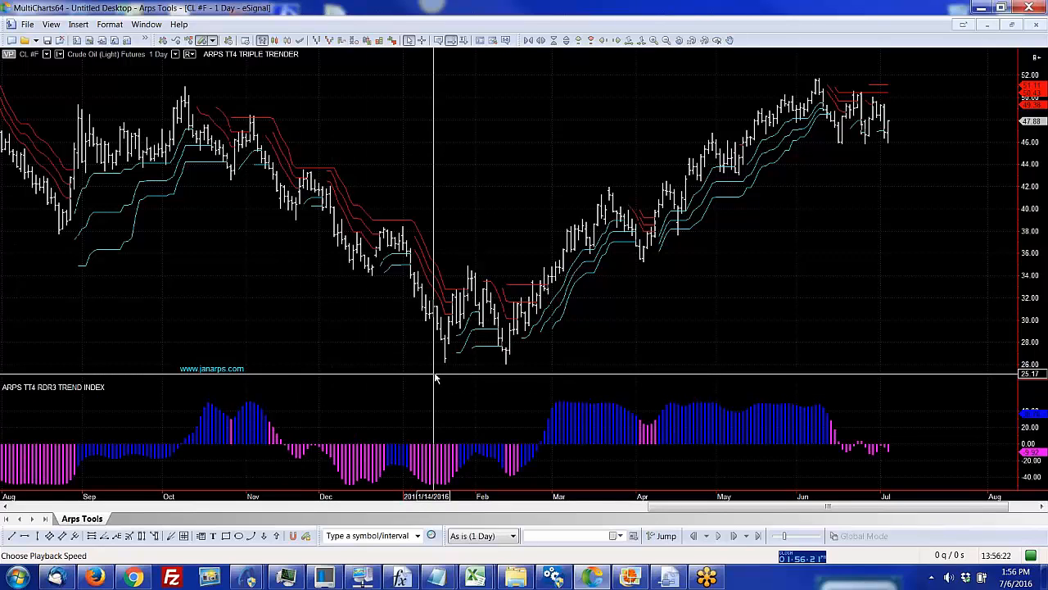
mouse_move(217, 442)
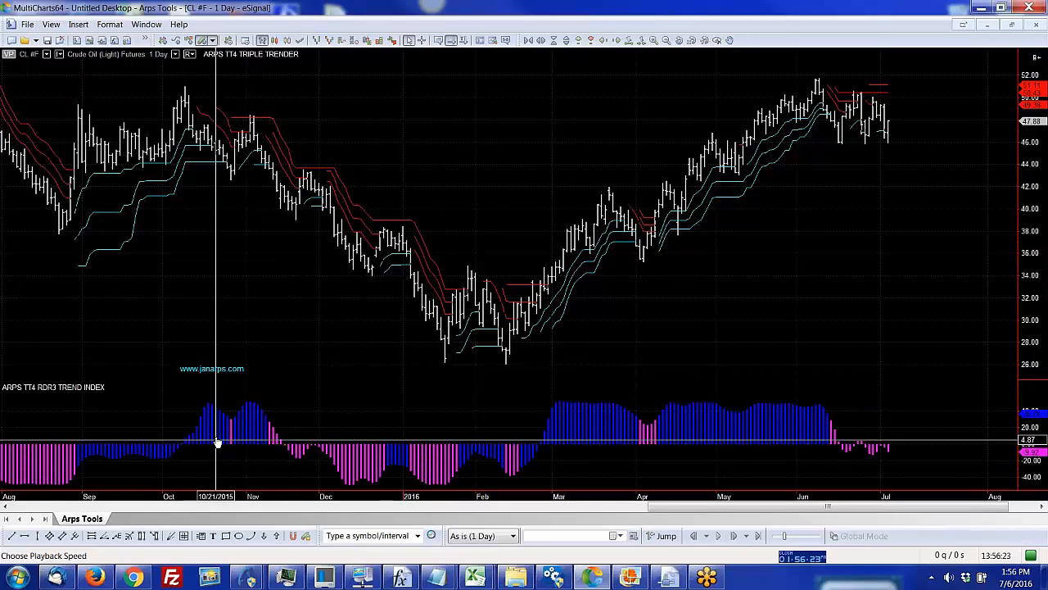
mouse_move(244, 446)
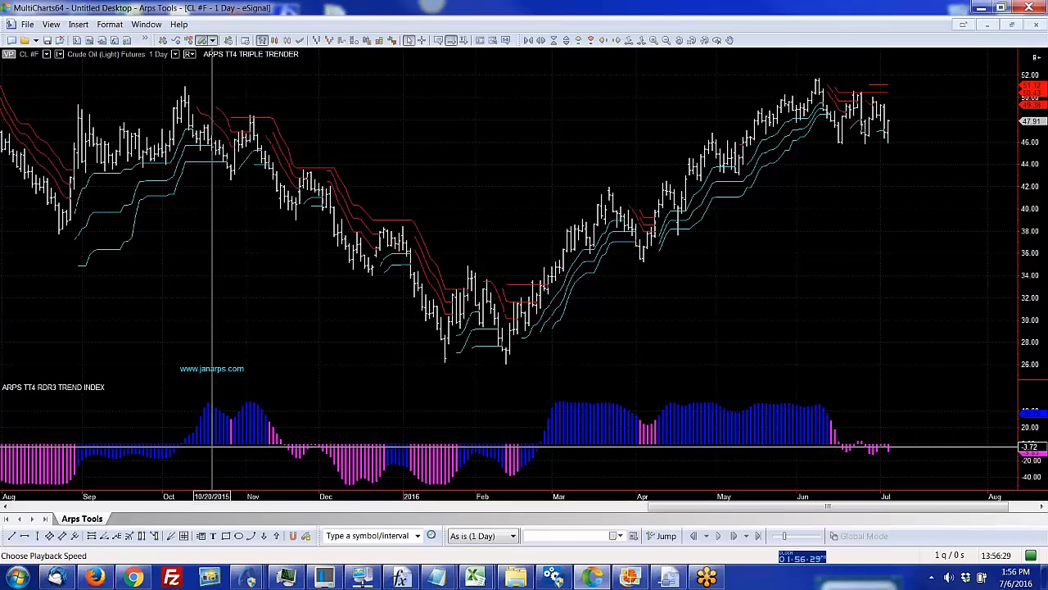
mouse_move(328, 439)
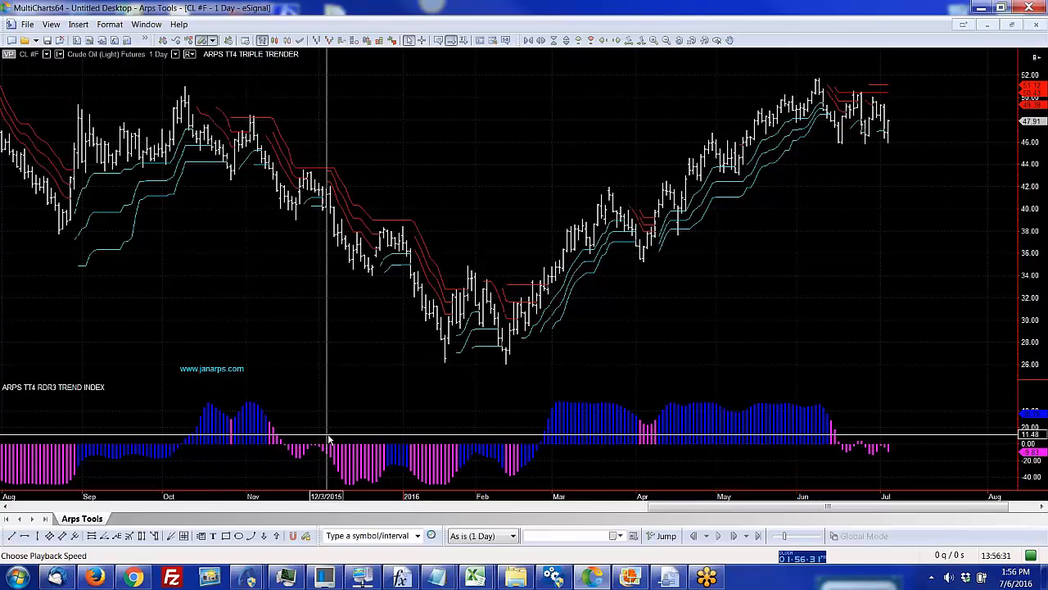
mouse_move(377, 458)
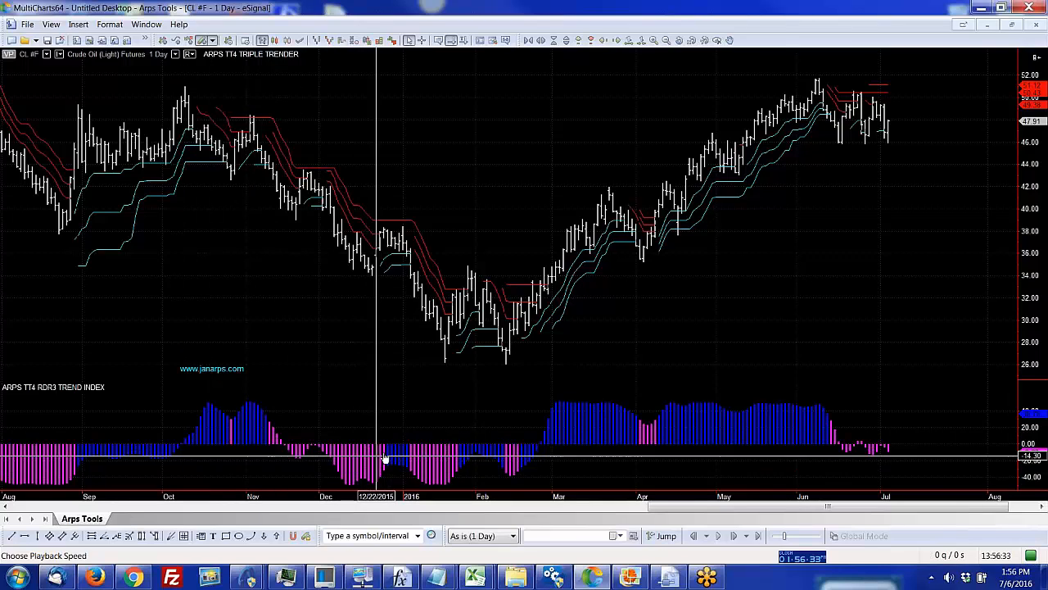
mouse_move(295, 449)
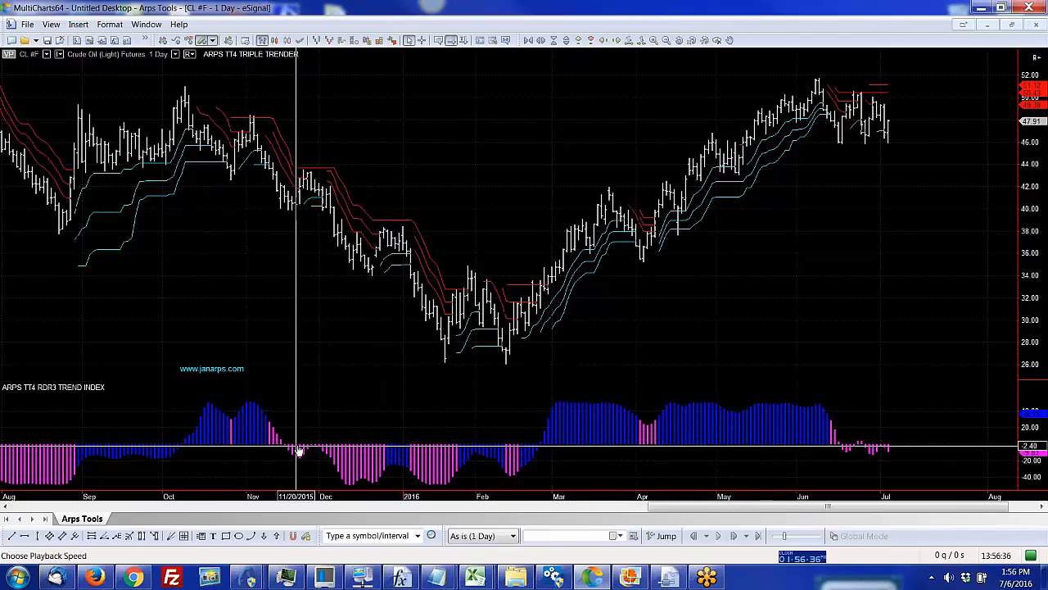
mouse_move(364, 462)
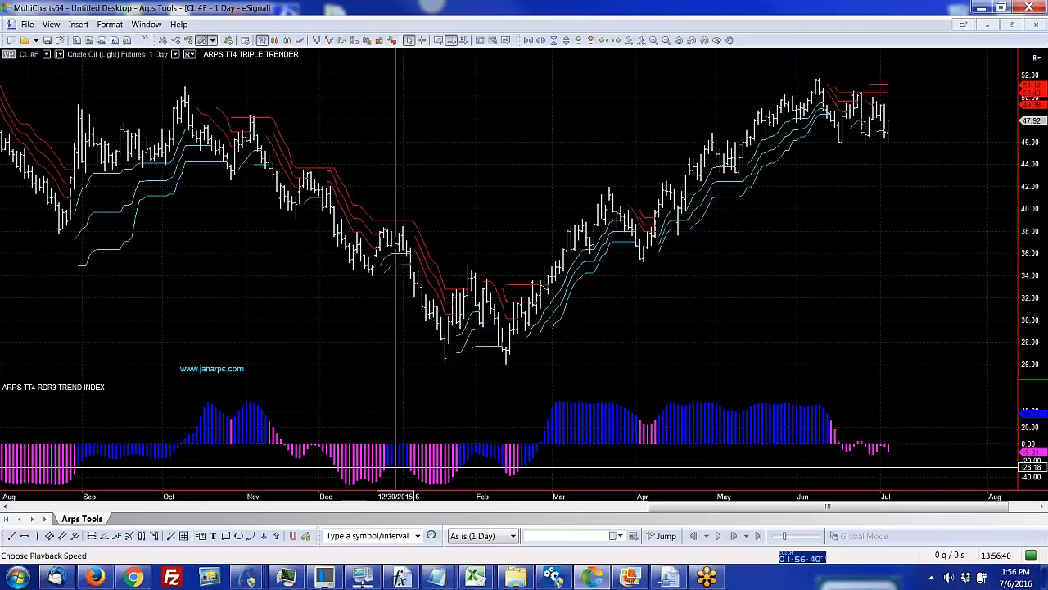
mouse_move(413, 455)
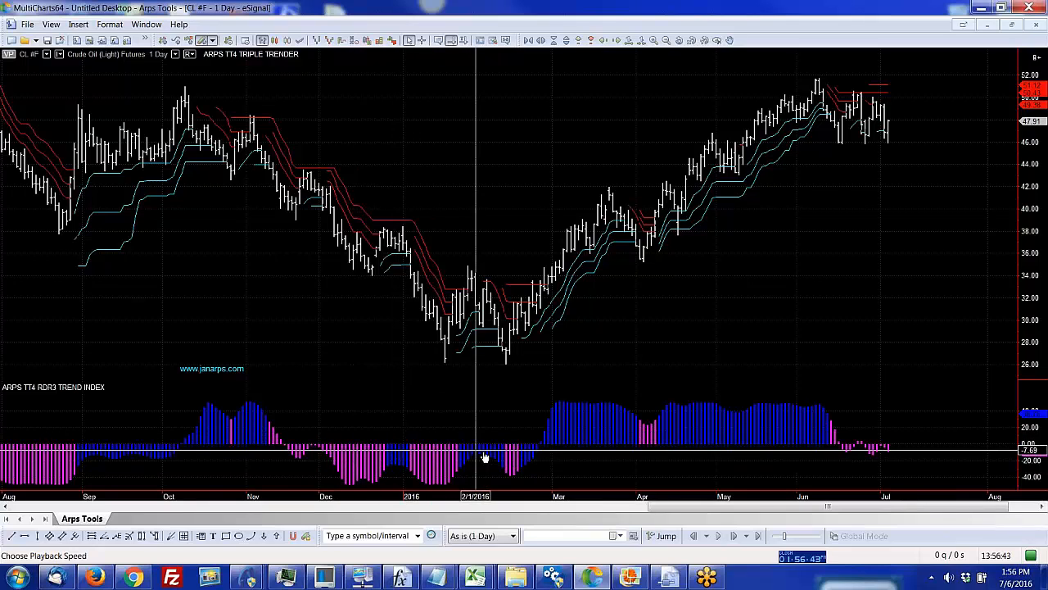
mouse_move(511, 449)
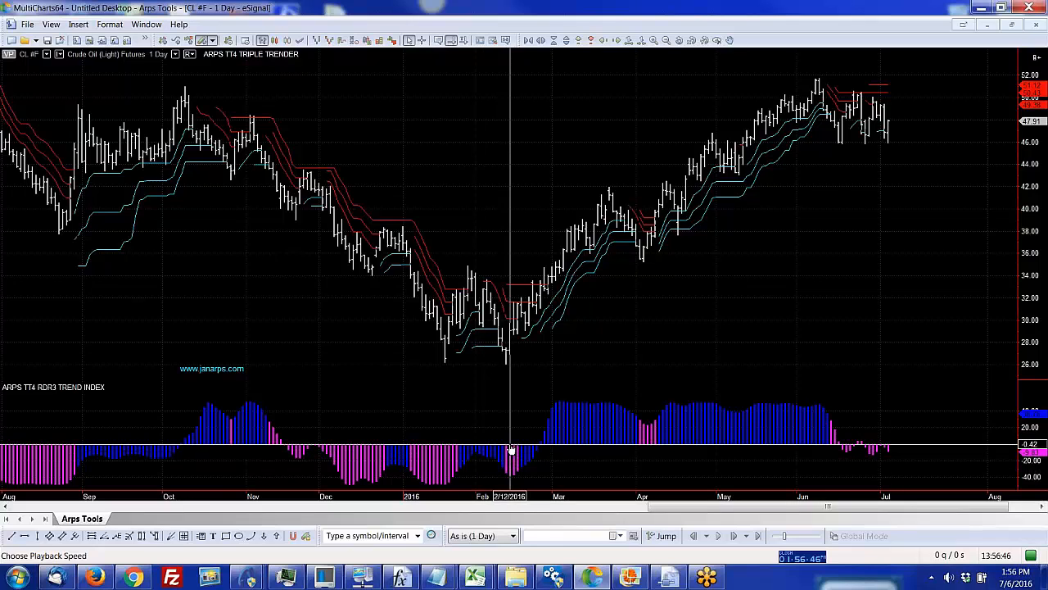
mouse_move(532, 449)
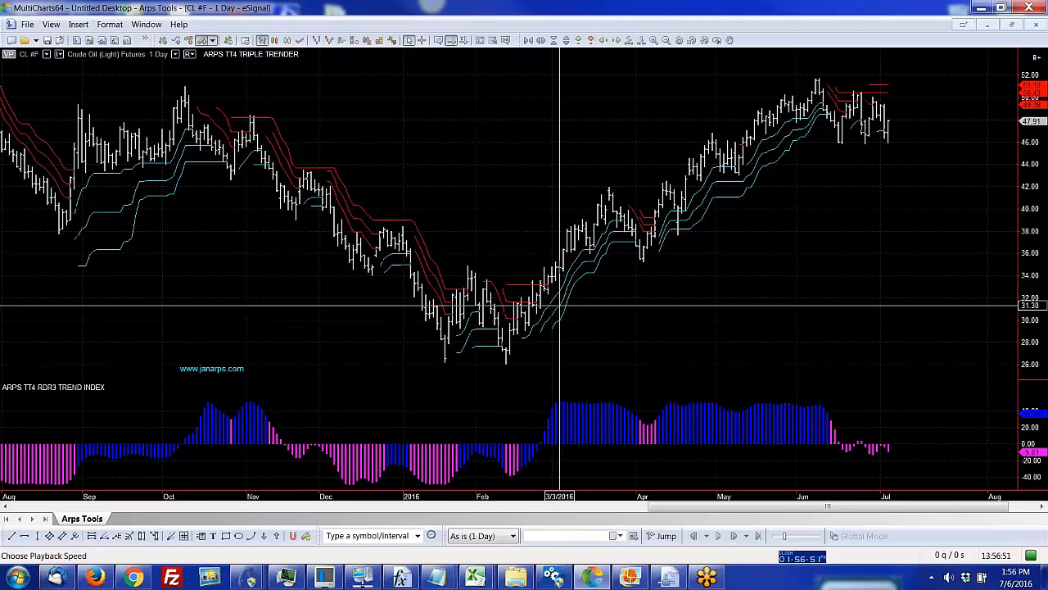
mouse_move(540, 422)
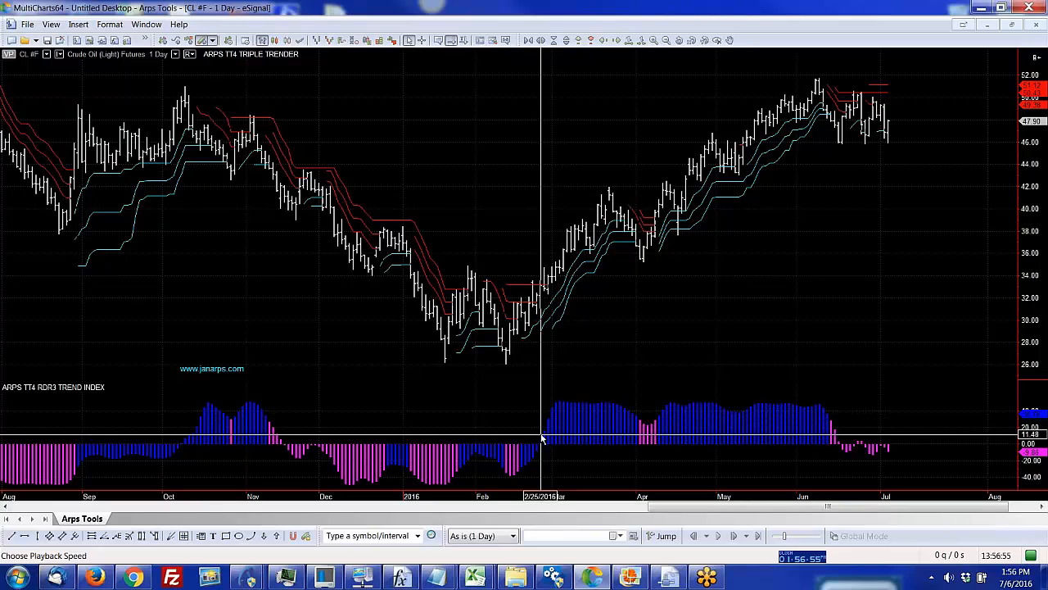
mouse_move(554, 445)
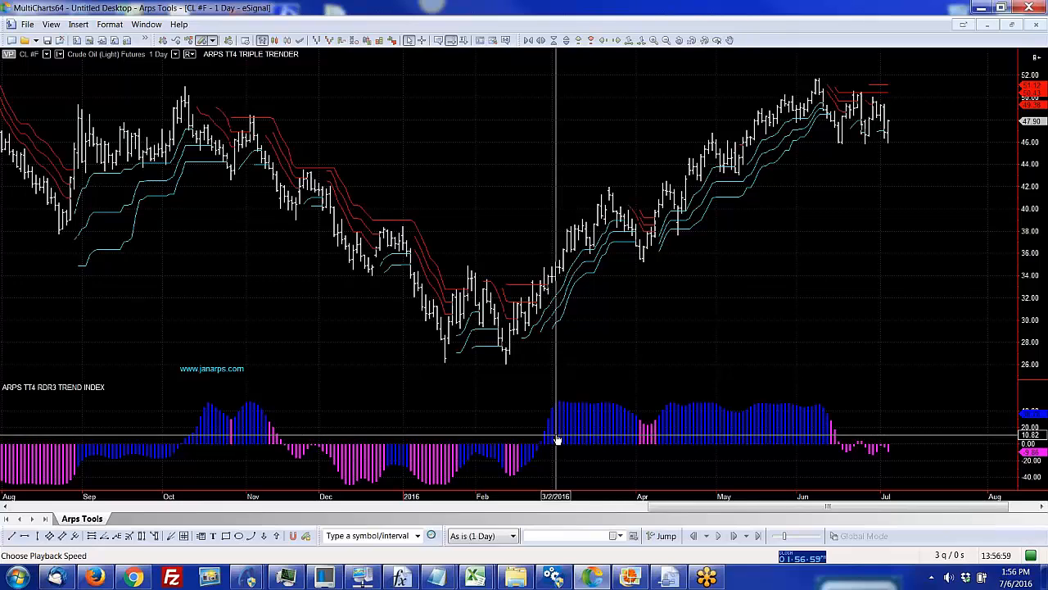
mouse_move(478, 270)
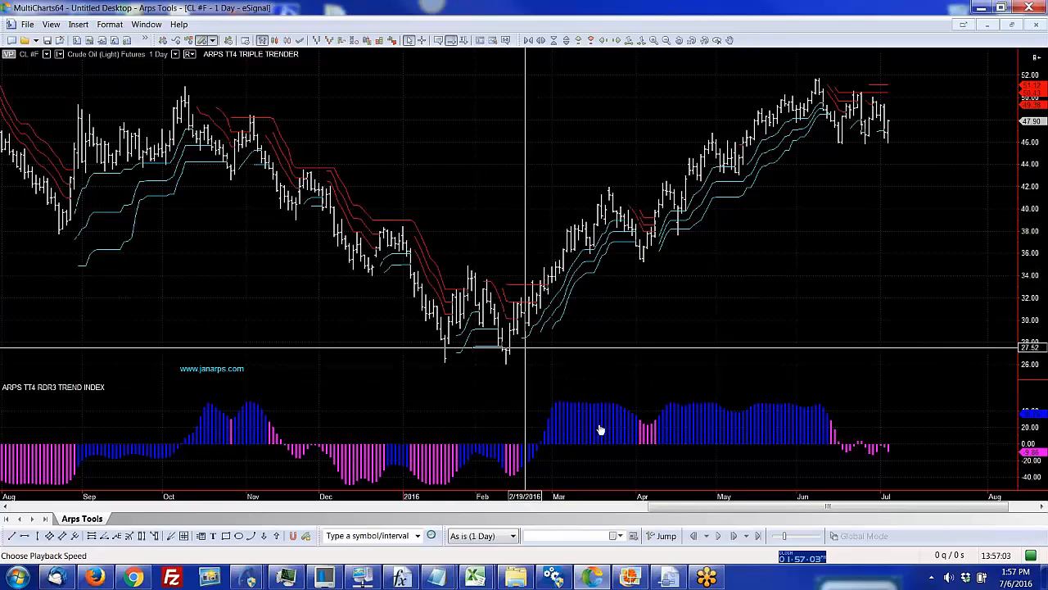
mouse_move(541, 409)
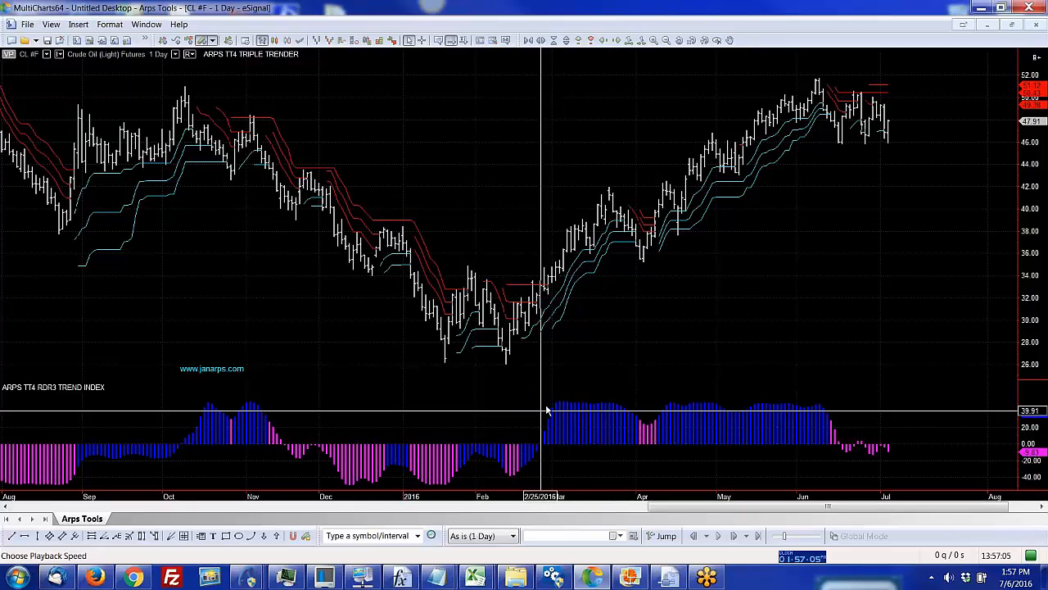
mouse_move(501, 288)
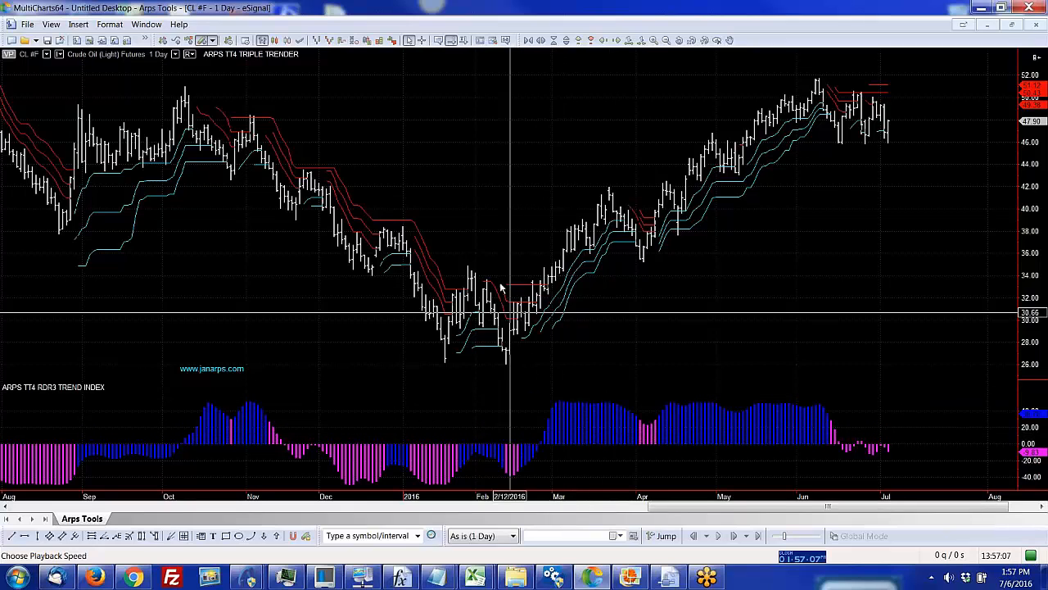
Step: Add the ARPS TT4 RDR1 FEARGREED add-on study with its default inputs
right_click(499, 286)
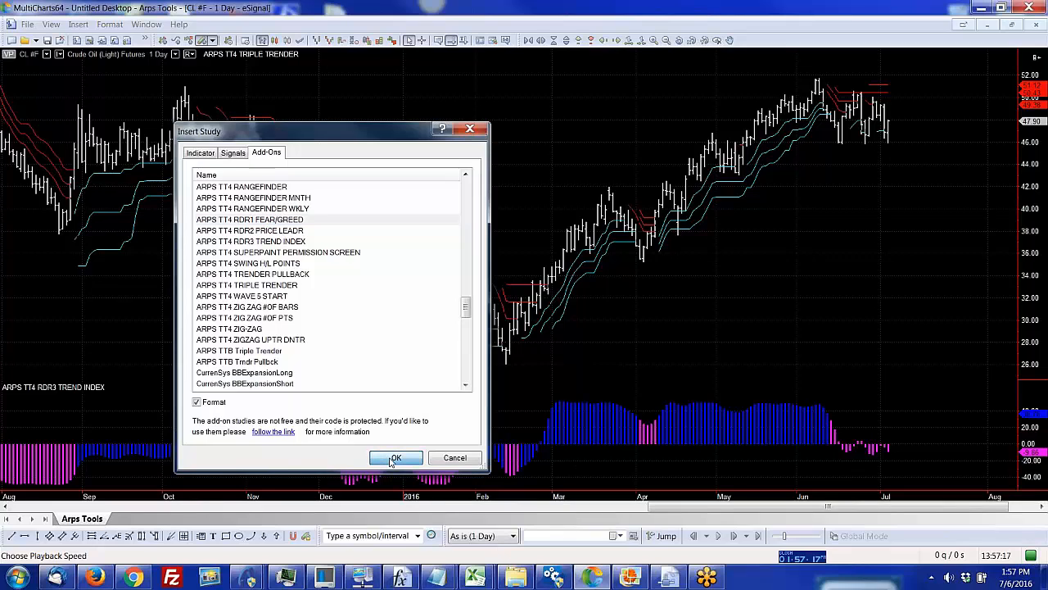
click(397, 457)
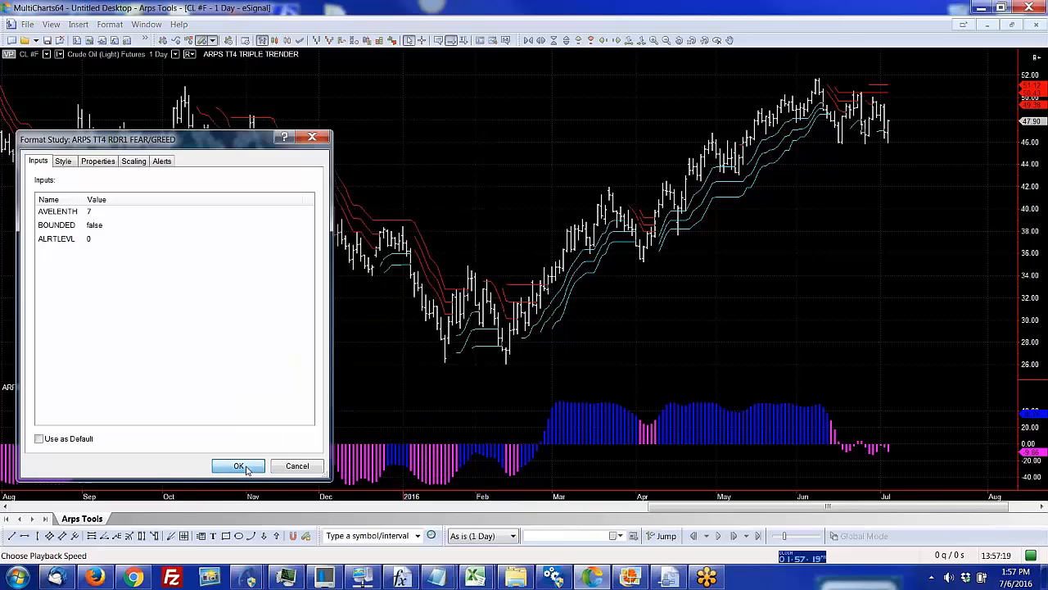
click(239, 465)
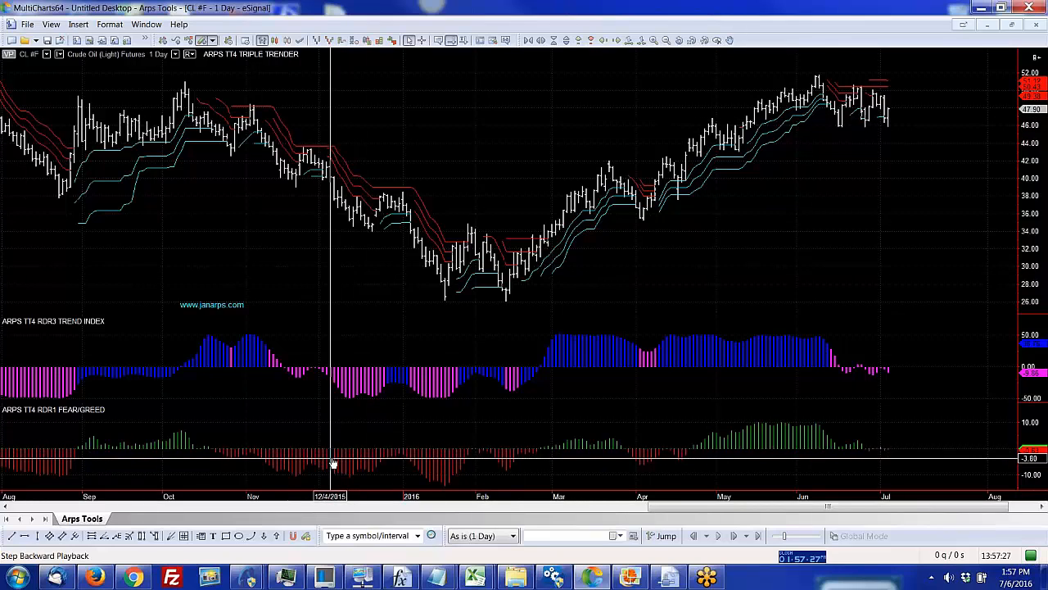
mouse_move(412, 457)
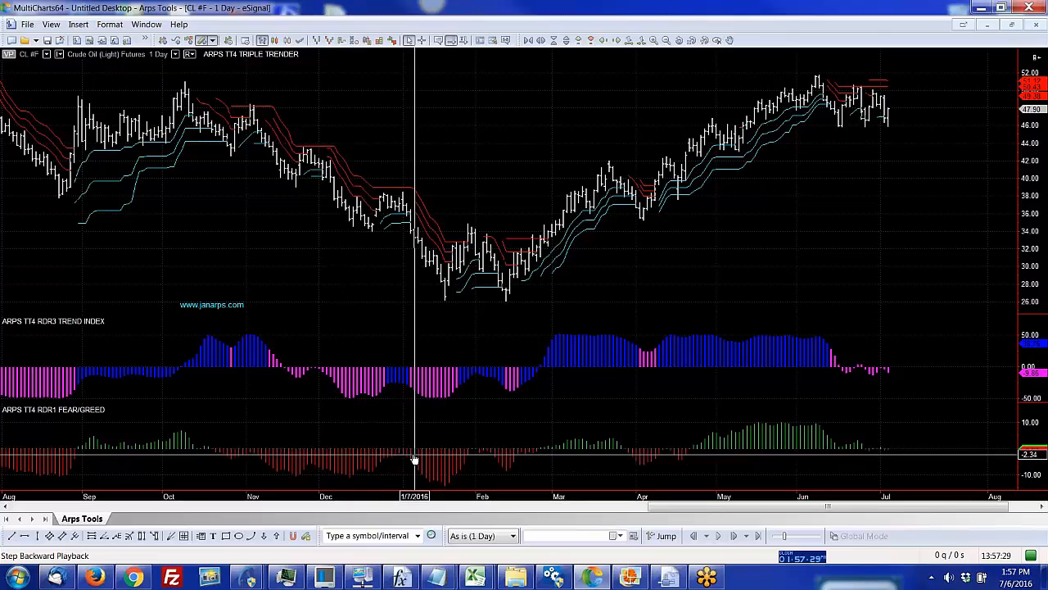
mouse_move(442, 455)
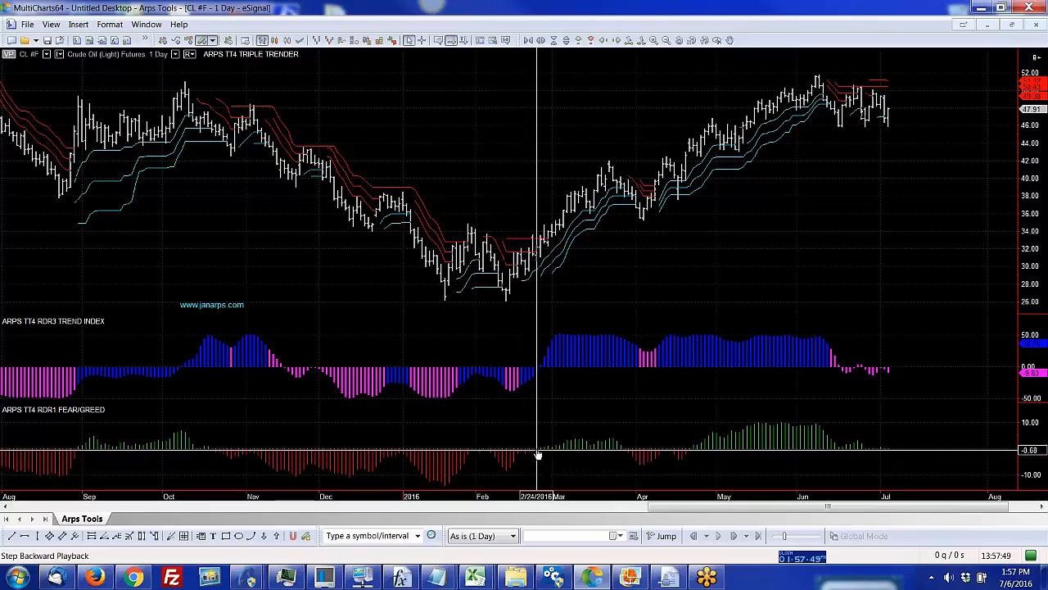
mouse_move(575, 456)
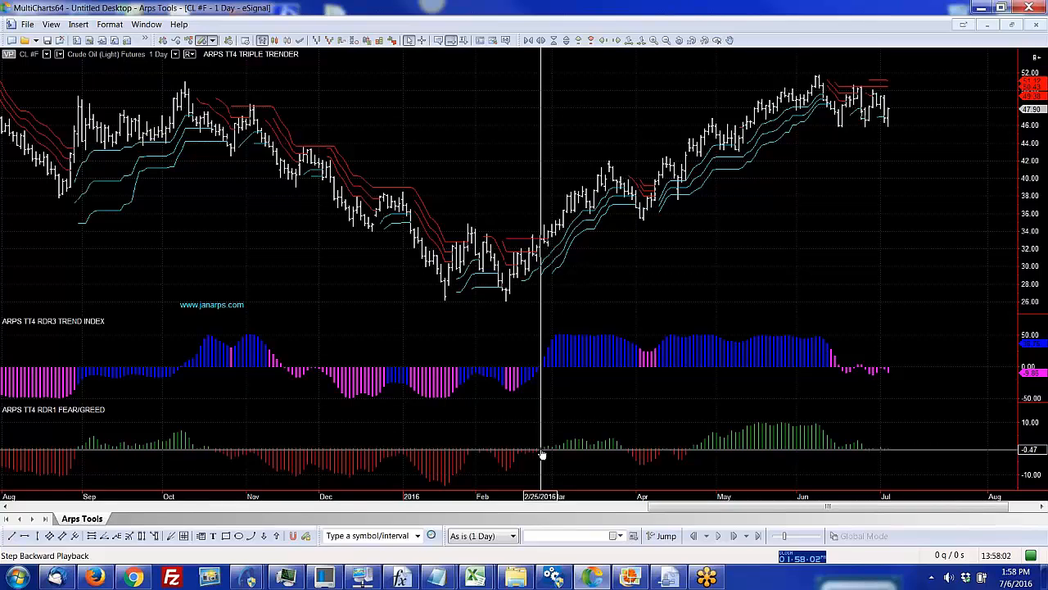
mouse_move(589, 455)
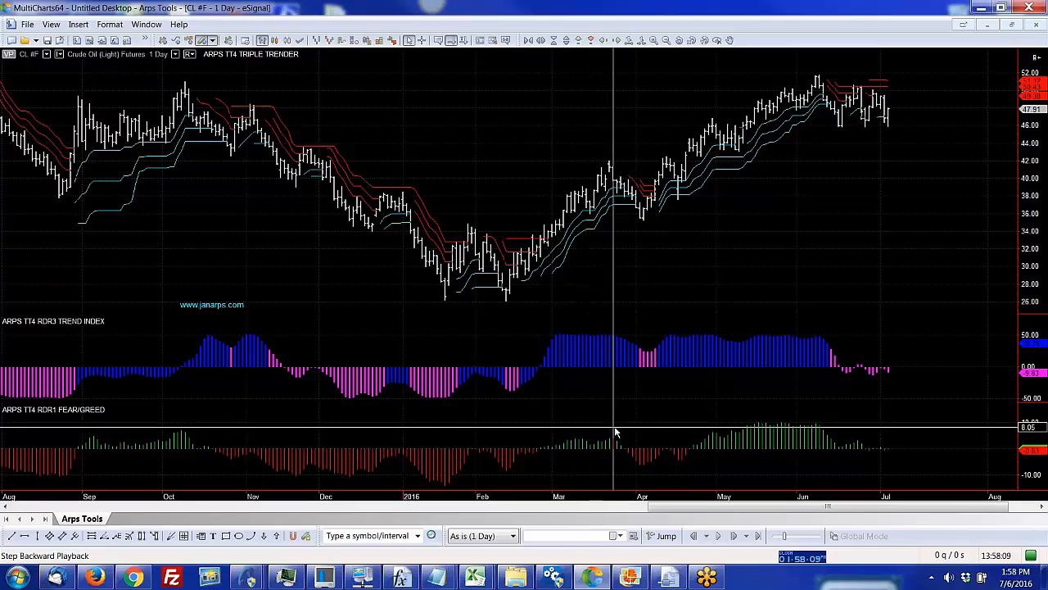
mouse_move(632, 461)
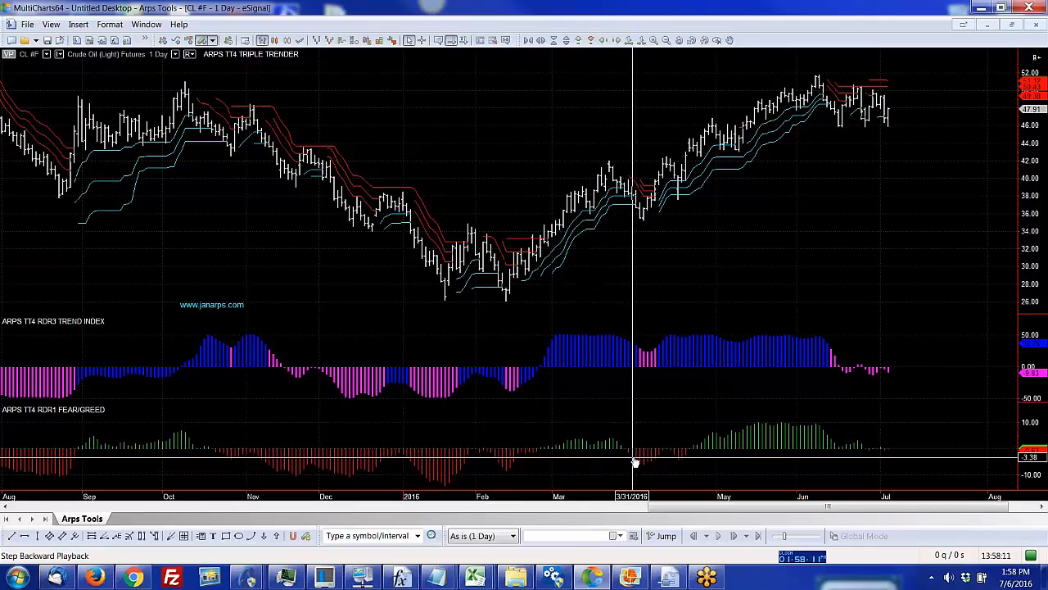
mouse_move(528, 220)
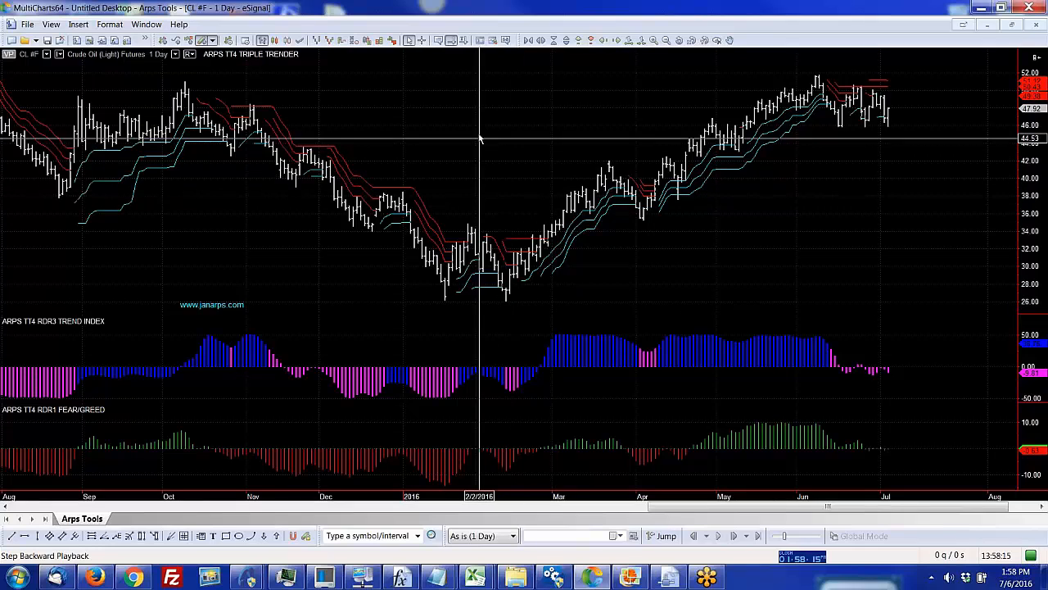
Step: Add the ARPS TT4 RDR2 PRICE LEADR study with its default inputs as a new subchart
right_click(478, 137)
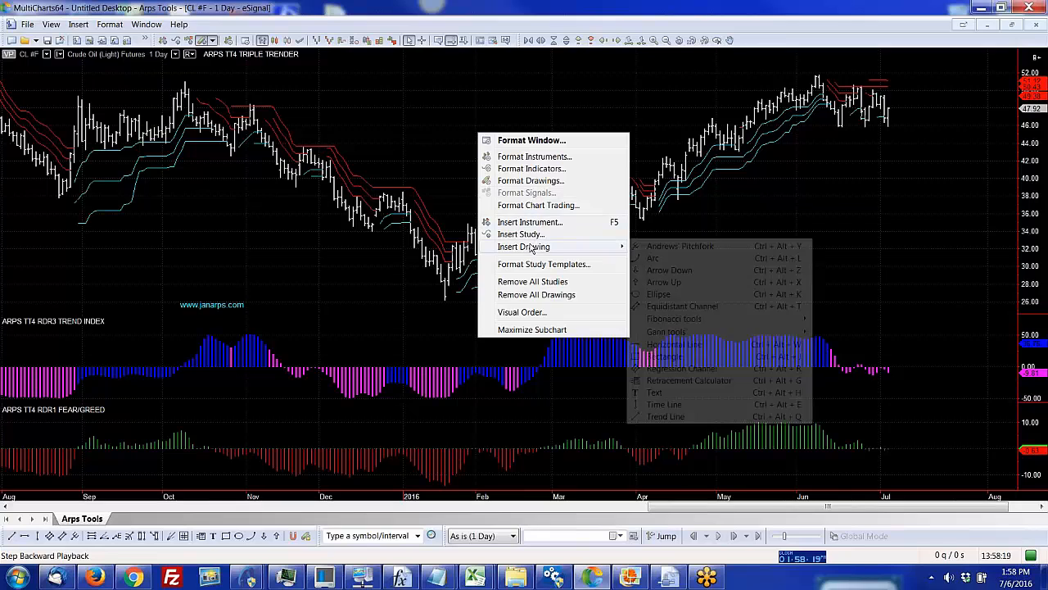
mouse_move(520, 232)
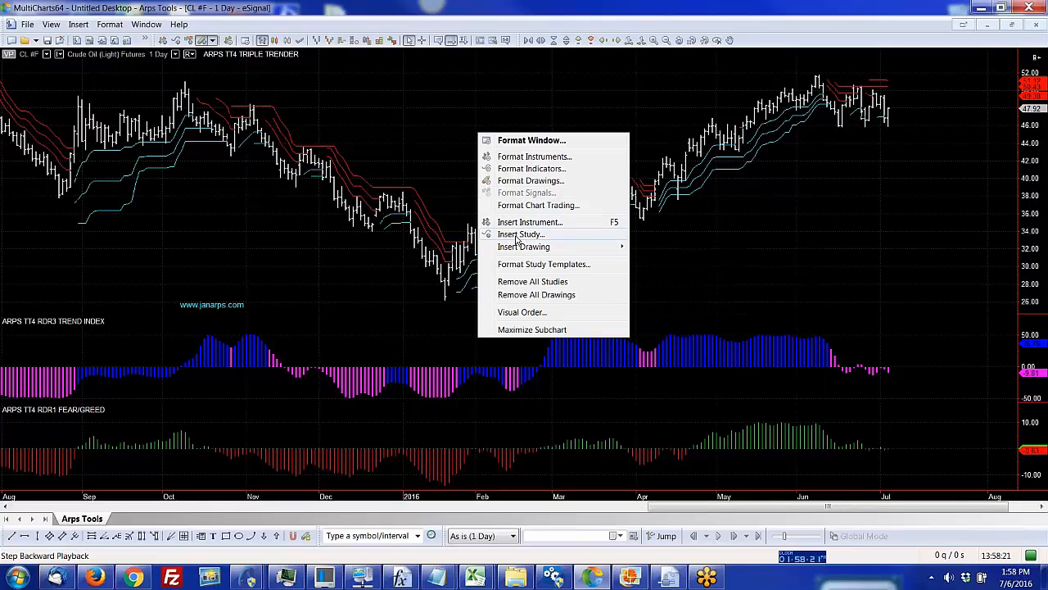
click(521, 235)
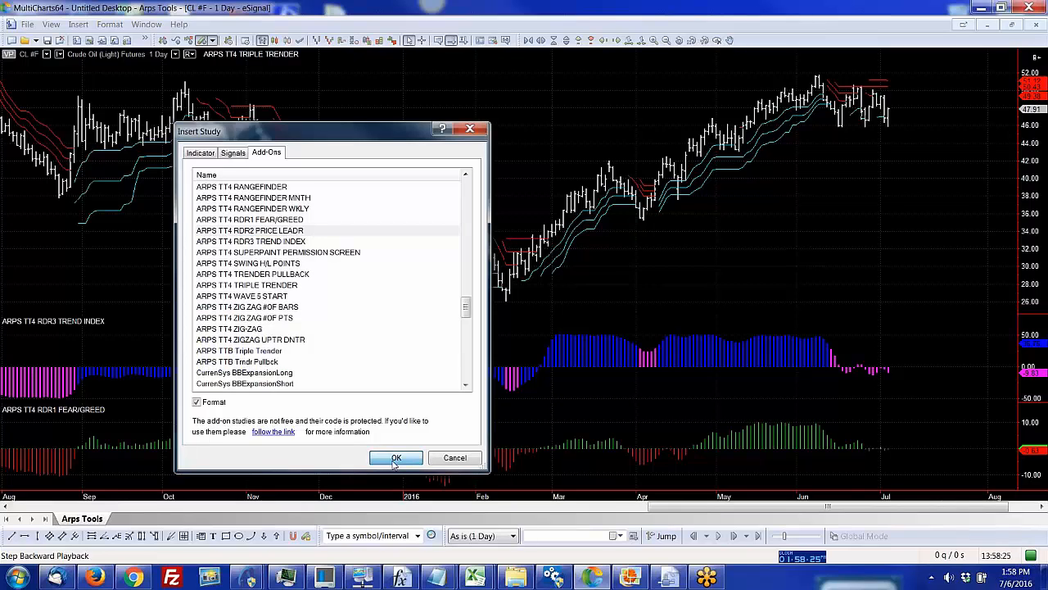
click(397, 457)
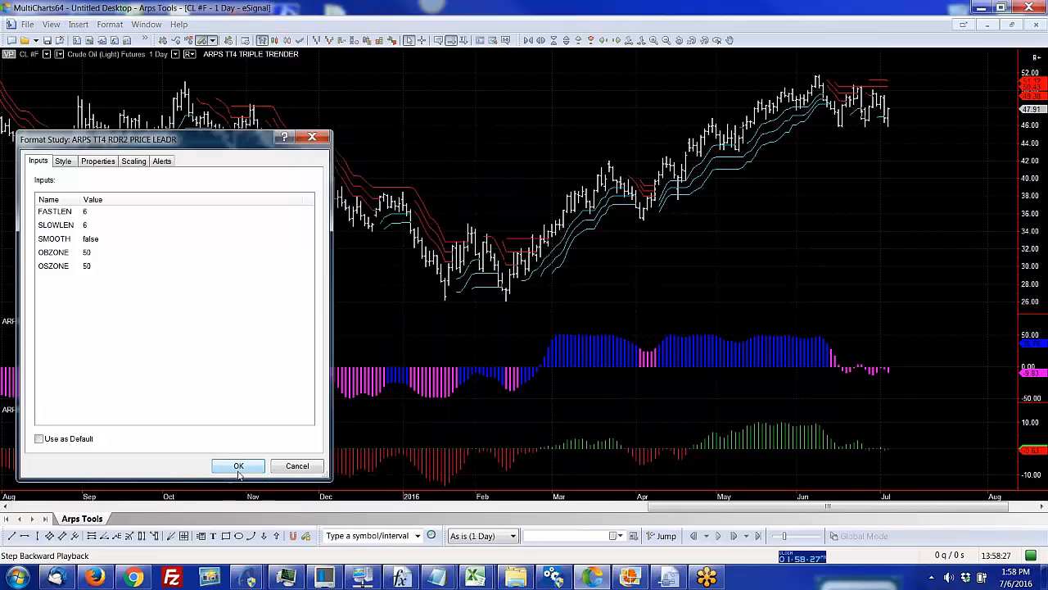
click(239, 465)
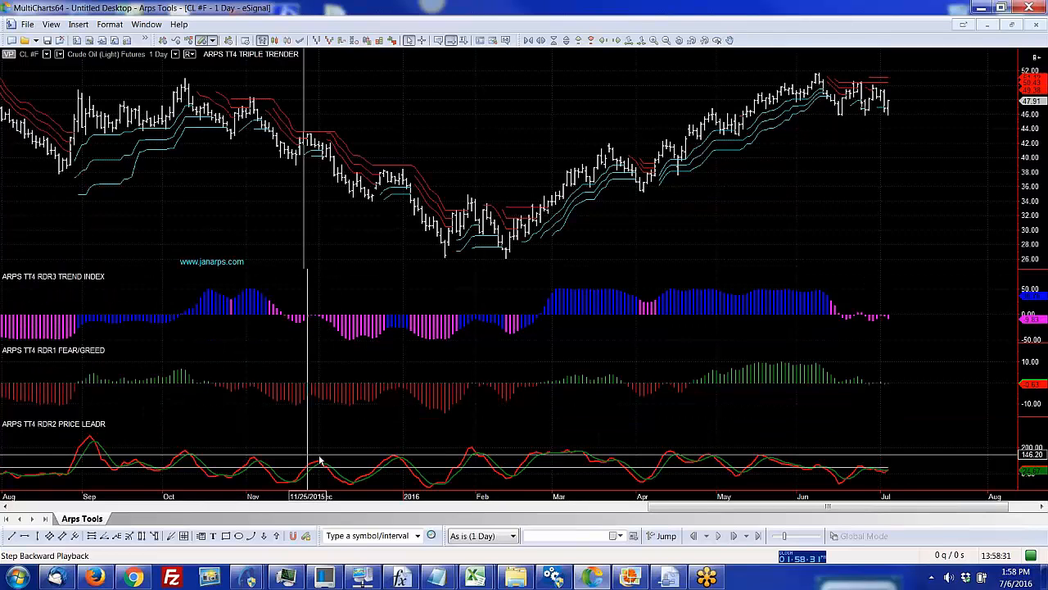
mouse_move(380, 462)
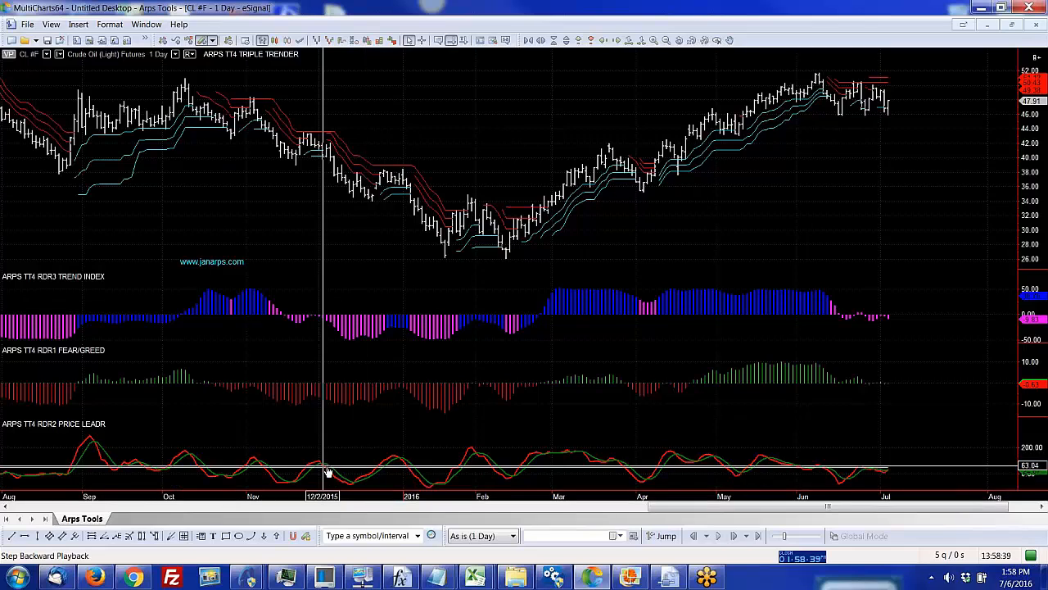
mouse_move(357, 479)
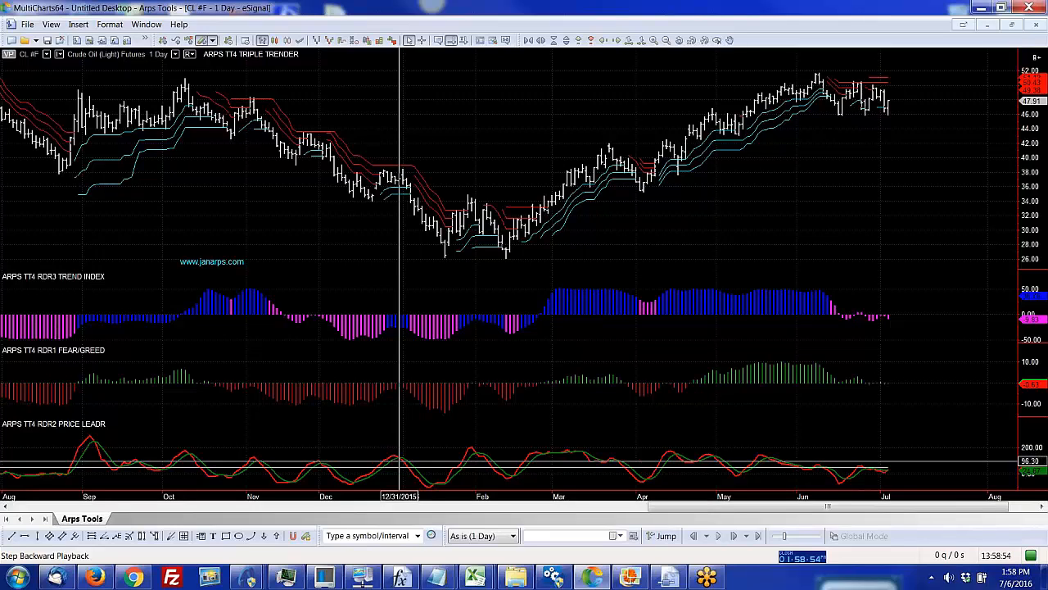
mouse_move(423, 205)
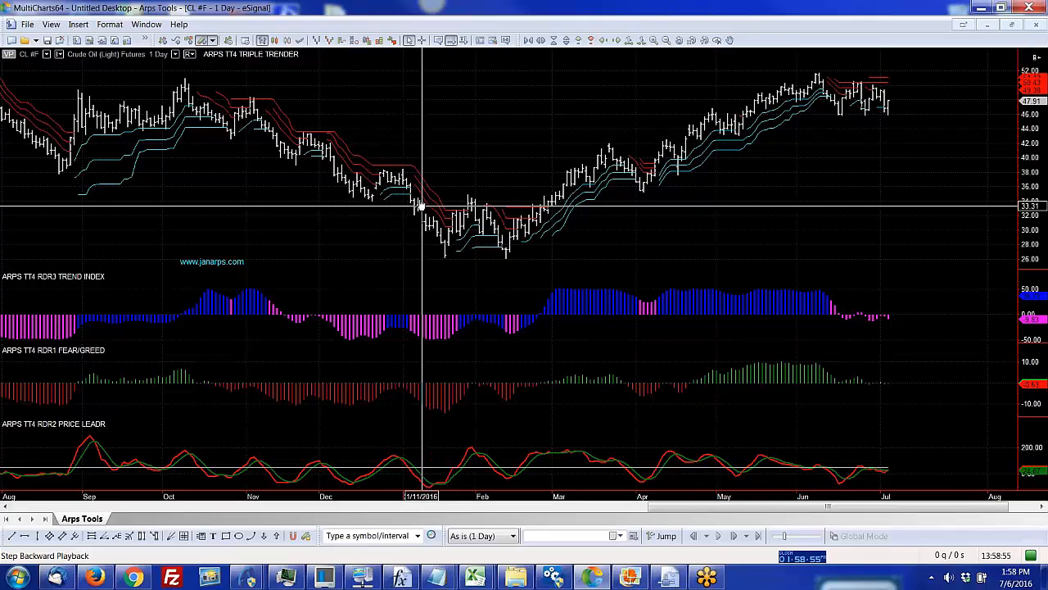
mouse_move(392, 375)
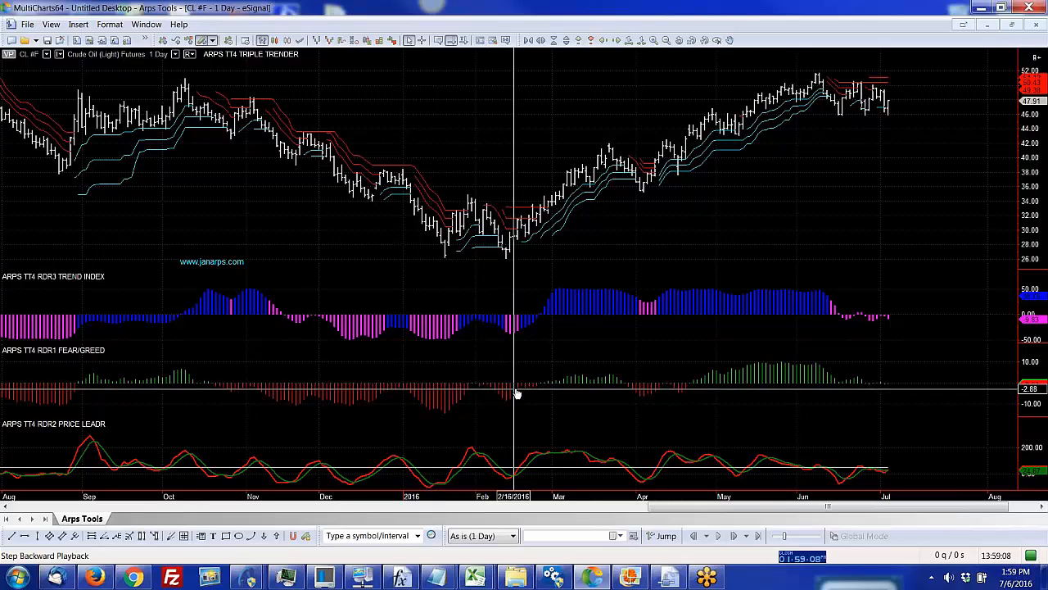
mouse_move(501, 427)
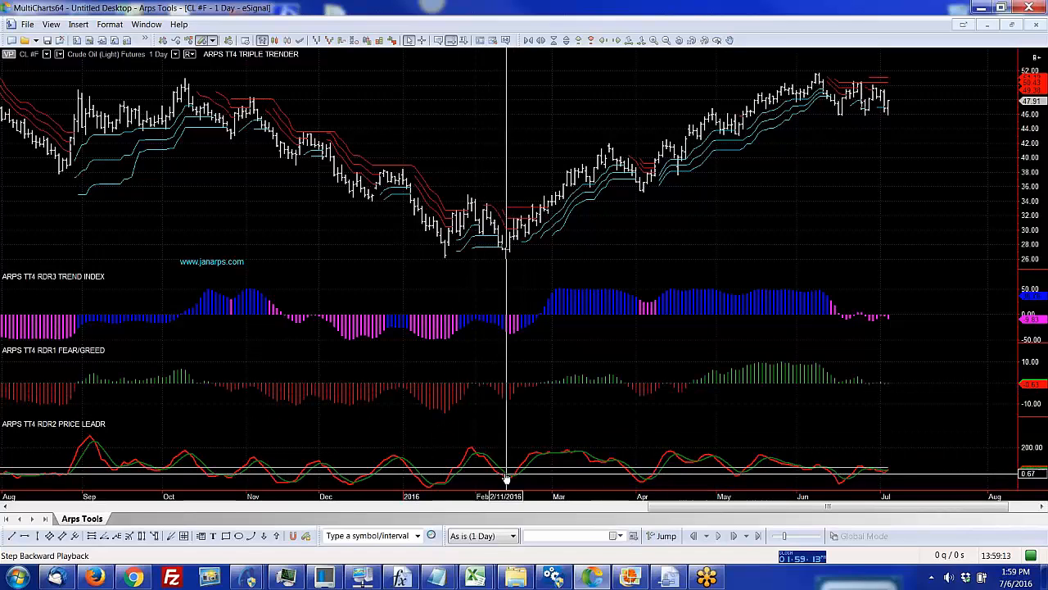
mouse_move(491, 410)
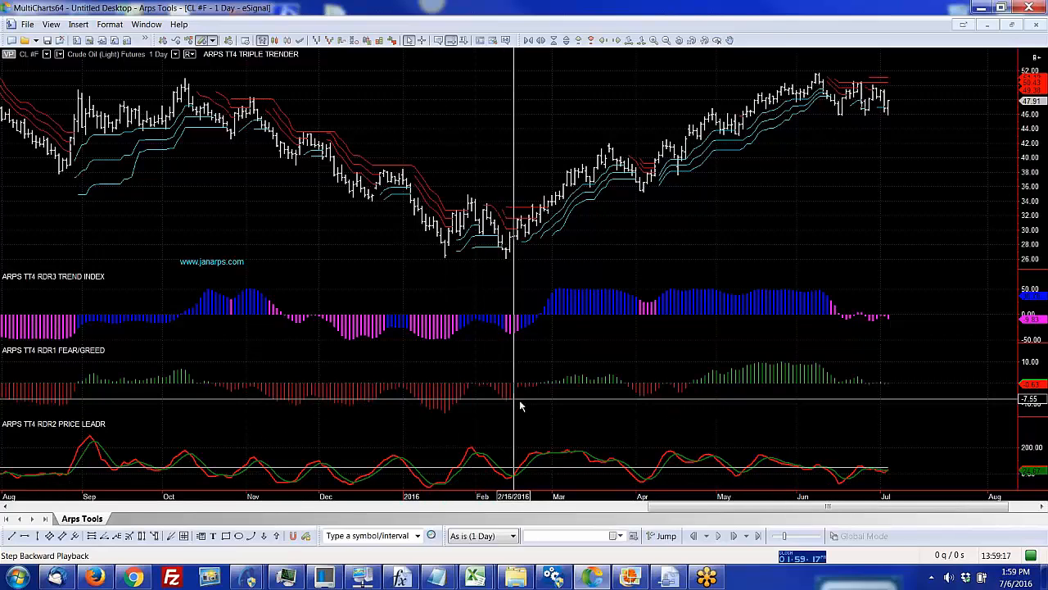
mouse_move(630, 483)
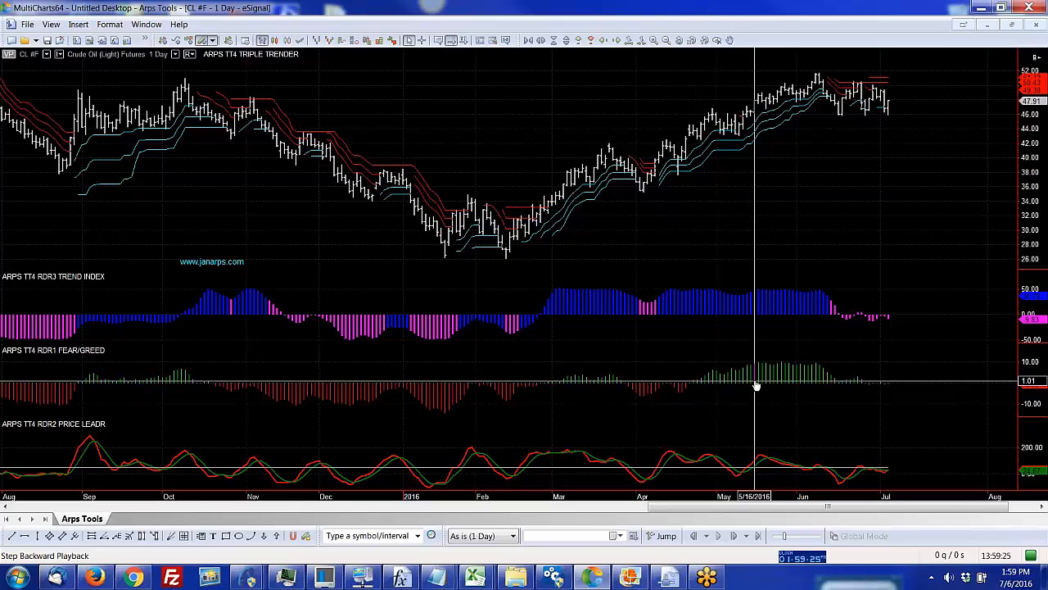
mouse_move(722, 338)
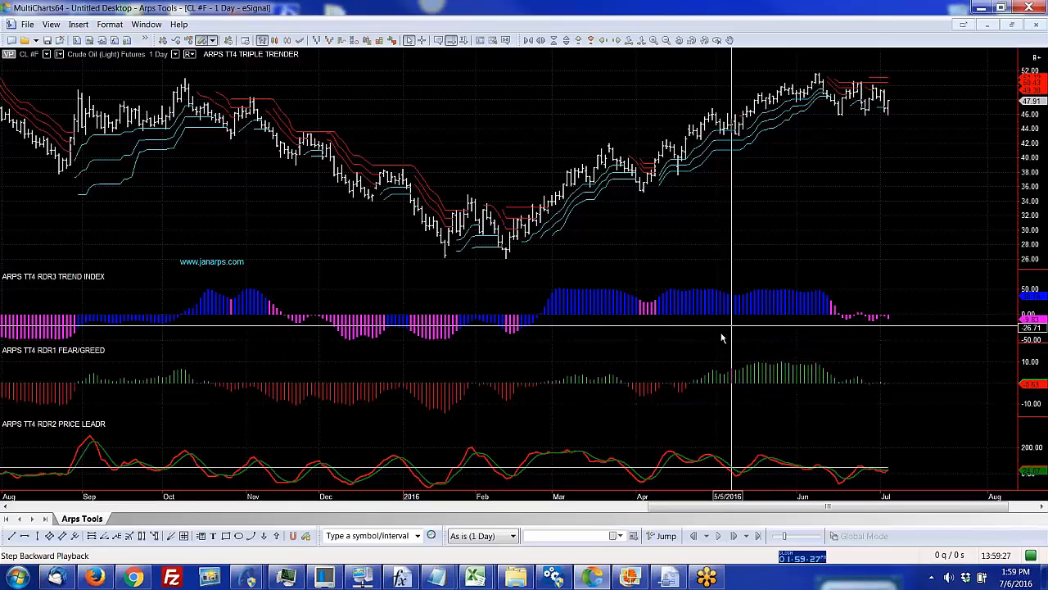
mouse_move(311, 129)
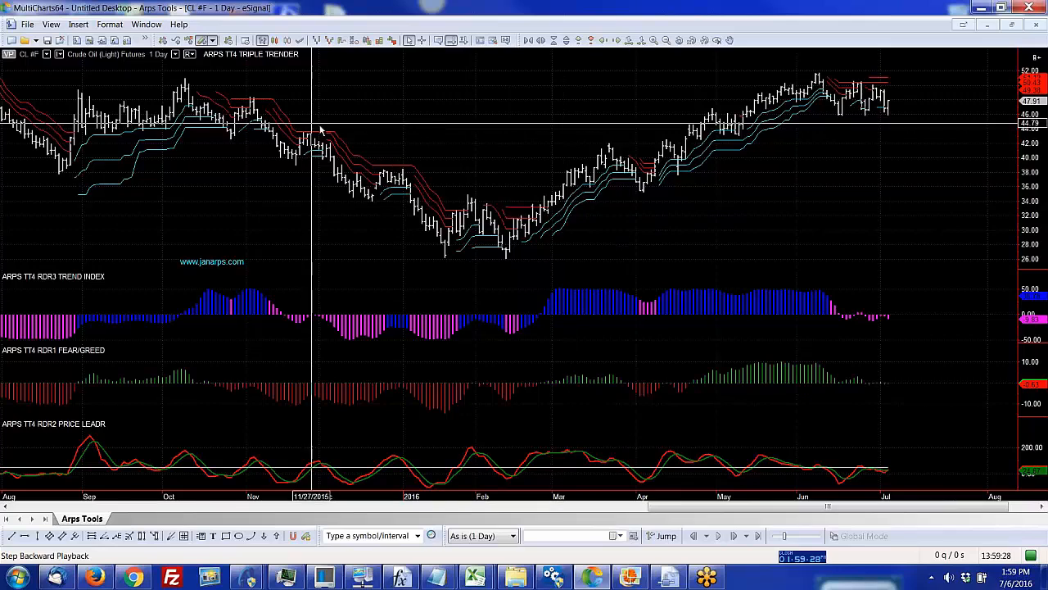
mouse_move(770, 123)
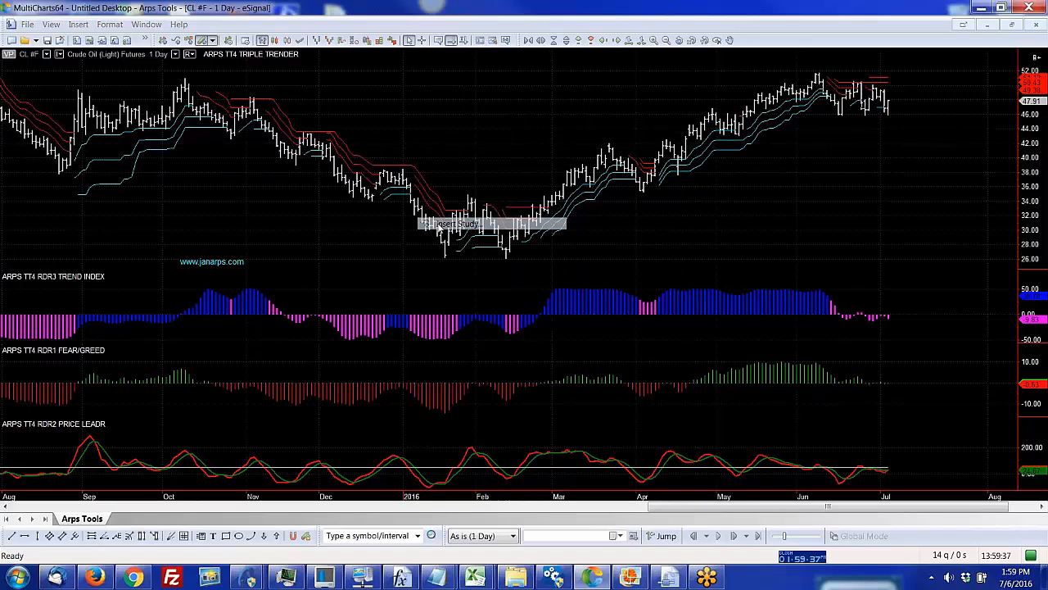
Step: Add ARPS TT4 PRICE MAGNETS DN and UP with default inputs and rescale prices to fit the levels
click(456, 223)
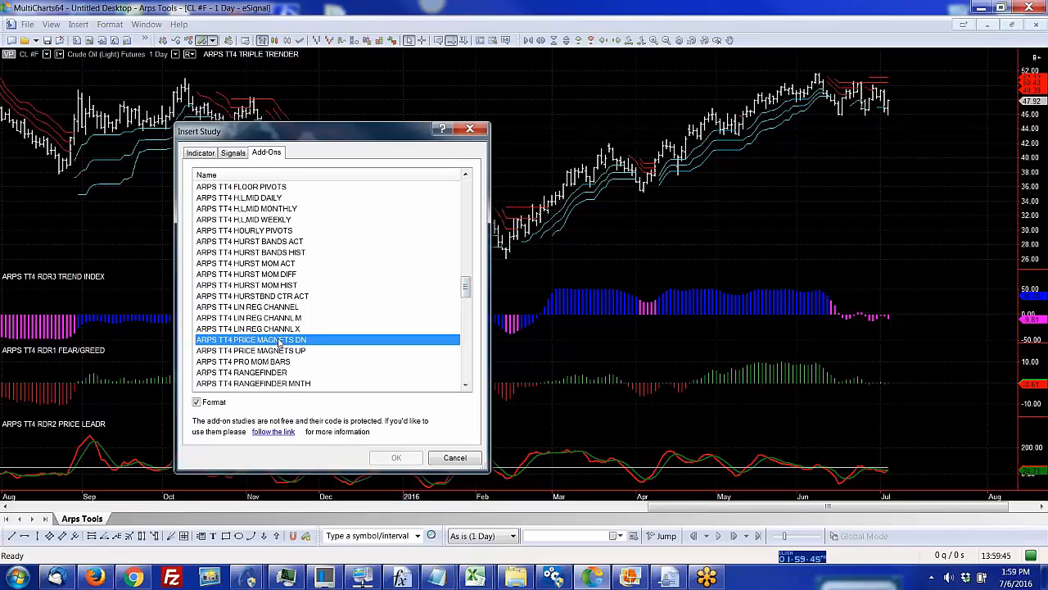
click(252, 350)
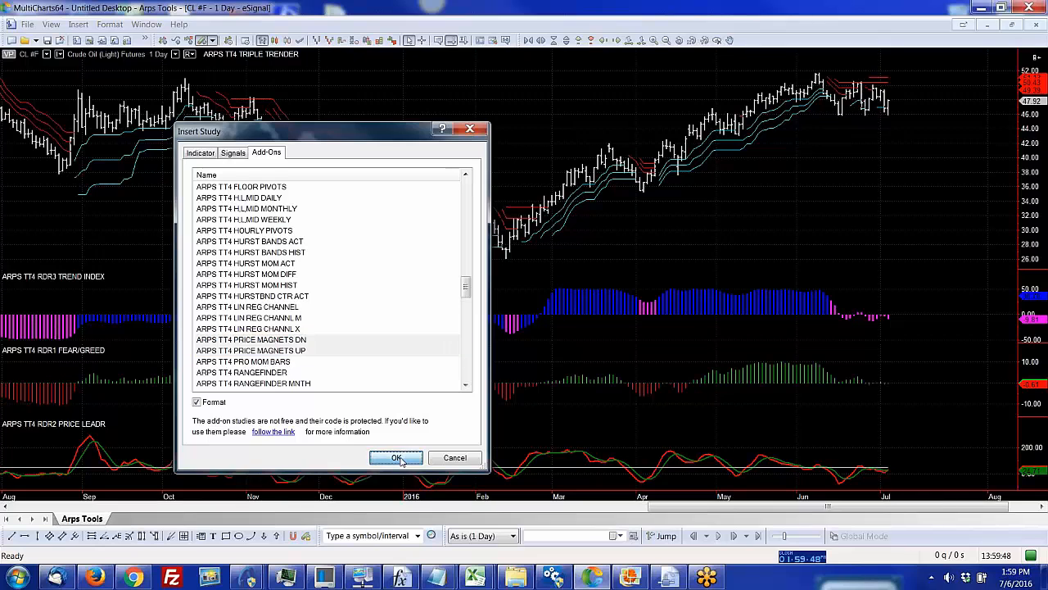
click(396, 457)
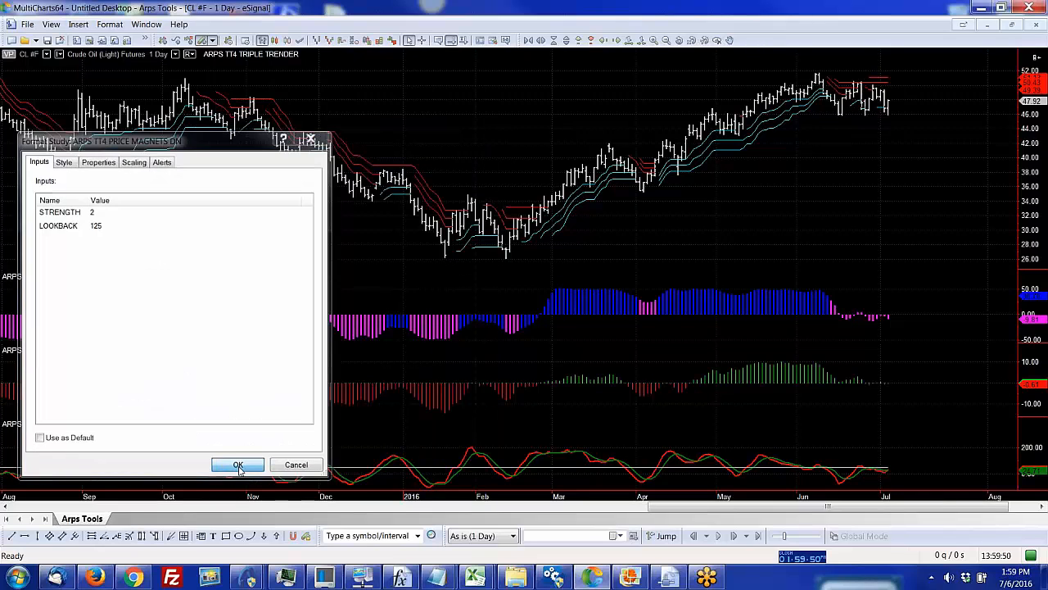
click(239, 465)
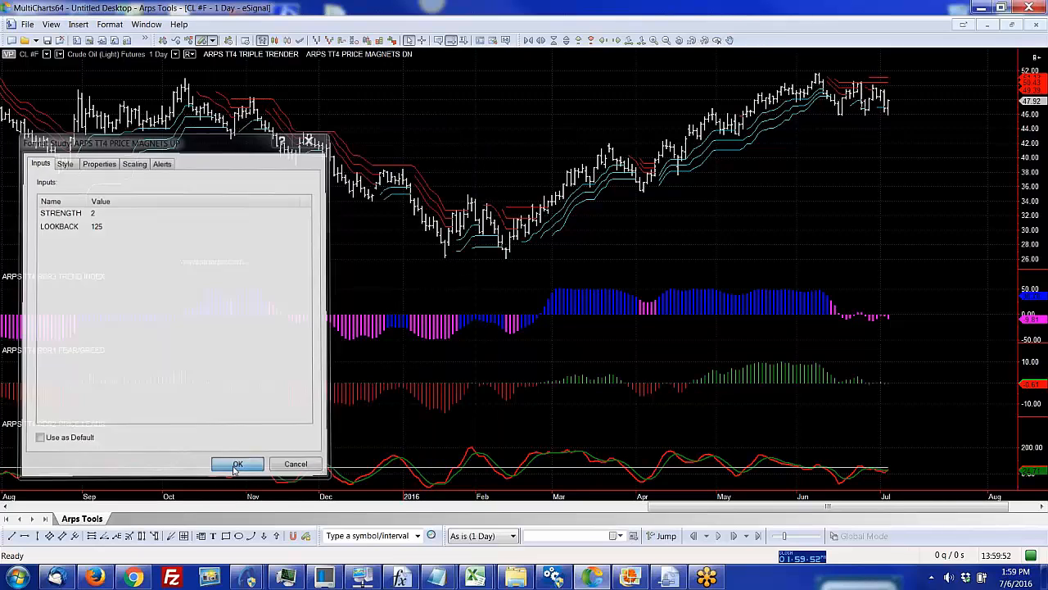
click(238, 463)
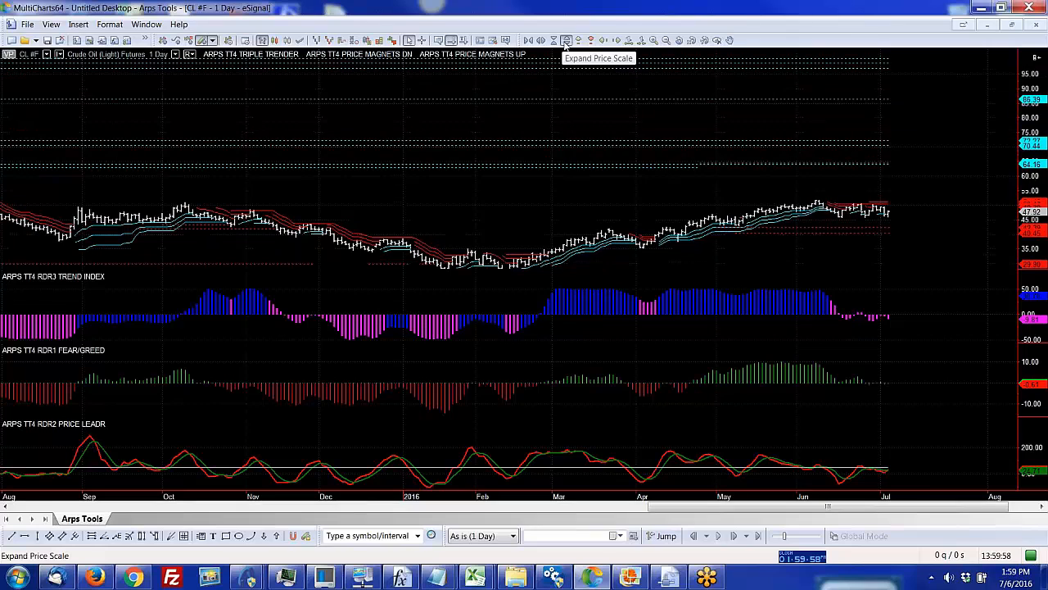
click(565, 39)
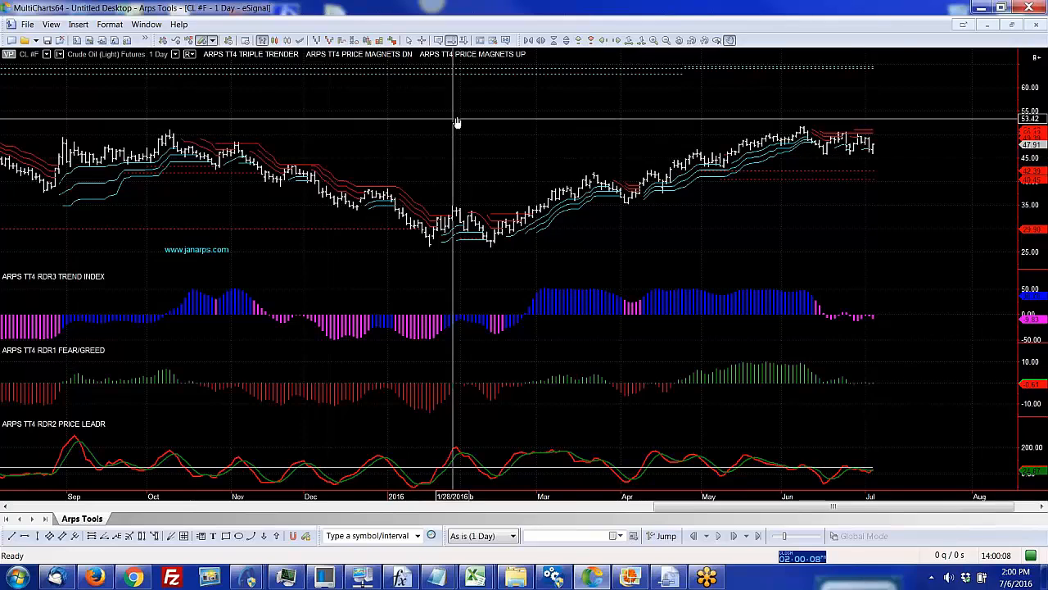
mouse_move(776, 79)
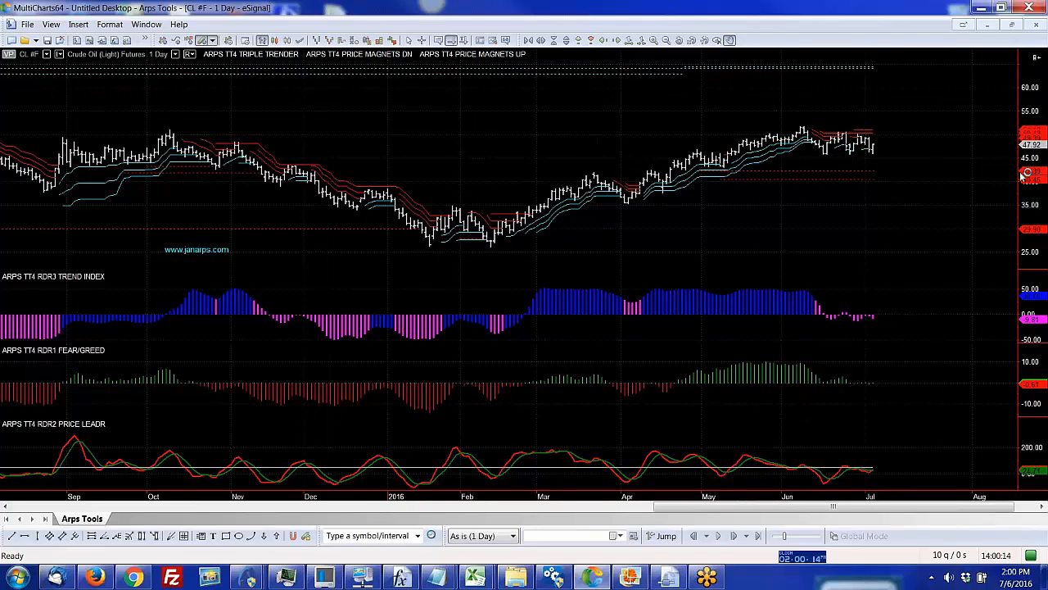
mouse_move(969, 194)
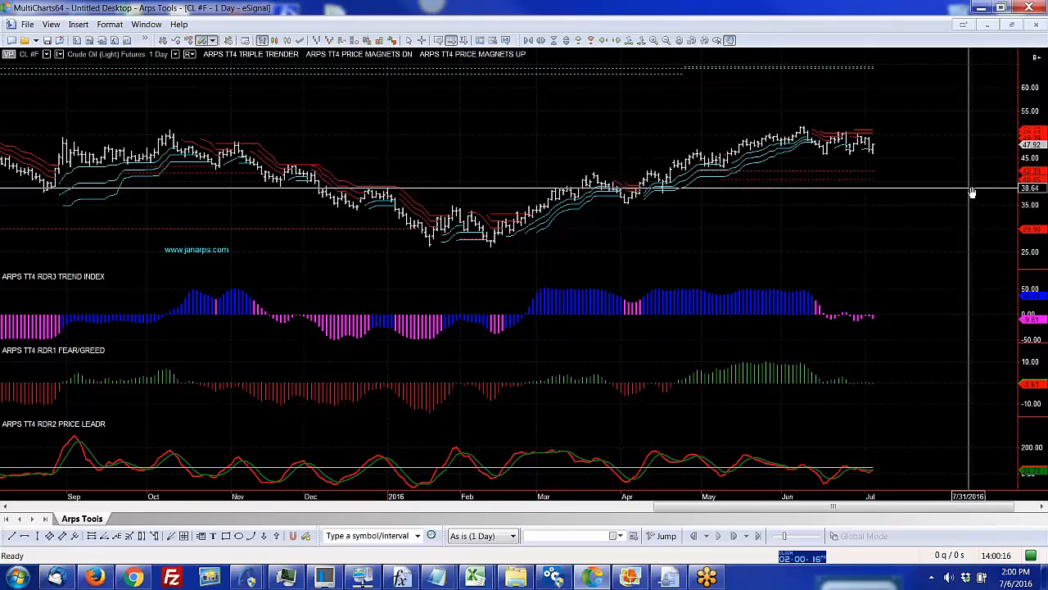
mouse_move(948, 180)
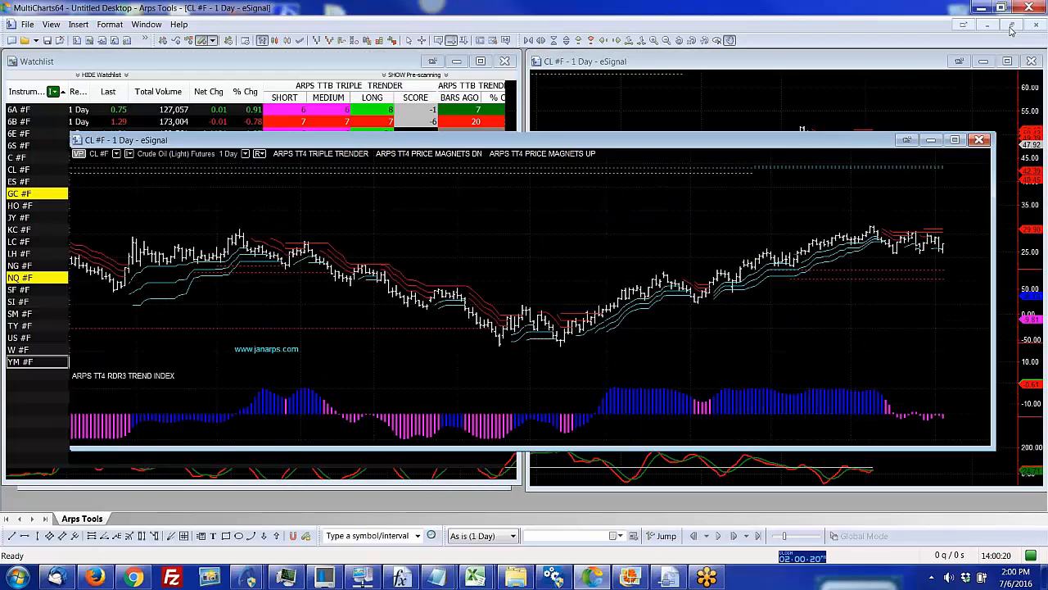
Step: Switch via the Window menu to the 1 CL Q6 - 1000 Contract Bars - eSignal chart
click(134, 25)
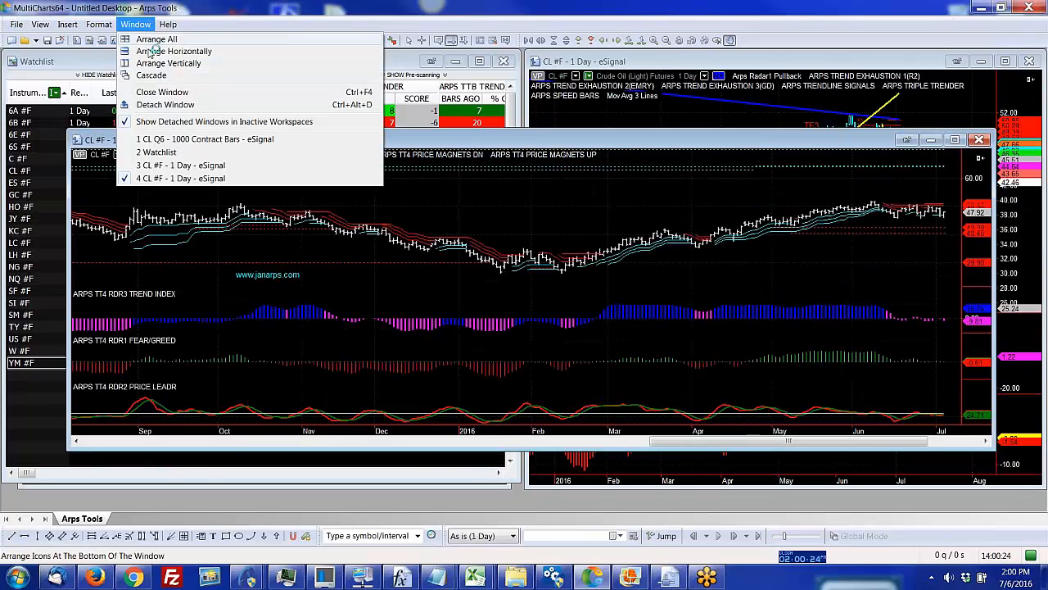
mouse_move(205, 137)
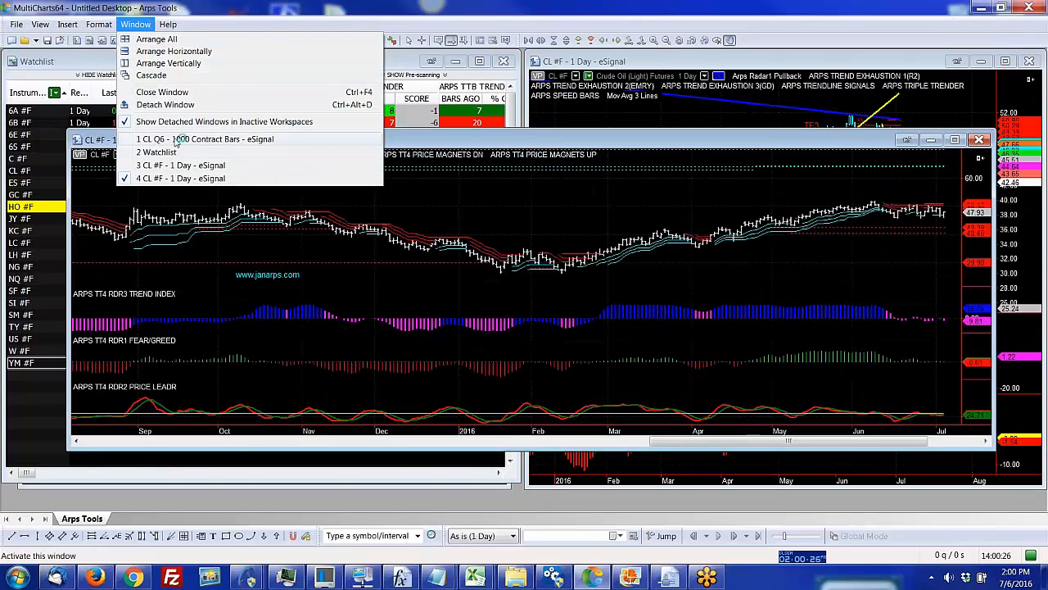
click(203, 137)
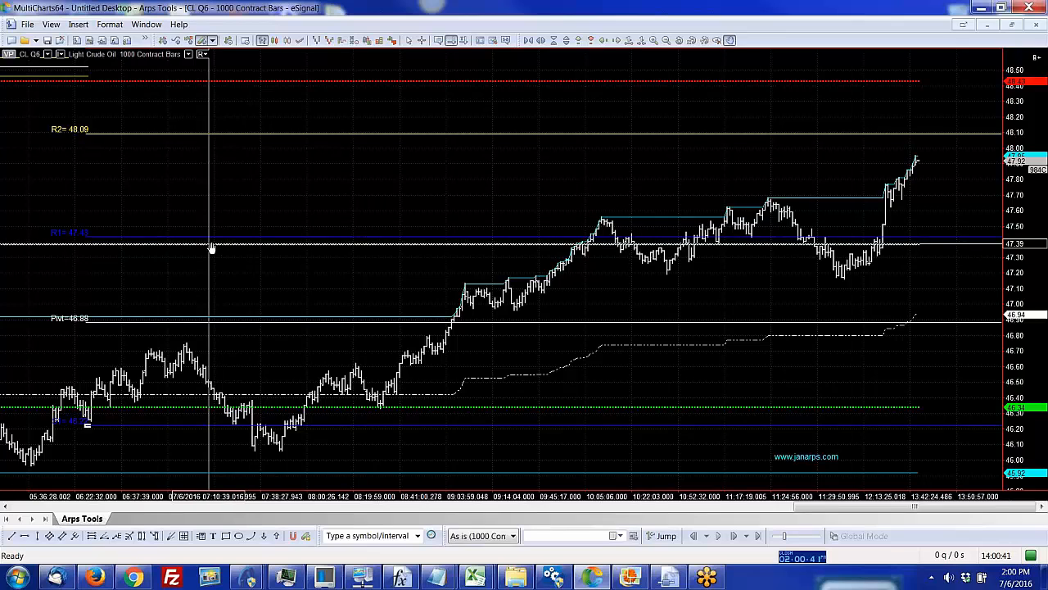
mouse_move(183, 259)
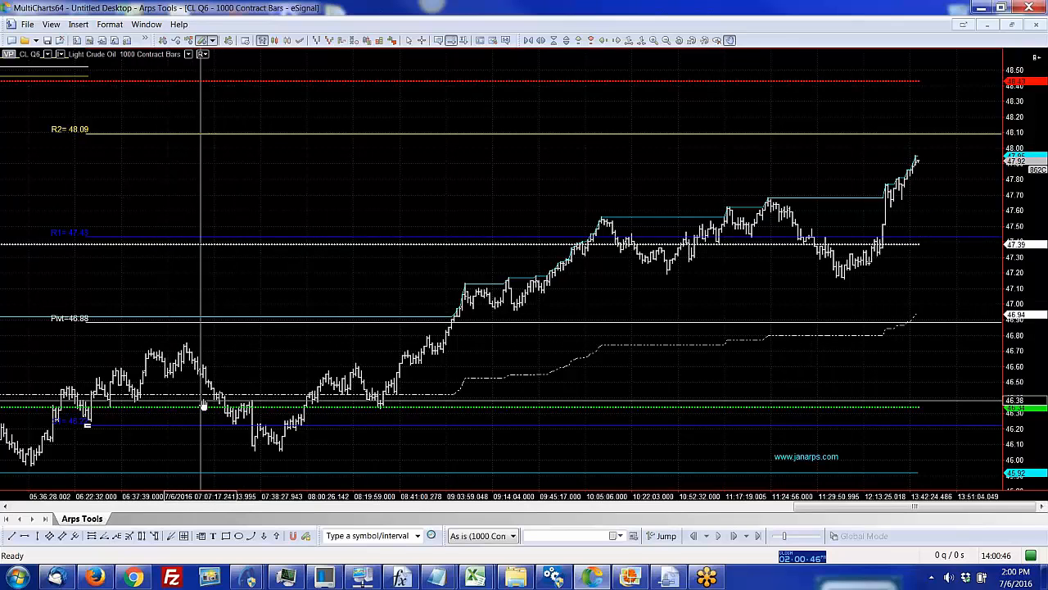
mouse_move(288, 394)
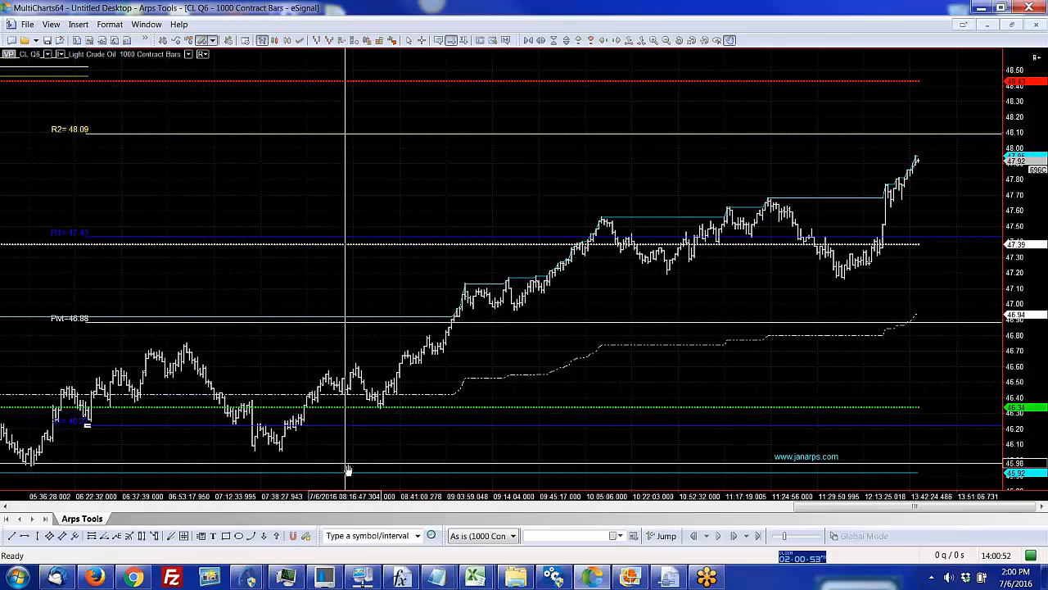
mouse_move(786, 465)
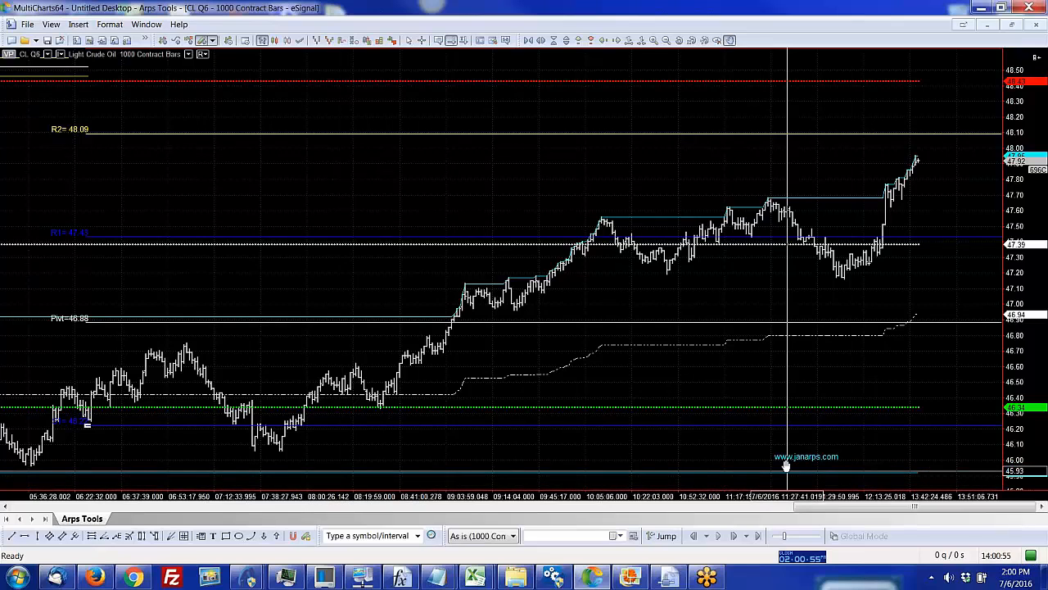
mouse_move(309, 272)
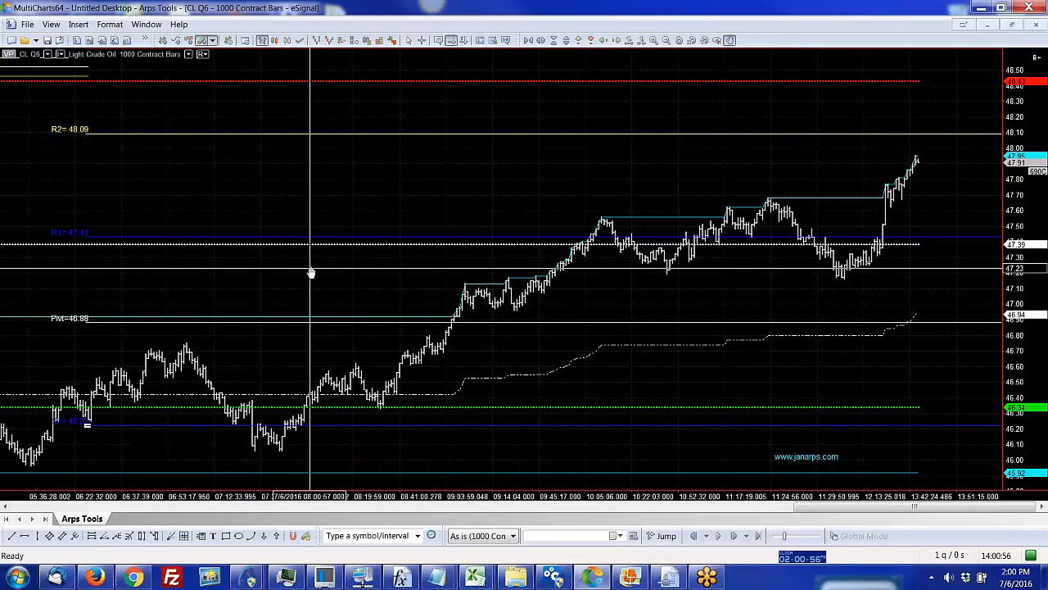
mouse_move(776, 151)
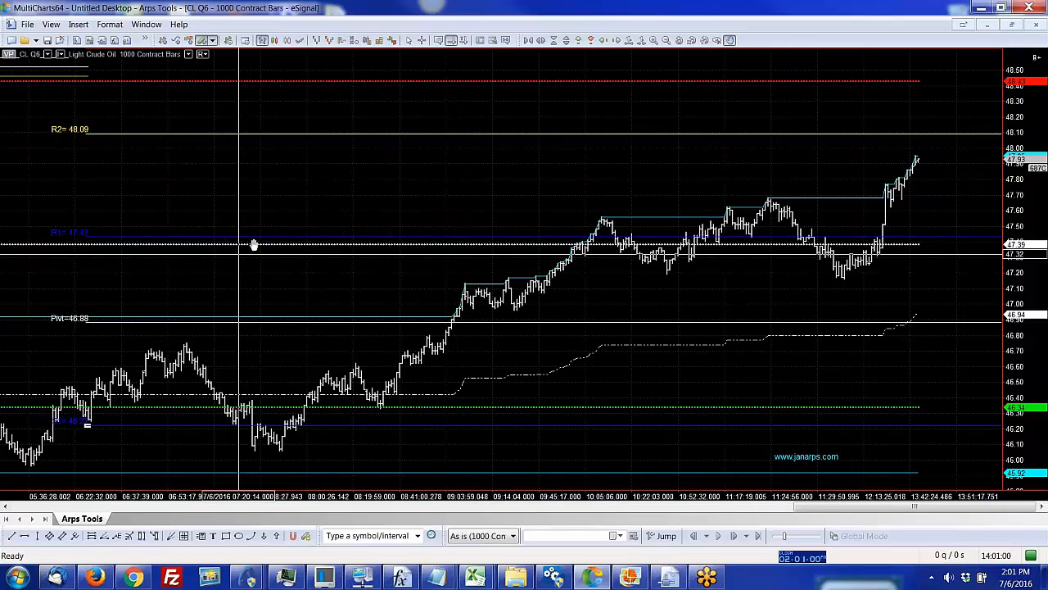
mouse_move(269, 191)
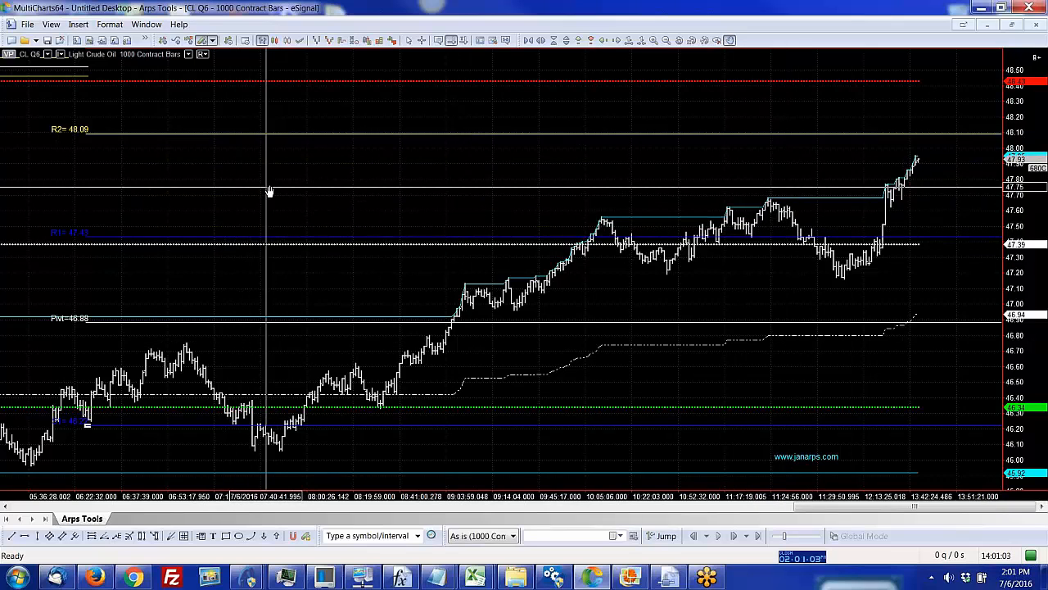
Step: Browse Add-Ons, then select ARPS TREND EXHAUSTION from the Indicator studies list
right_click(309, 193)
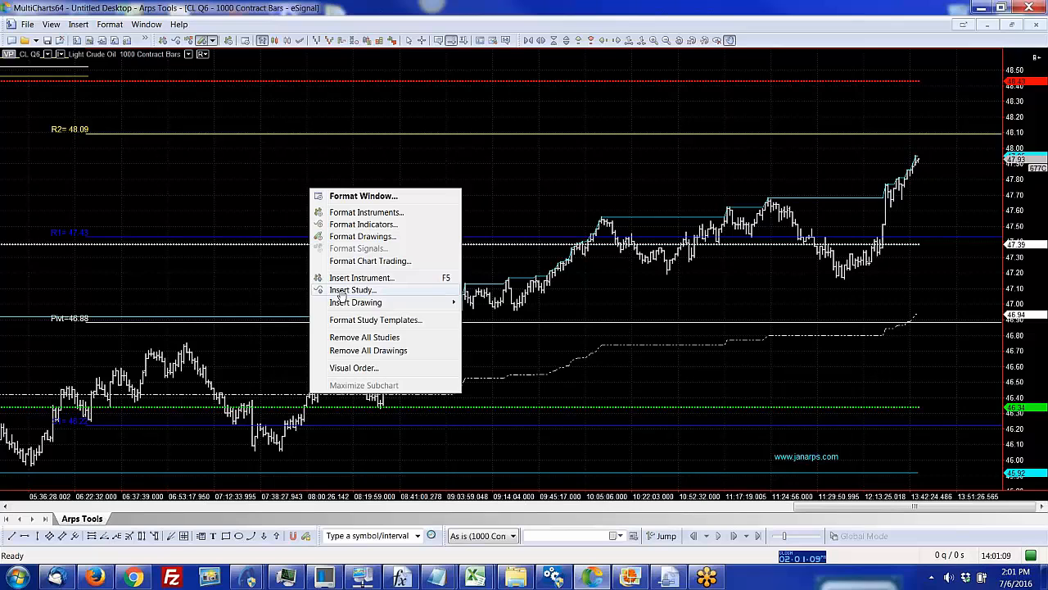
click(353, 288)
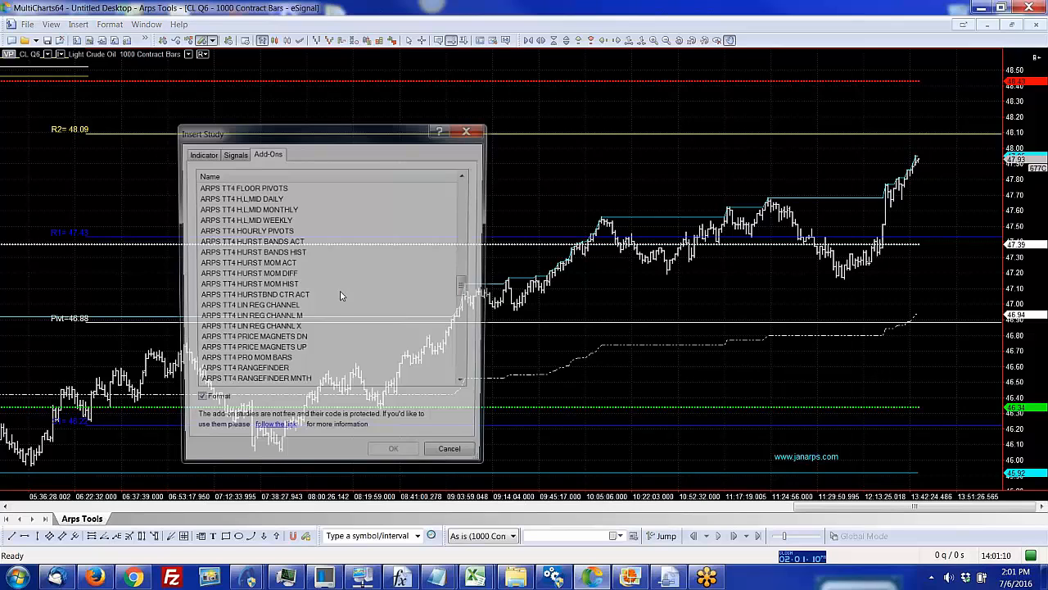
scroll(down, 3)
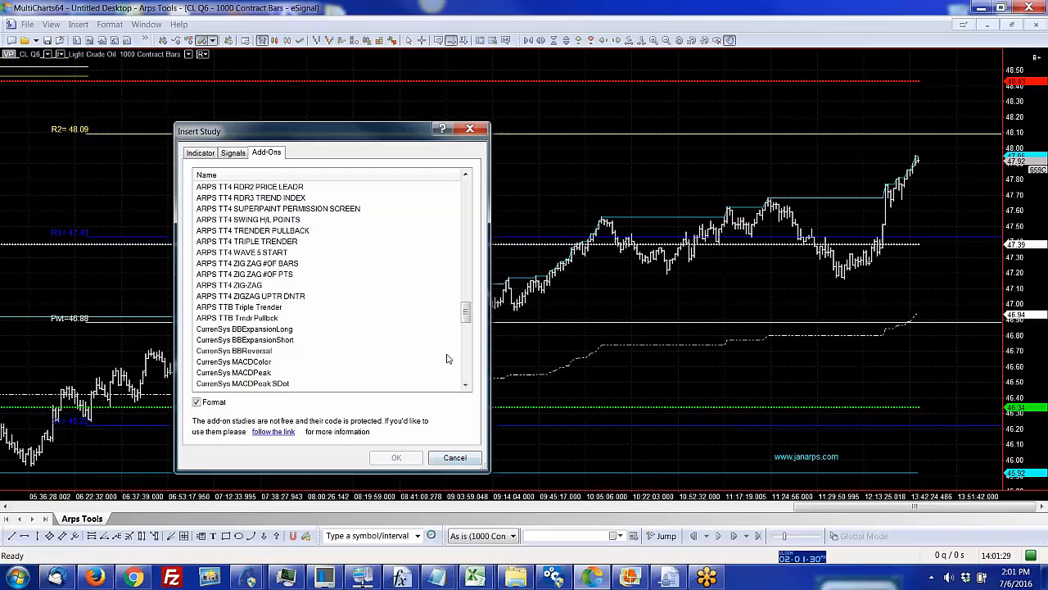
mouse_move(445, 298)
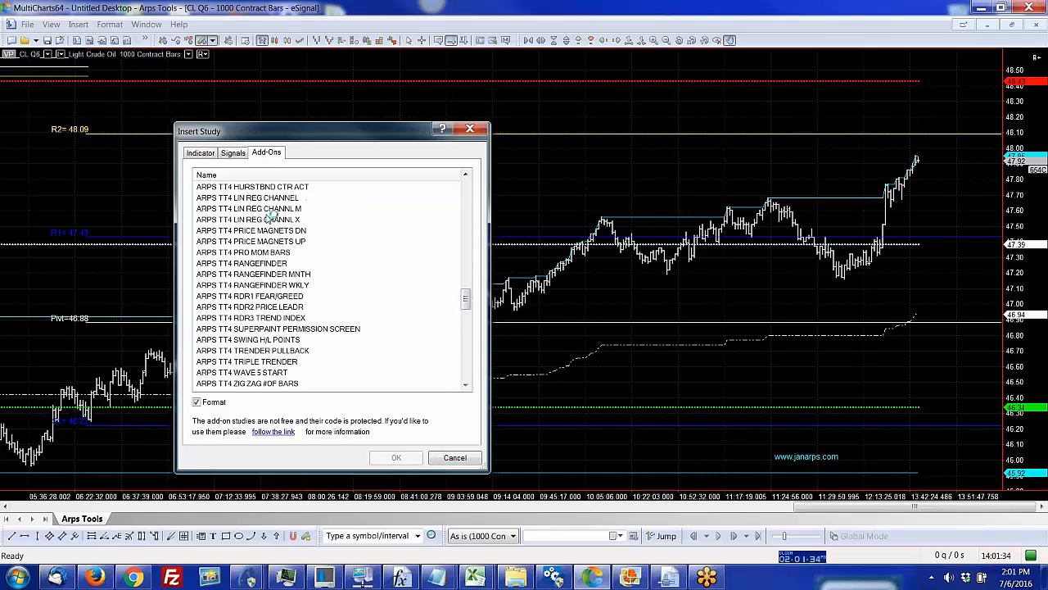
click(199, 152)
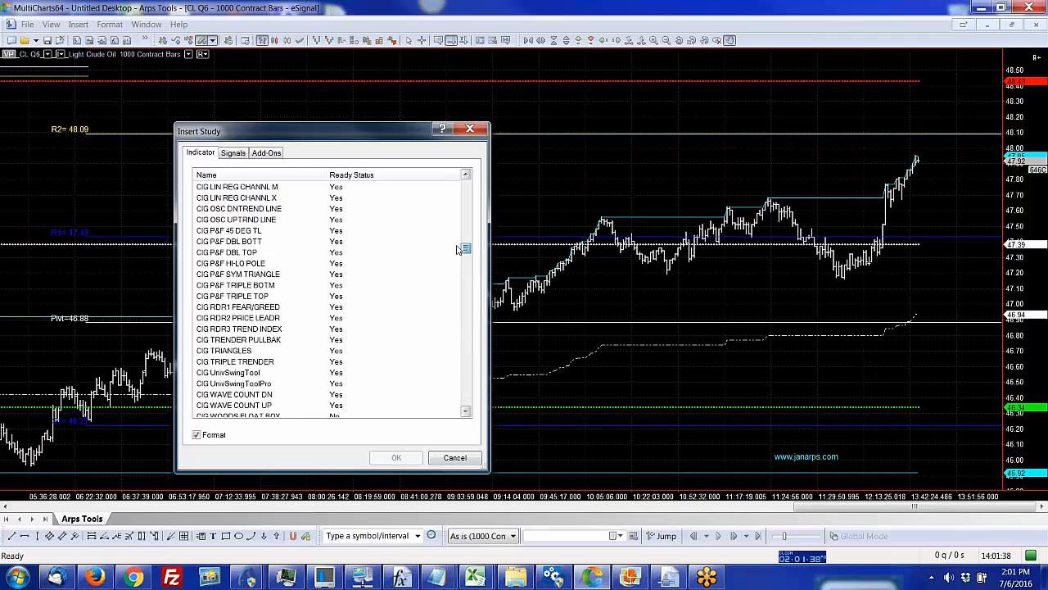
scroll(down, 3)
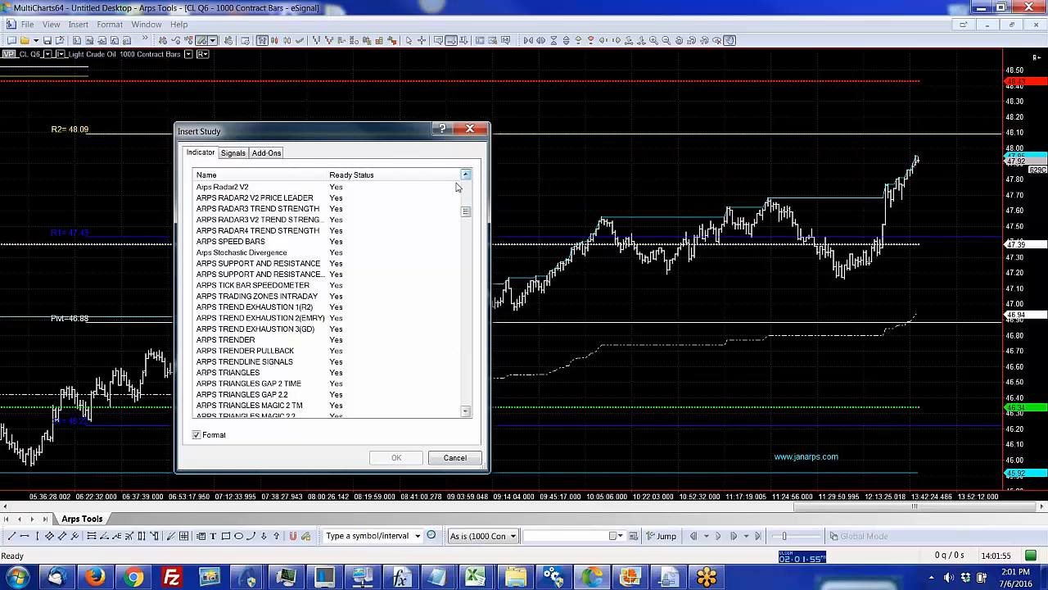
click(260, 307)
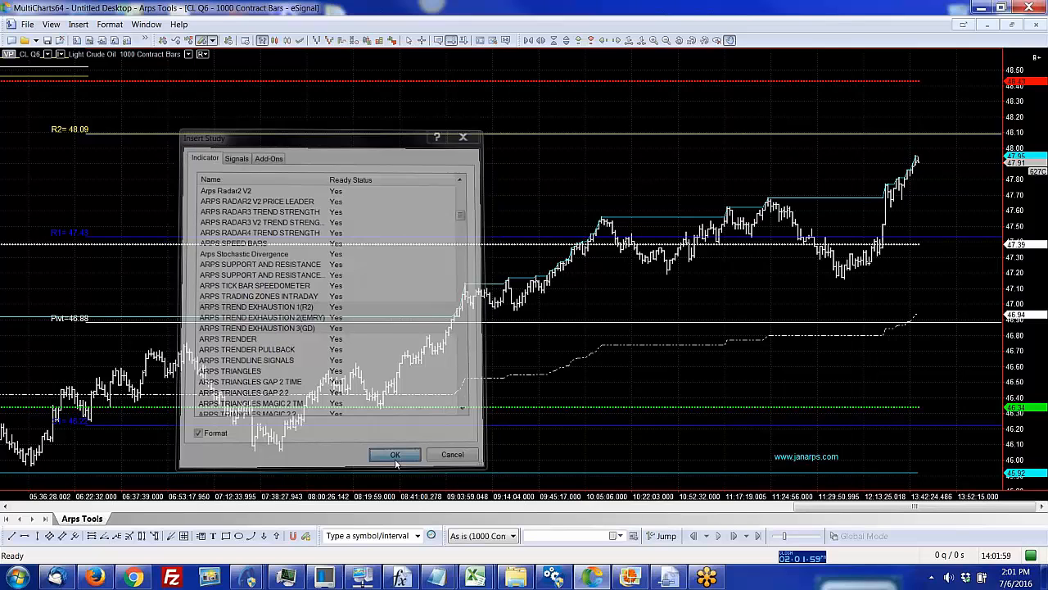
Step: Apply the Arps Trend Exhaustion study to the chart with its default inputs
click(395, 455)
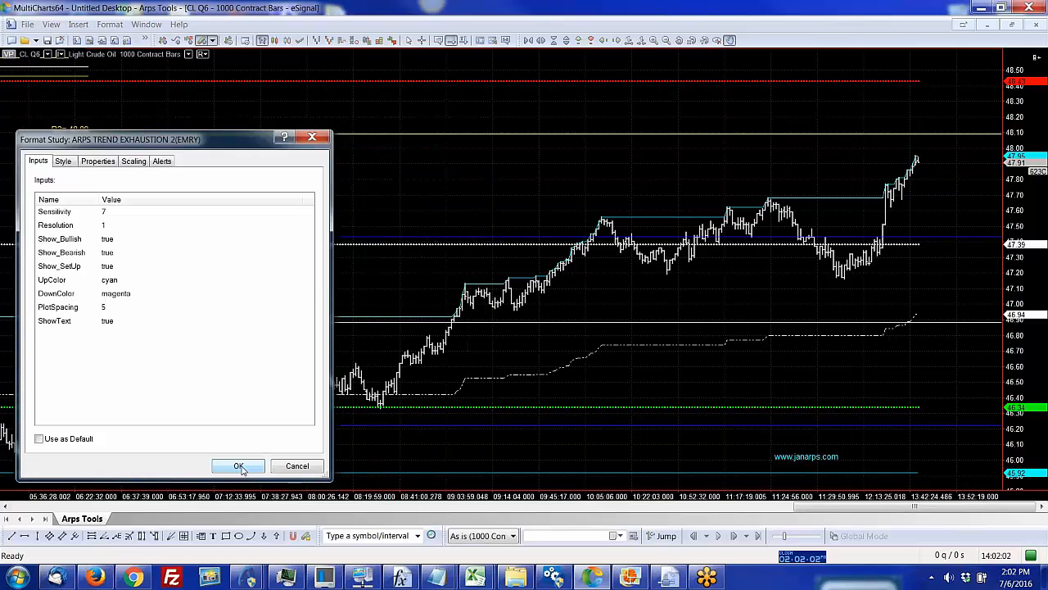
click(239, 465)
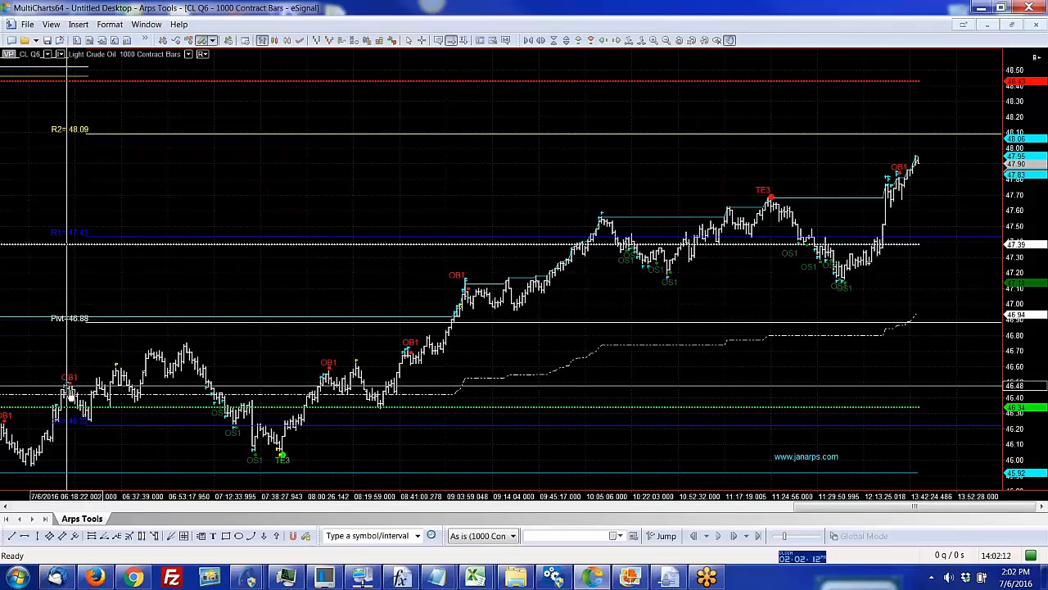
mouse_move(884, 135)
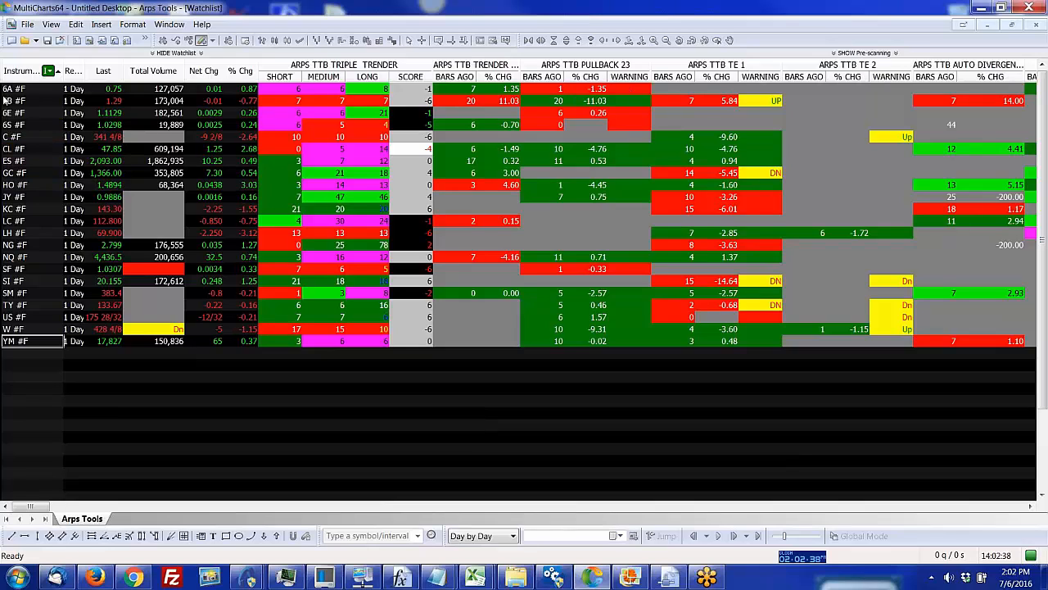
Step: Re-sort the Arps TTB scanner watchlist rows and select the CL crude oil row
click(32, 147)
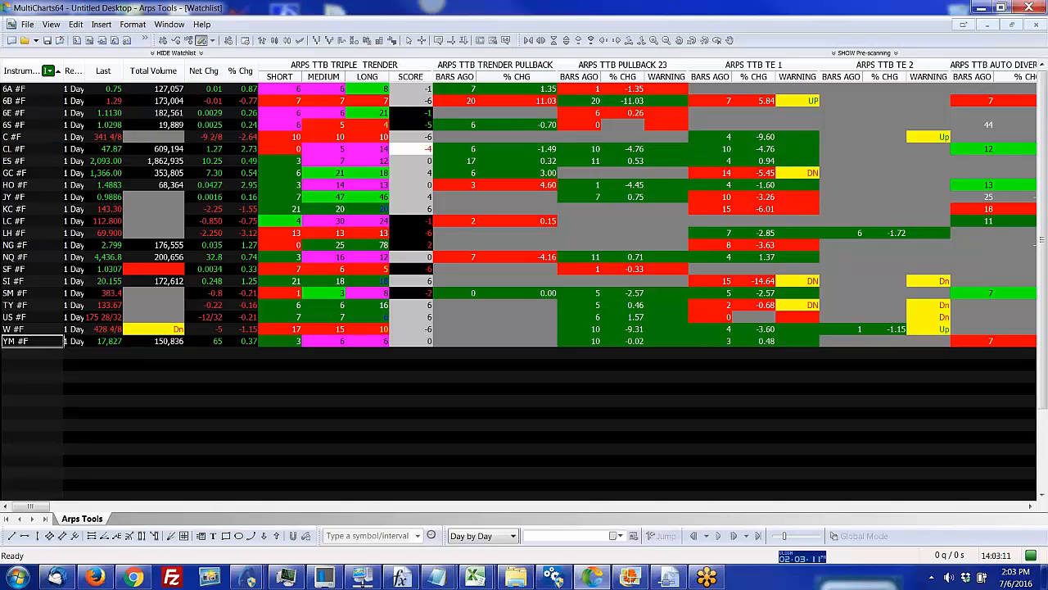
click(33, 148)
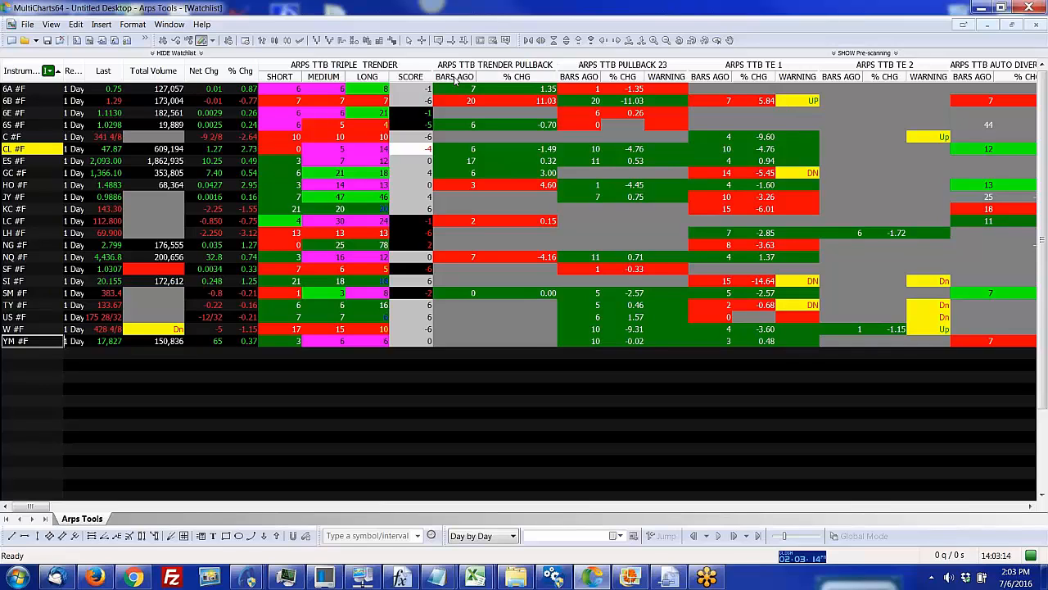
click(454, 77)
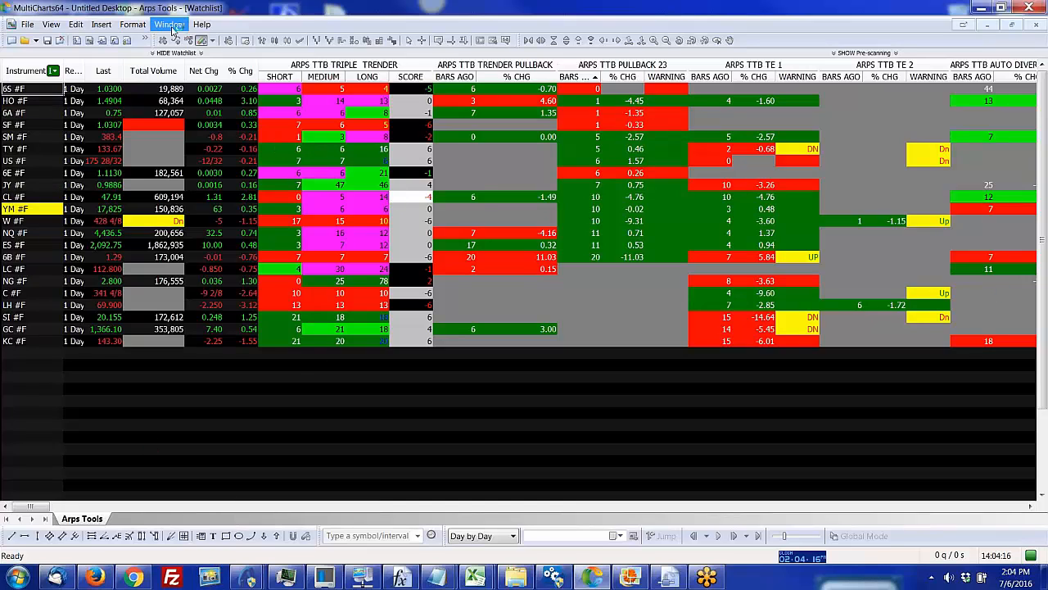
Step: Switch to the 4 CL #F - 1 Day chart, insert ARPS AUTO DIVERGENCE FINDER and edit its Osc input
click(171, 24)
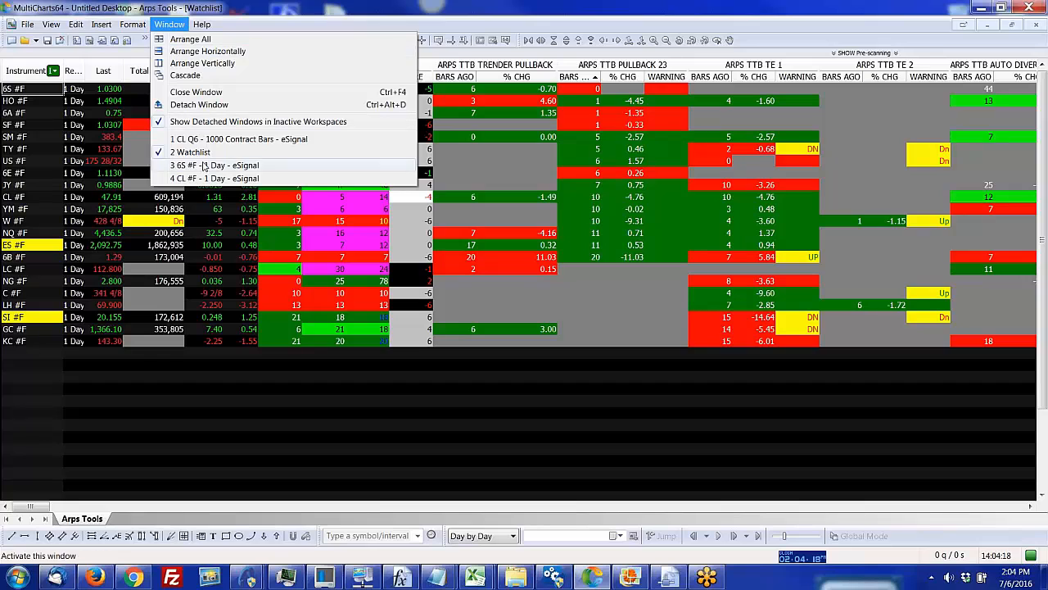
click(190, 152)
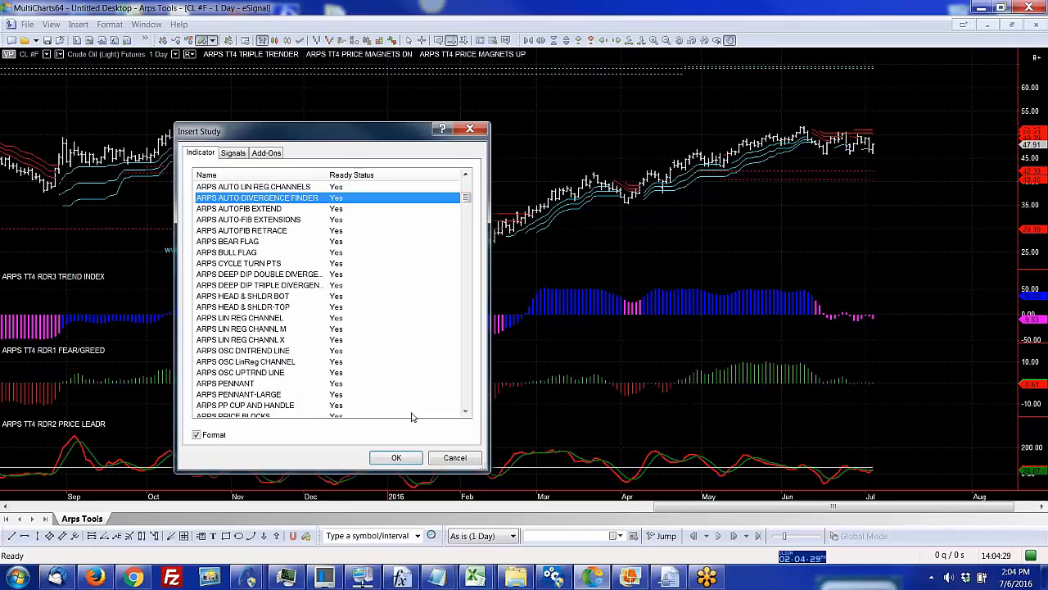
click(455, 457)
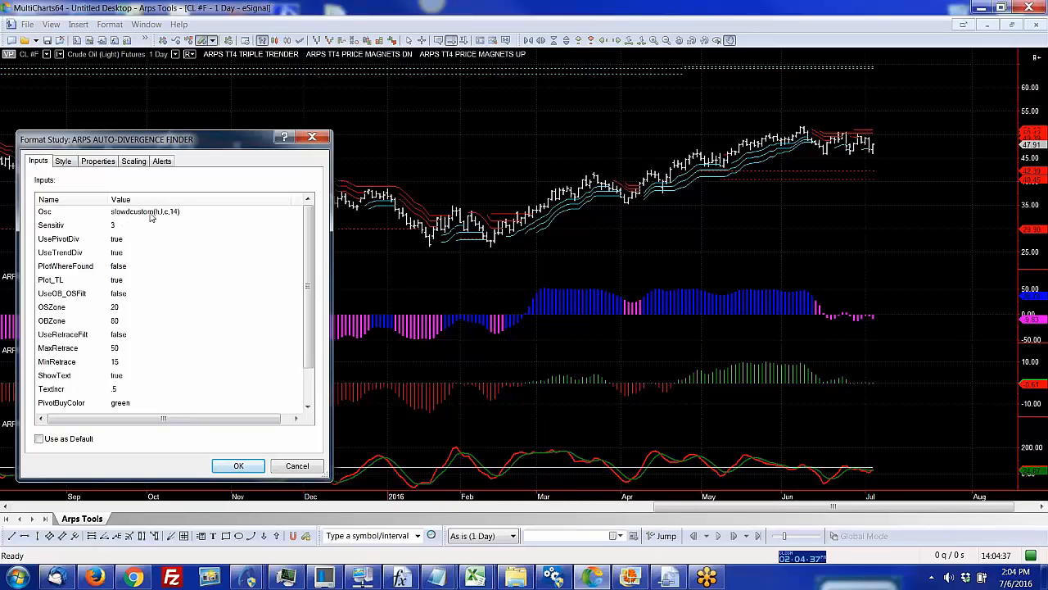
click(150, 212)
text(8)
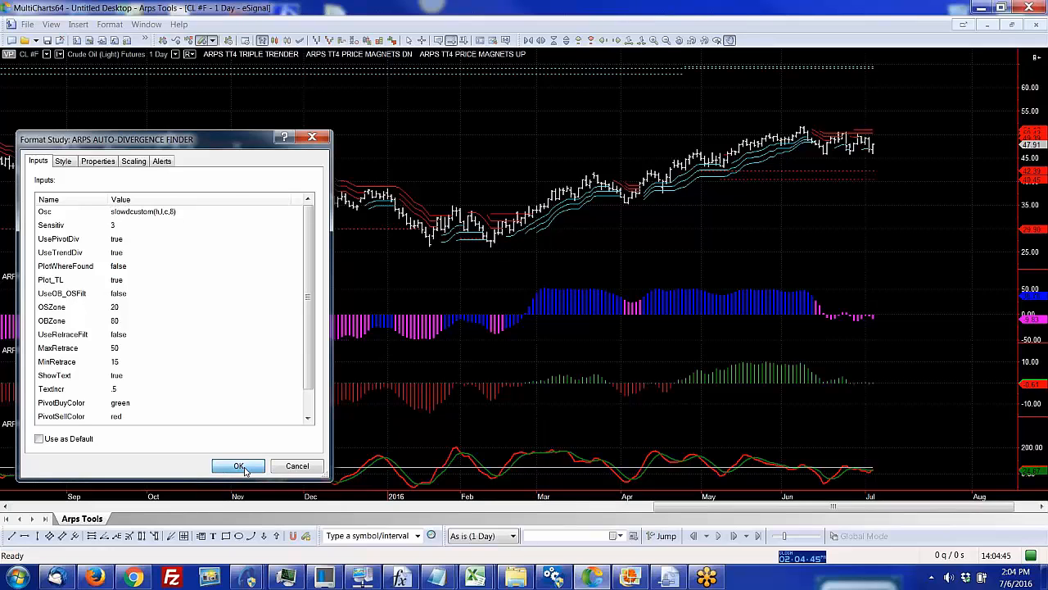
Step: Apply the Arps Auto Divergence Finder so Trend and Pivot labels appear on the crude oil chart
click(240, 465)
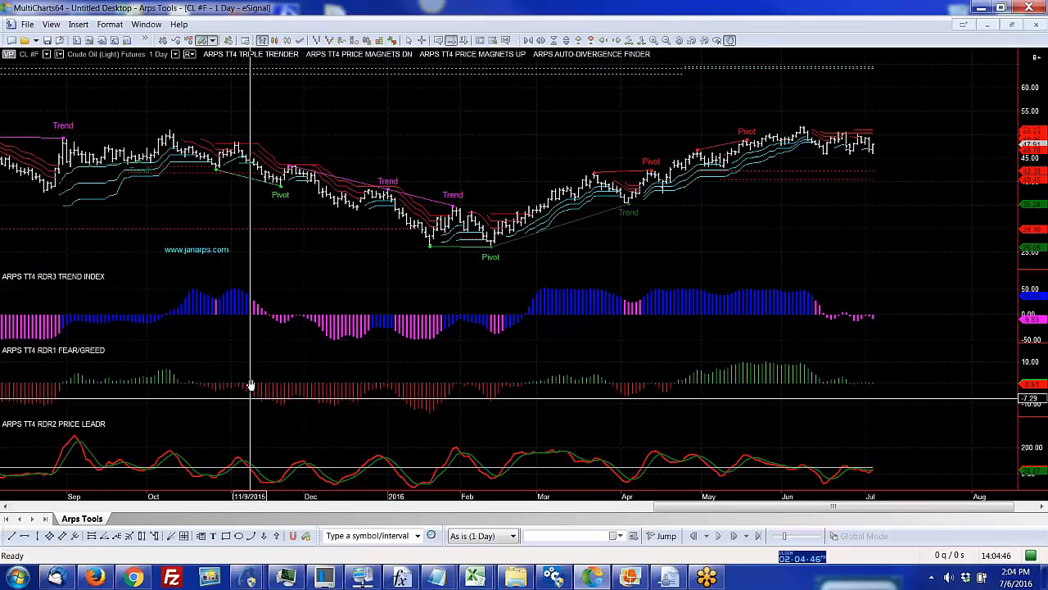
mouse_move(579, 233)
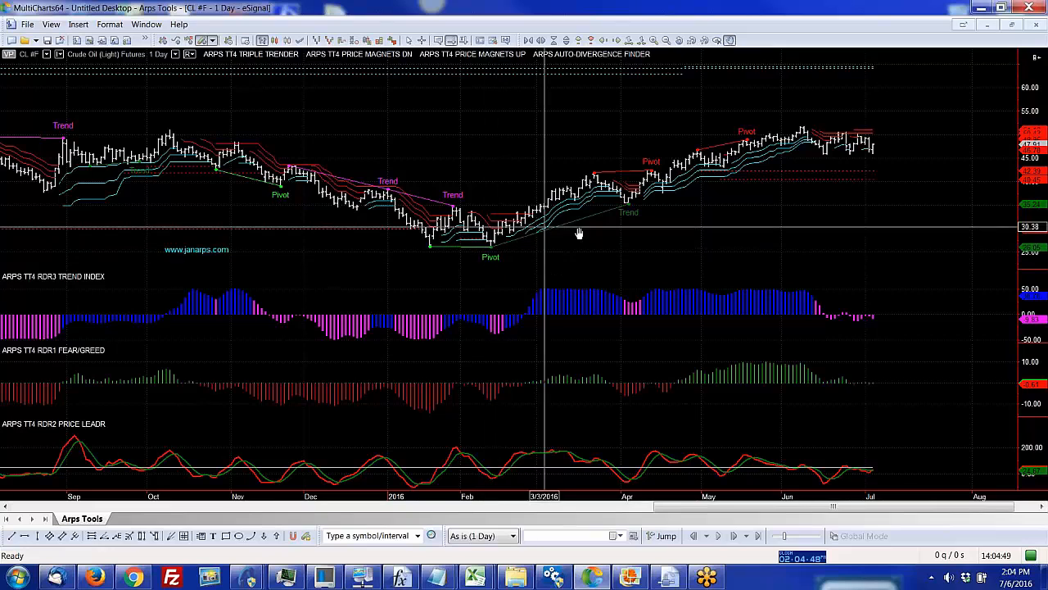
mouse_move(631, 206)
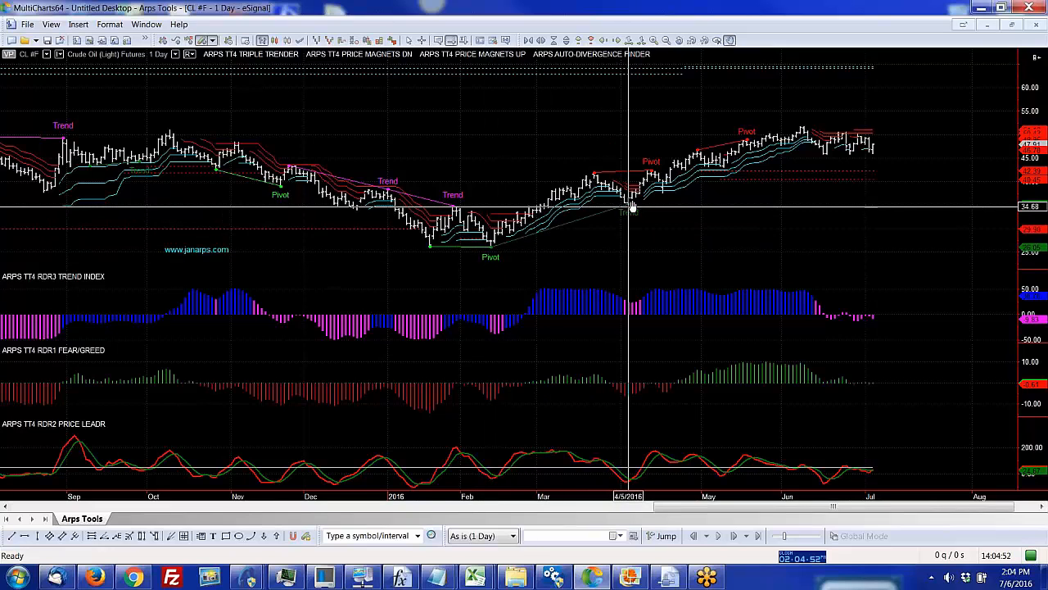
mouse_move(647, 179)
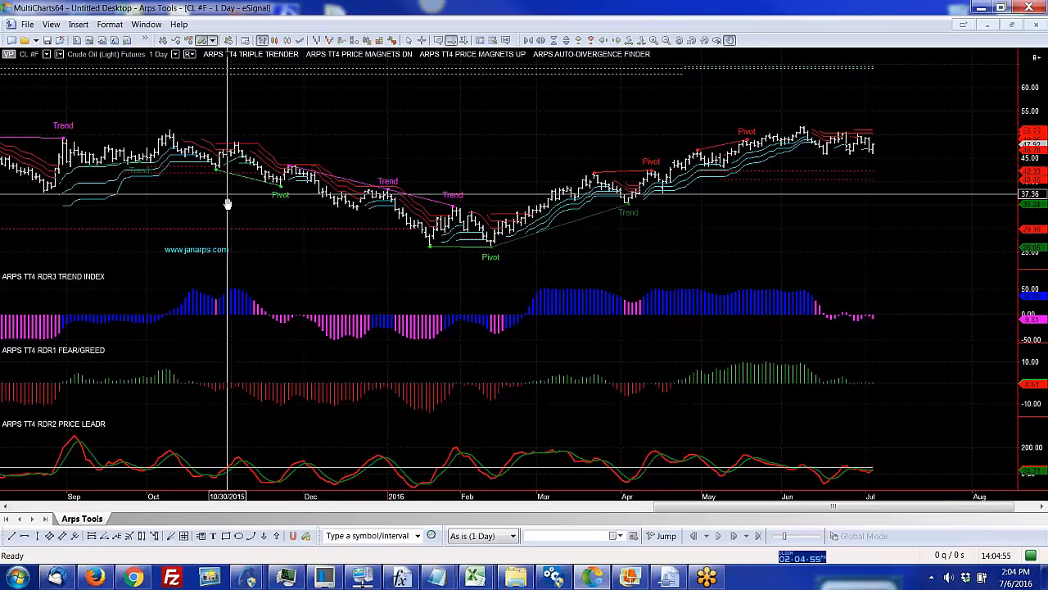
mouse_move(473, 219)
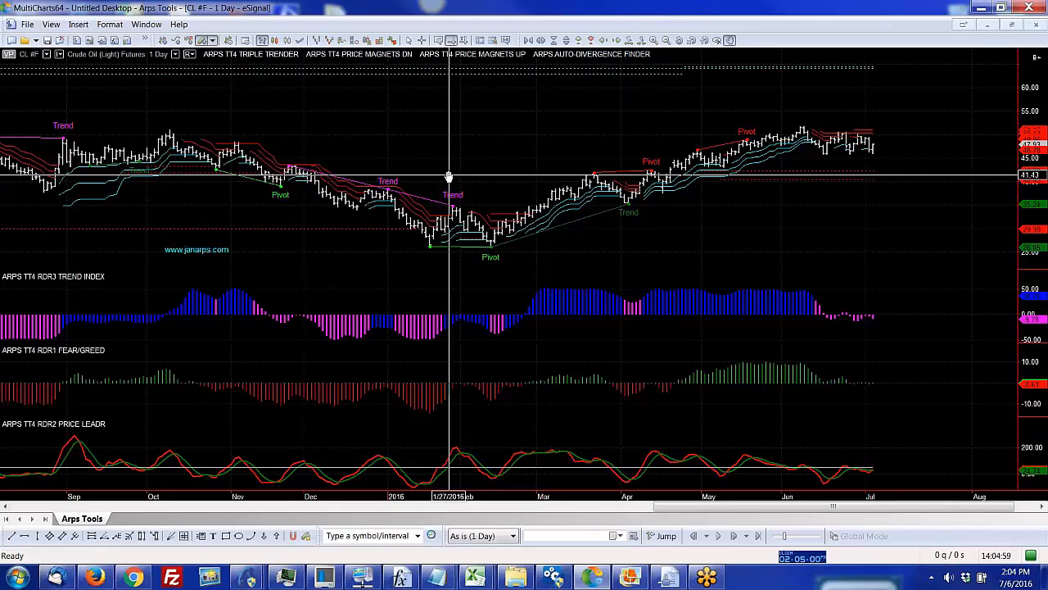
mouse_move(380, 153)
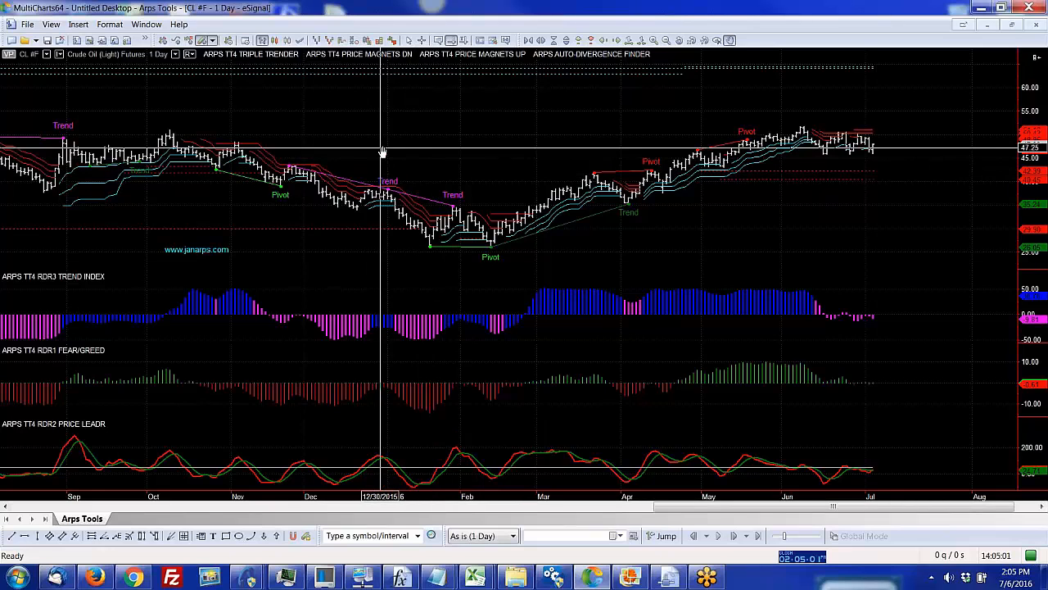
mouse_move(354, 128)
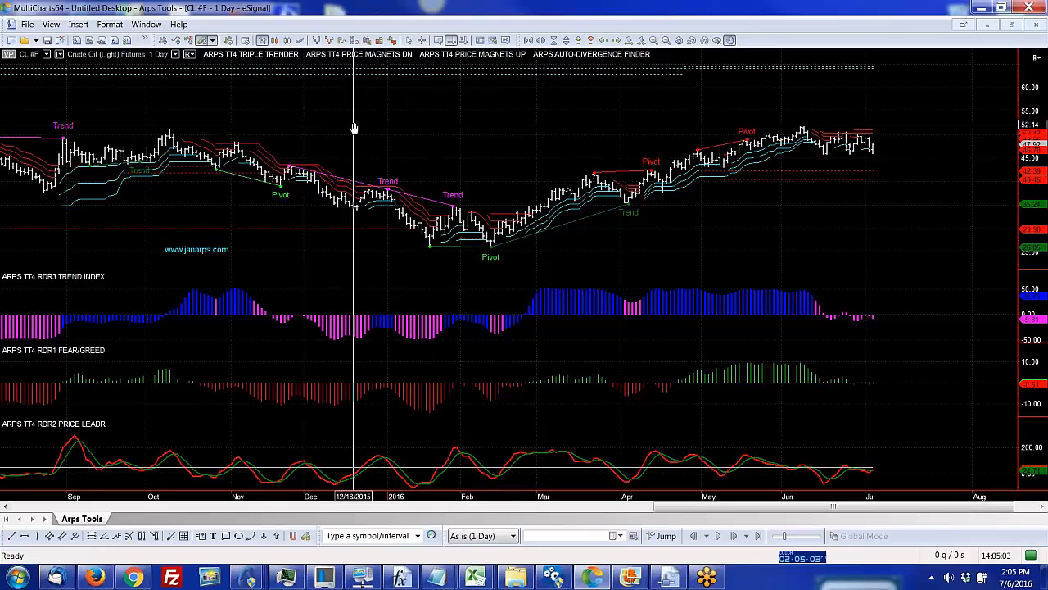
mouse_move(280, 106)
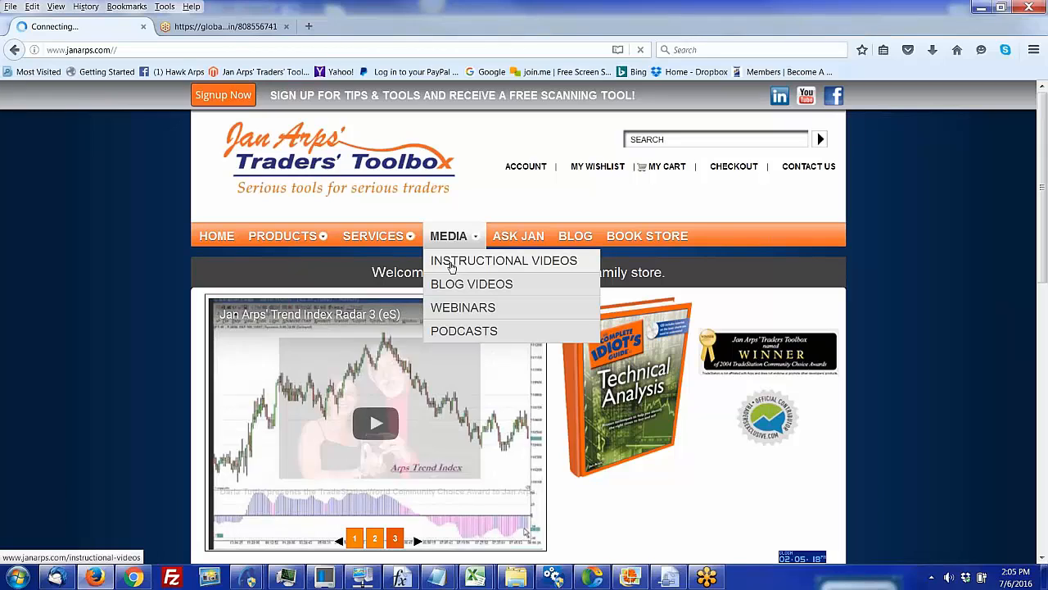
click(503, 260)
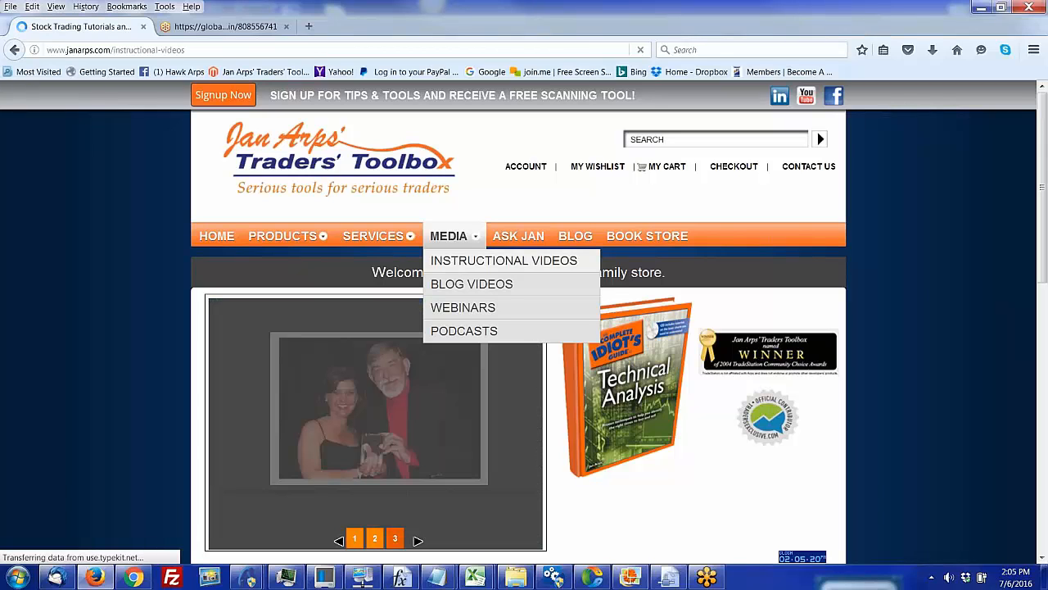
click(505, 260)
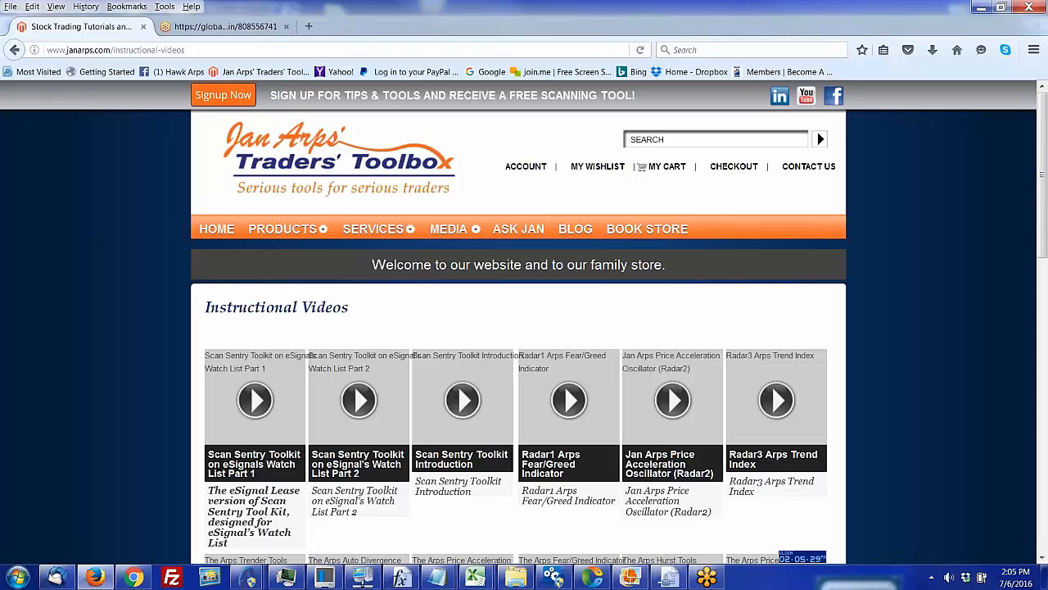
click(216, 230)
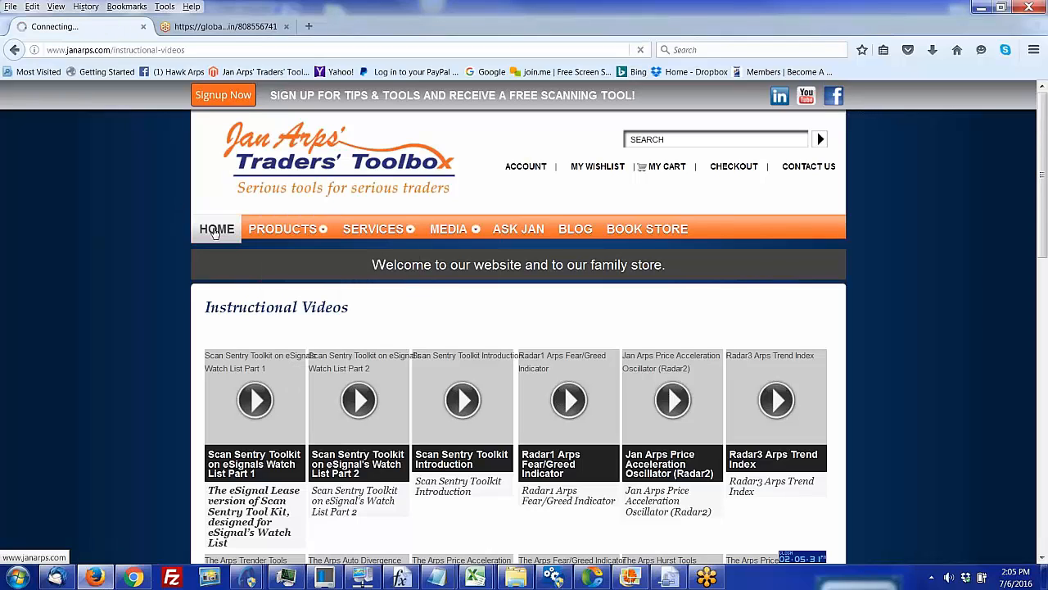
click(216, 229)
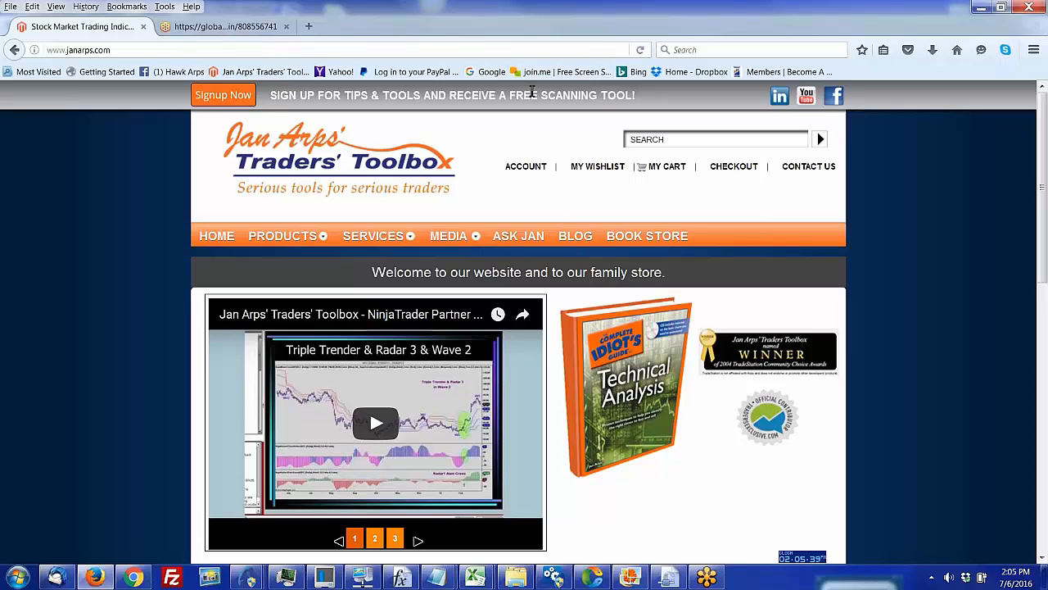
click(374, 236)
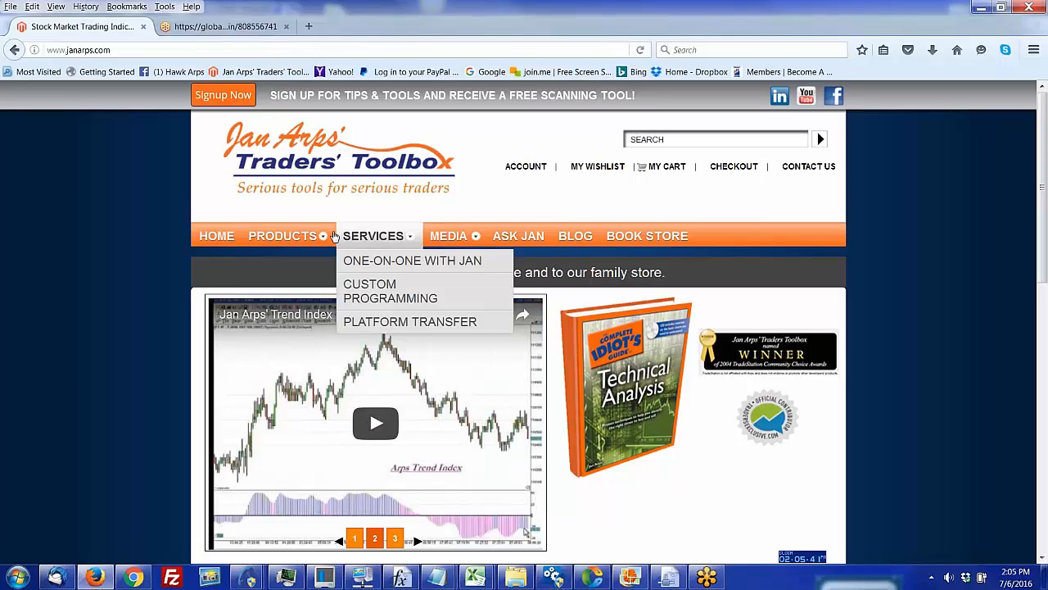
click(281, 236)
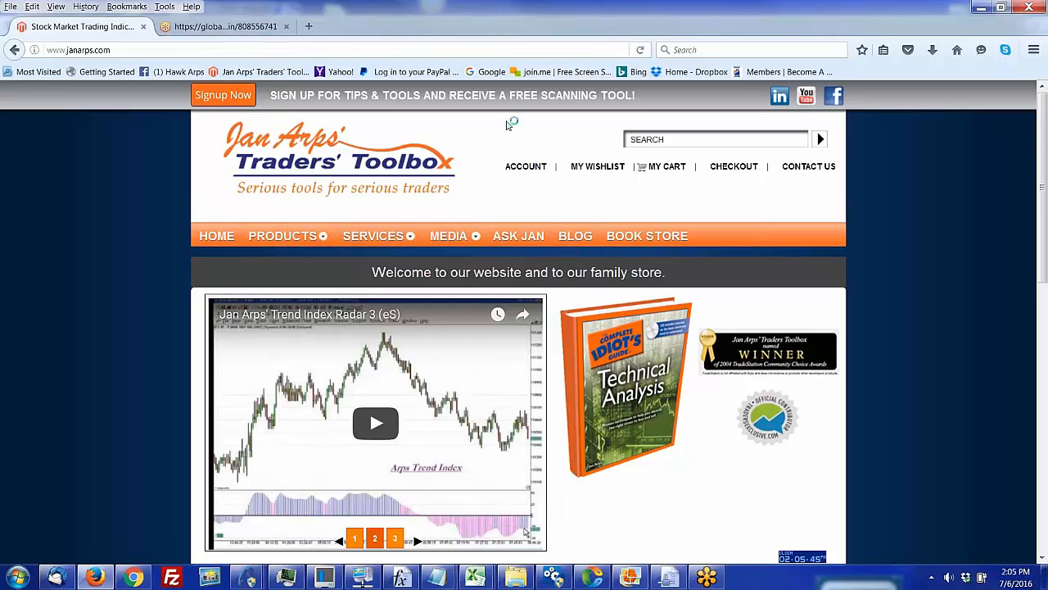
mouse_move(570, 197)
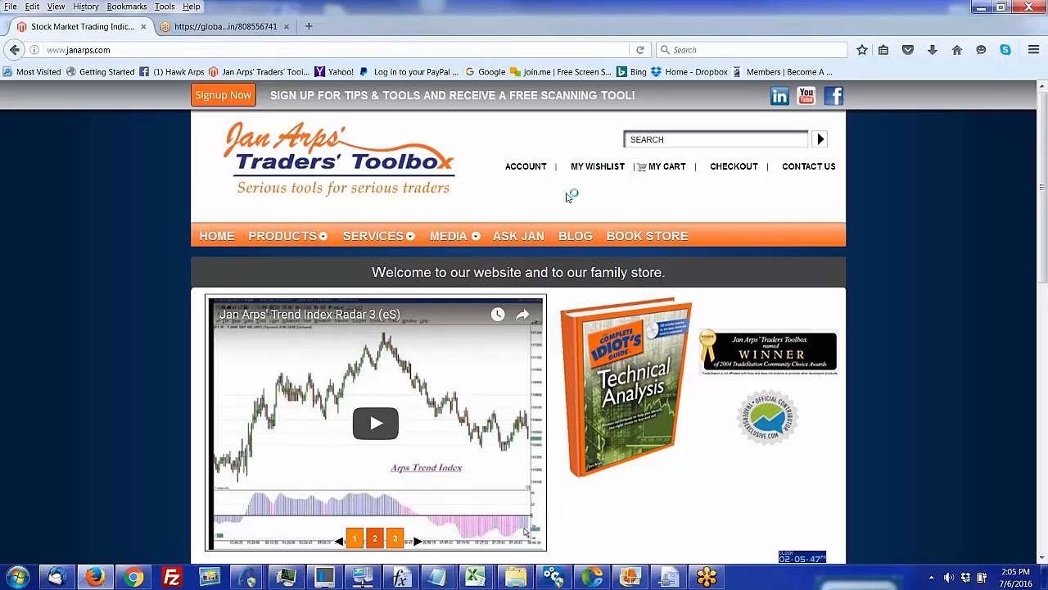